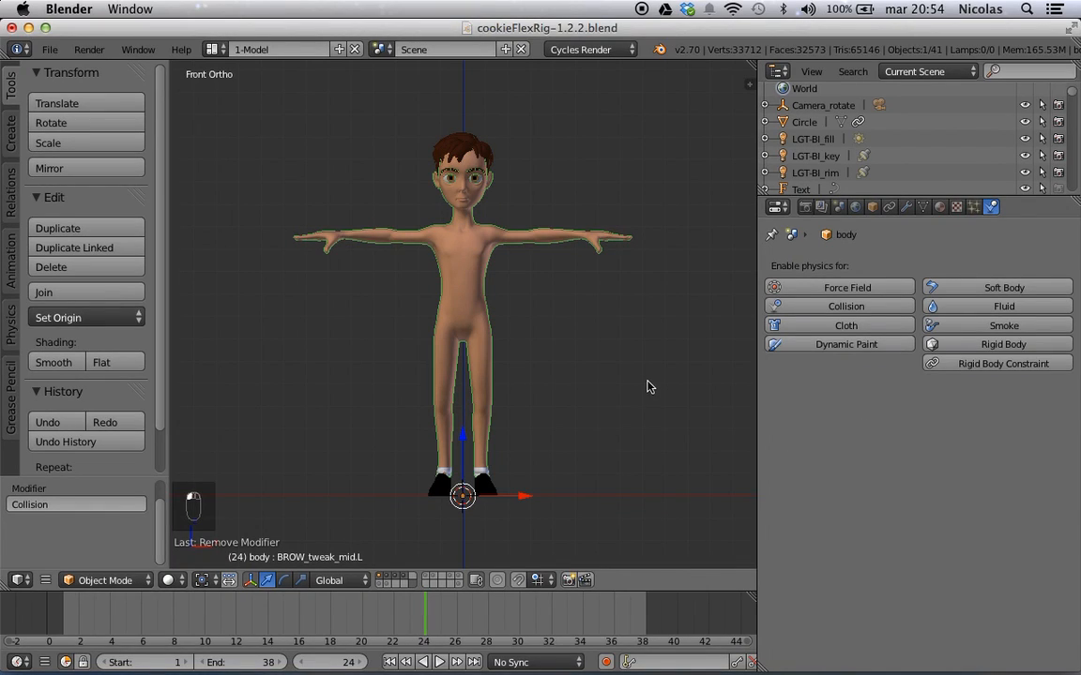
{"action": "mouse_move", "coordinate": [653, 389]}
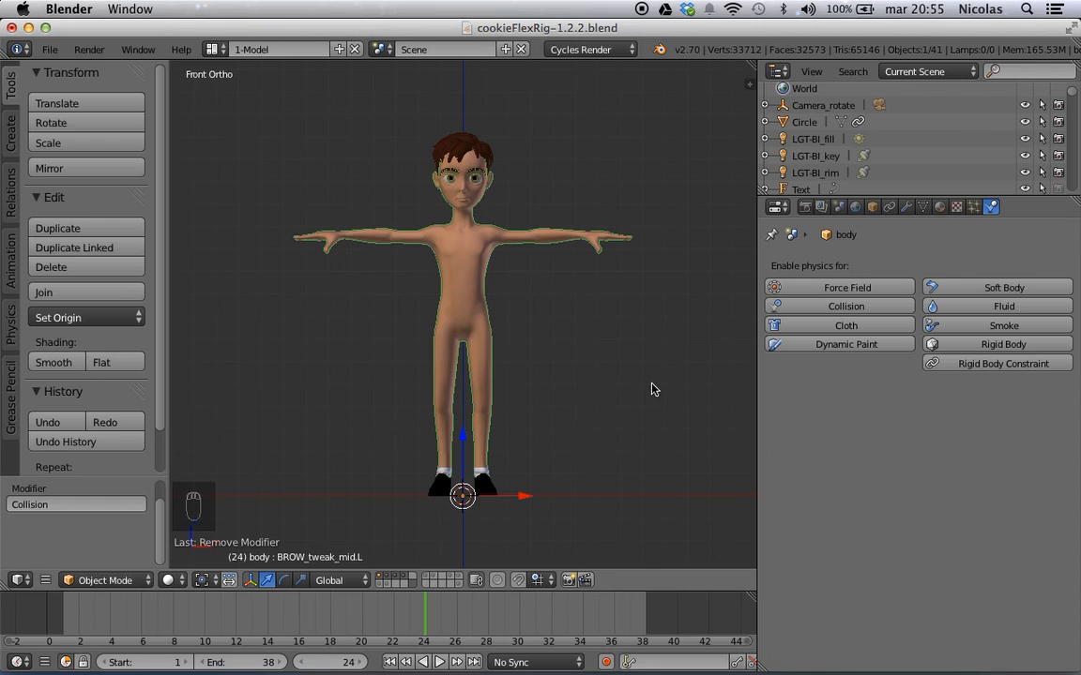
{"action": "mouse_move", "coordinate": [551, 334]}
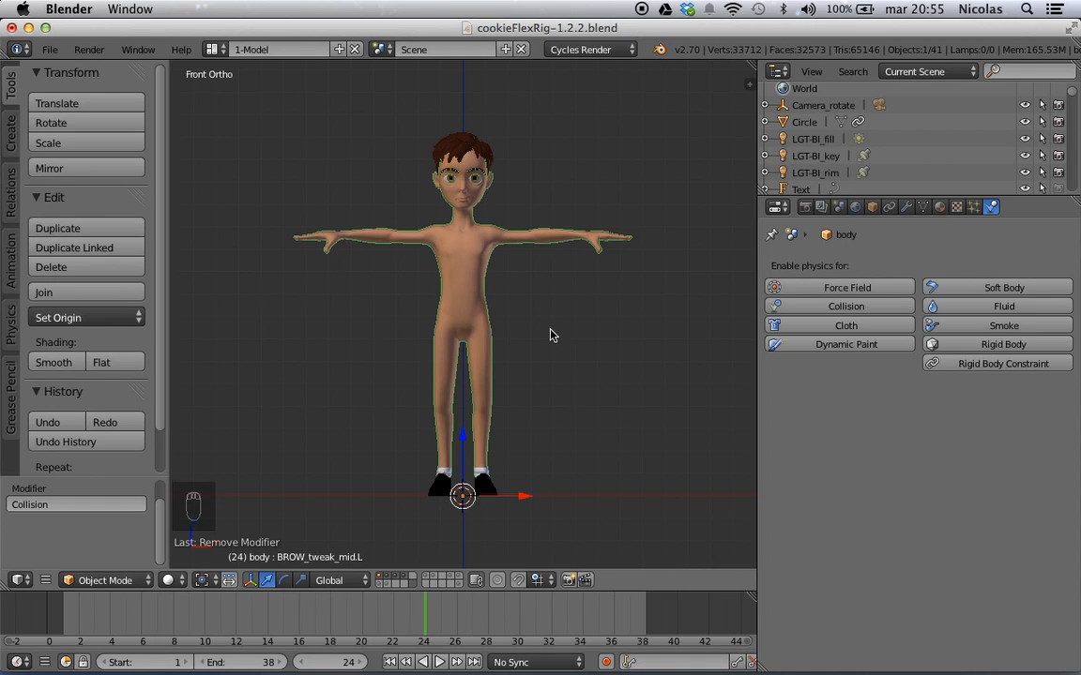
{"action": "mouse_move", "coordinate": [486, 266]}
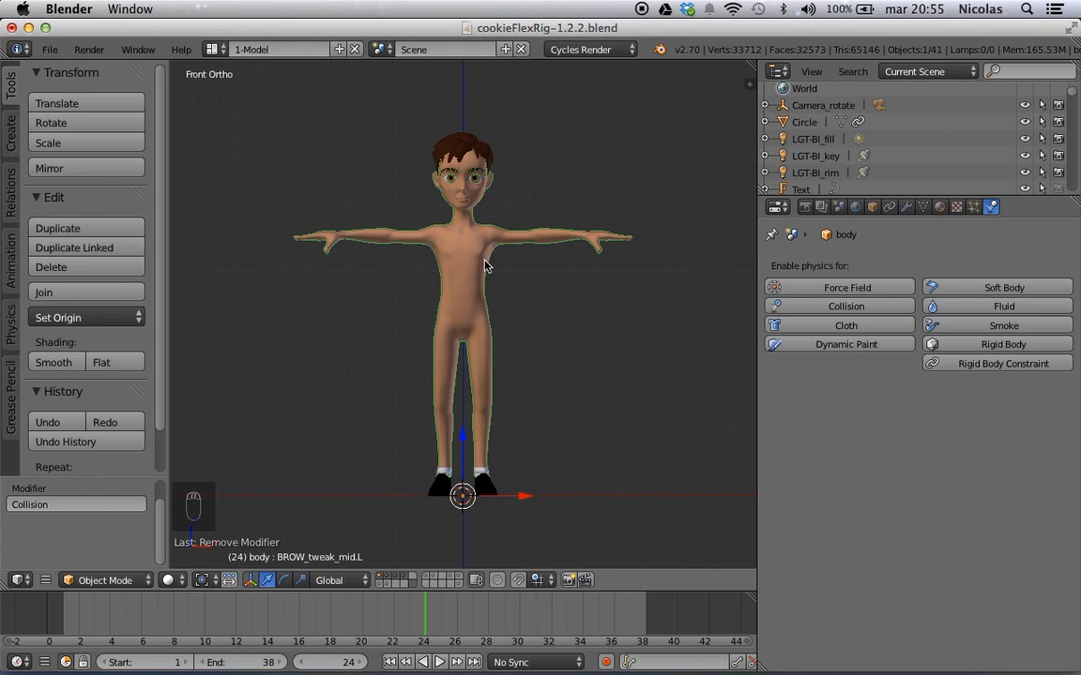
{"action": "mouse_move", "coordinate": [465, 250]}
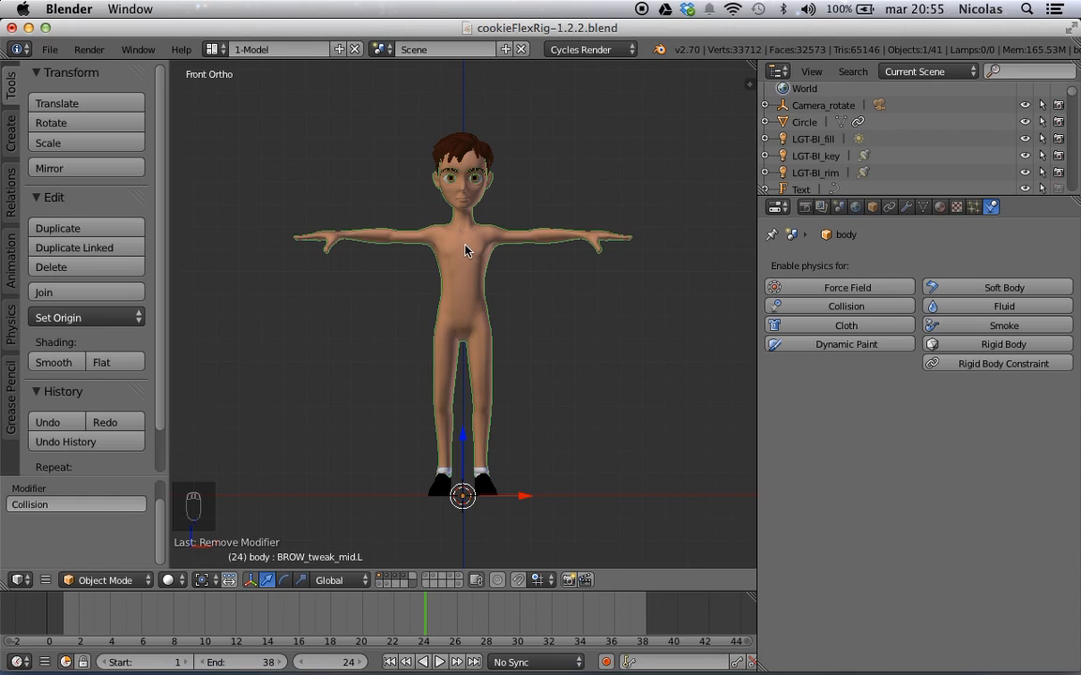
{"action": "mouse_move", "coordinate": [411, 289]}
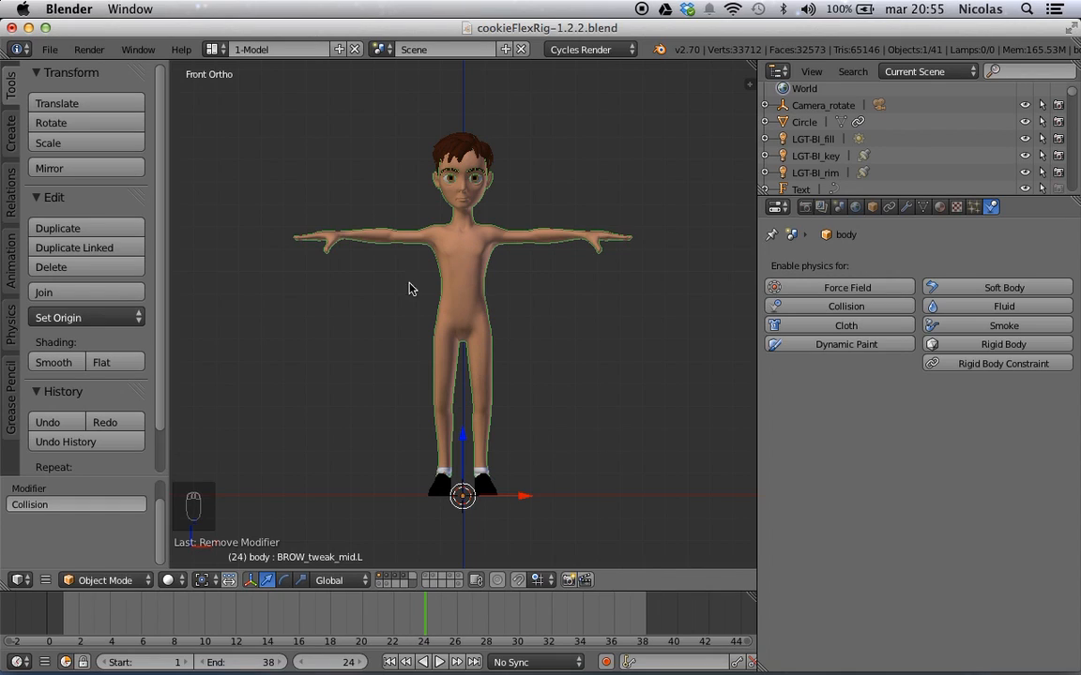
{"action": "mouse_move", "coordinate": [360, 270]}
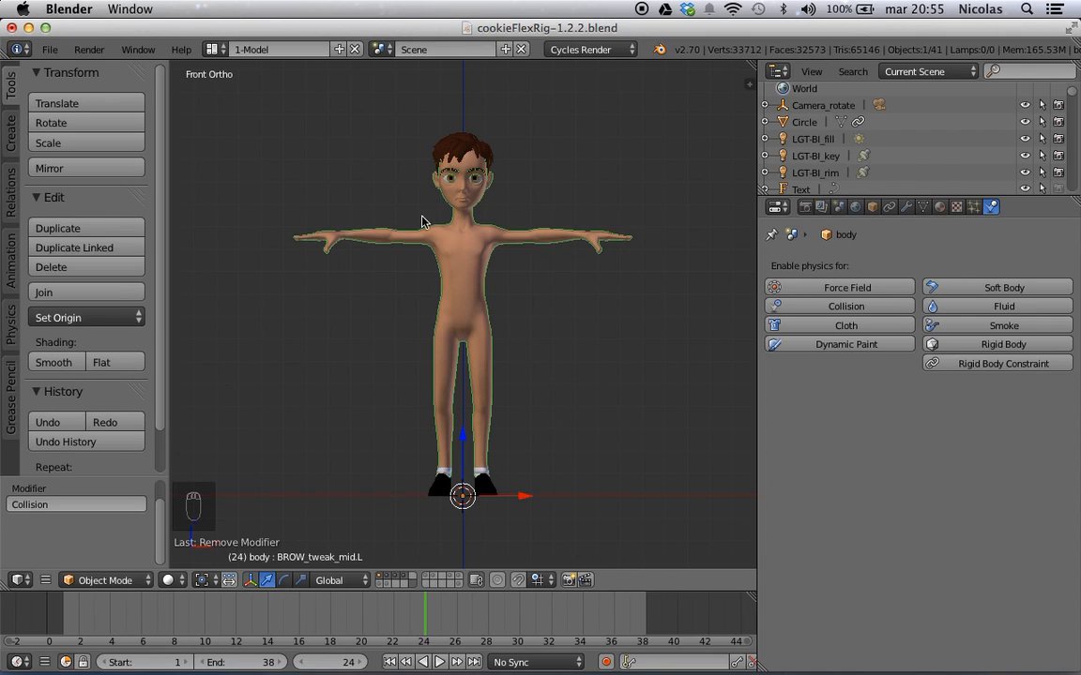
{"action": "mouse_move", "coordinate": [530, 325]}
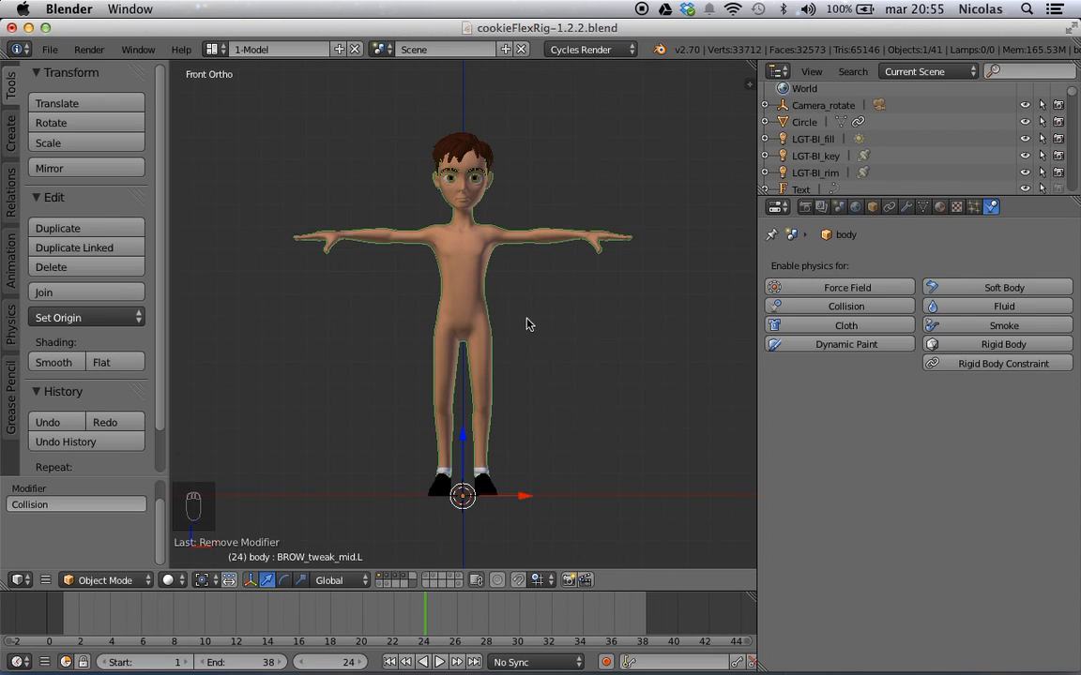
{"action": "mouse_move", "coordinate": [533, 334]}
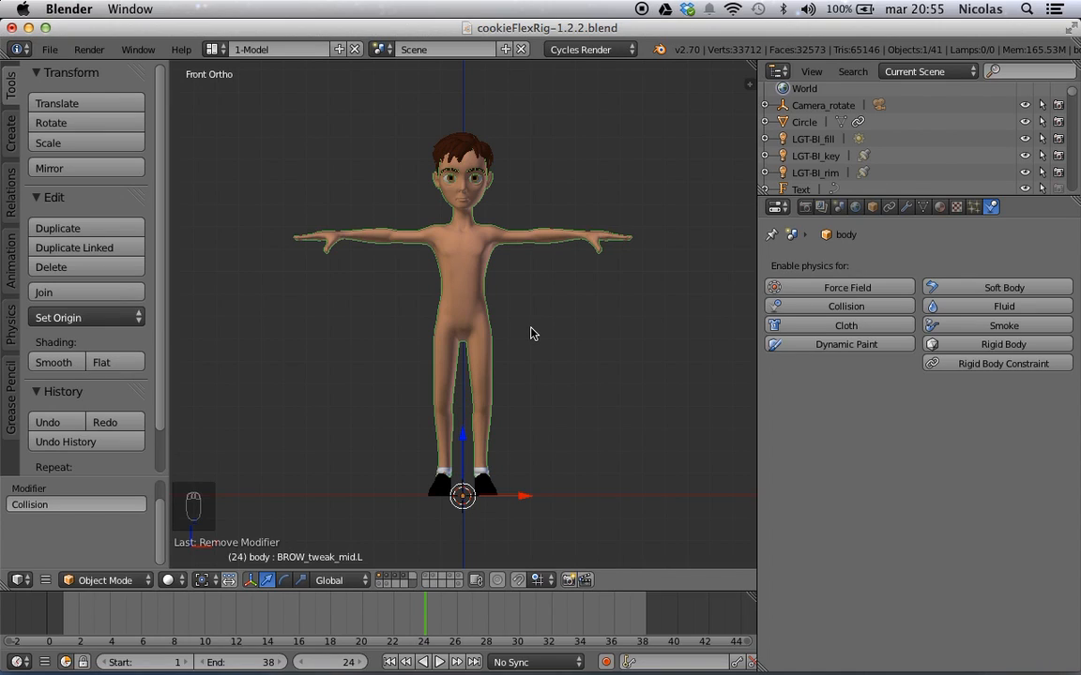
- Add a mesh circle and shrink it into a small ring for the shirt collar
{"action": "key", "text": "shift+a"}
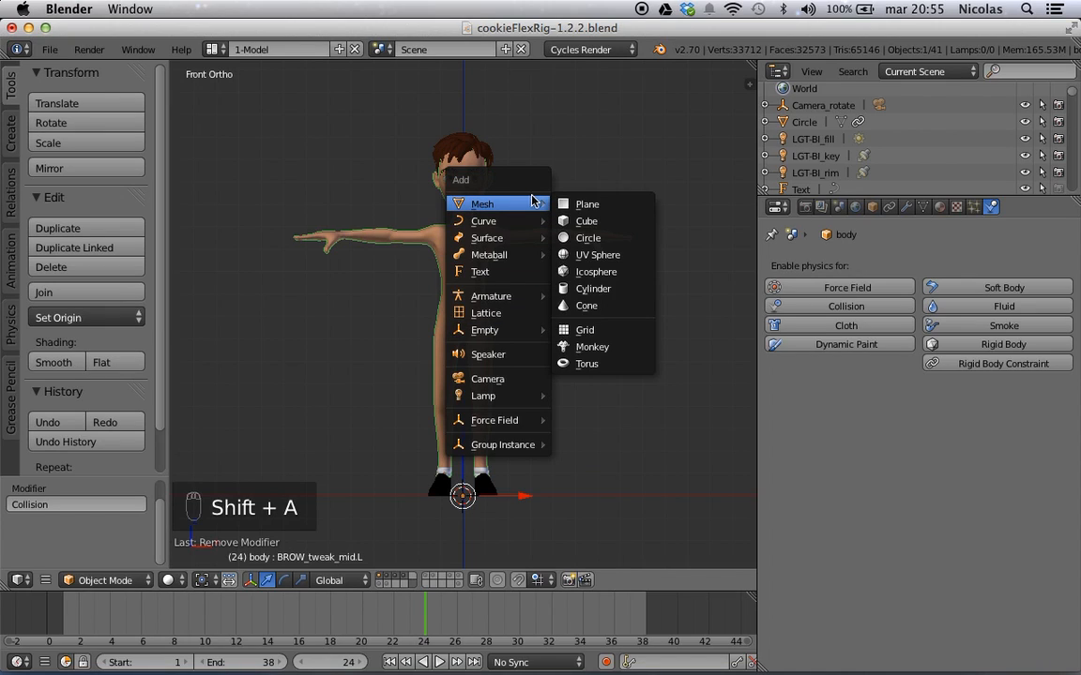
{"action": "left_click", "coordinate": [587, 236]}
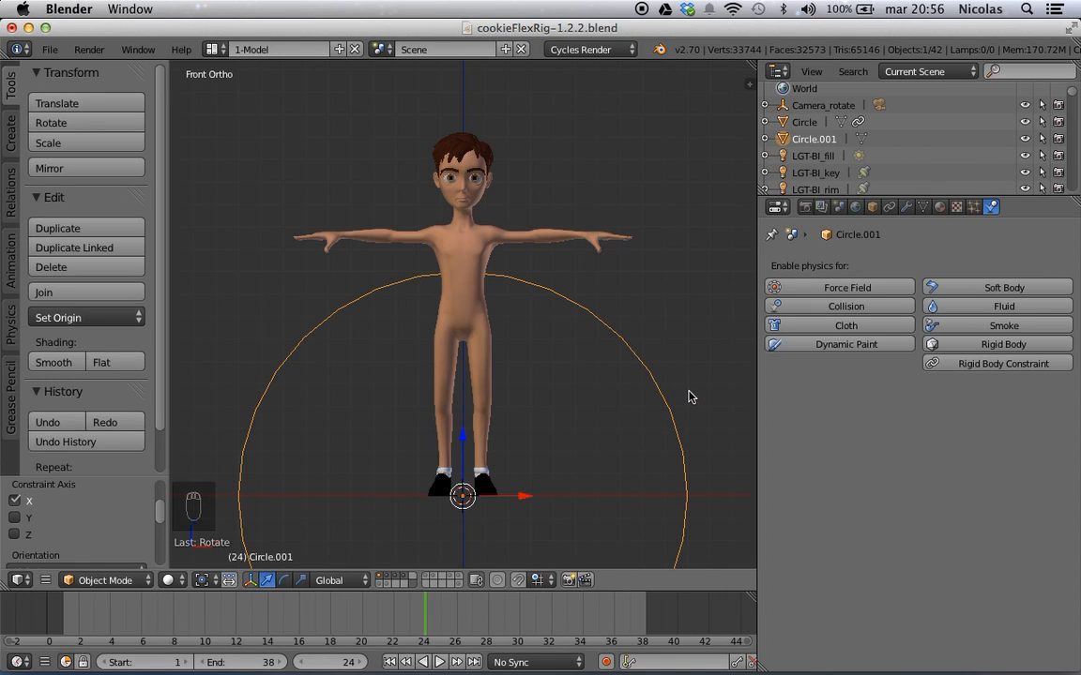
{"action": "key", "text": "Tab"}
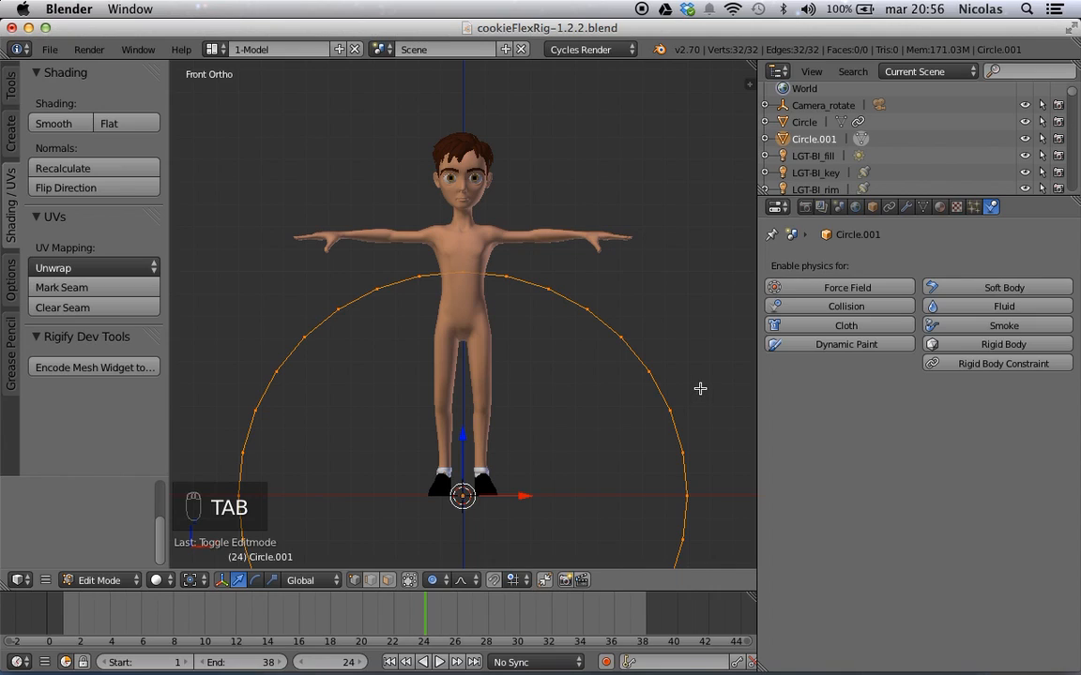
{"action": "key", "text": "s"}
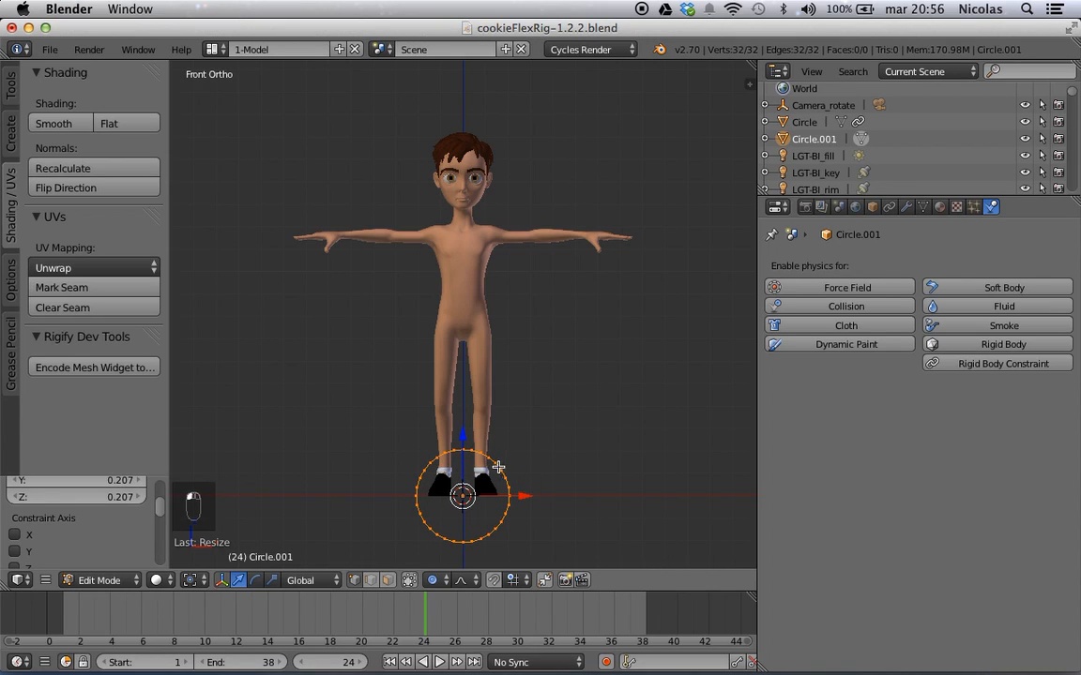
{"action": "key", "text": "Tab"}
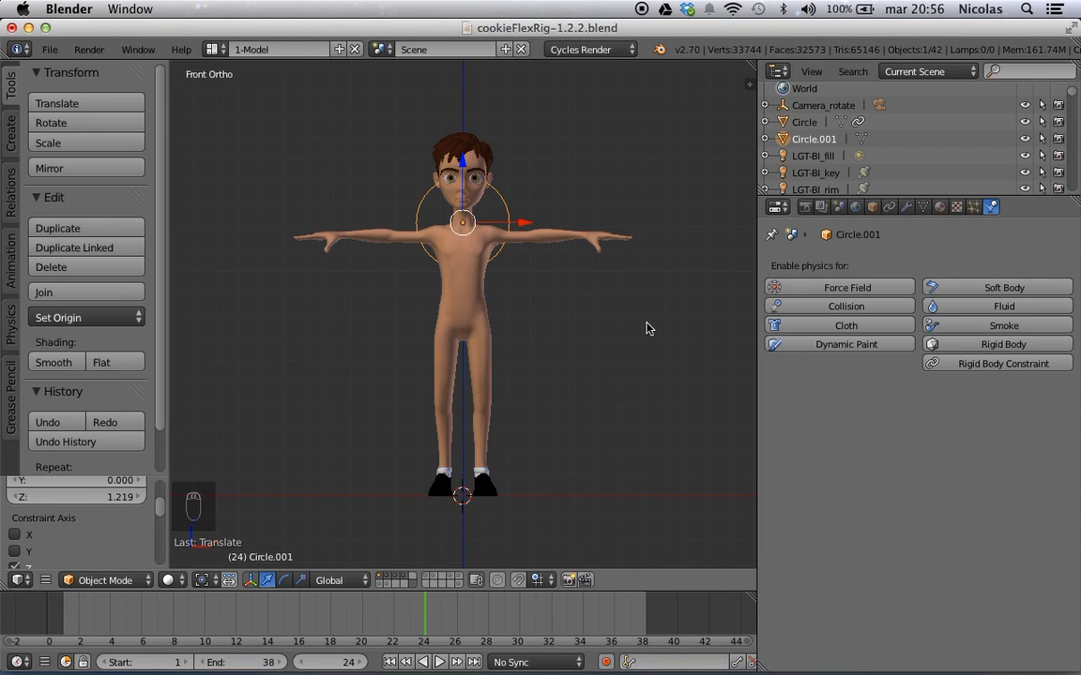
- Check the circle from the side view and rename it SHIRT in the object properties
{"action": "key", "text": "NUMPAD_3"}
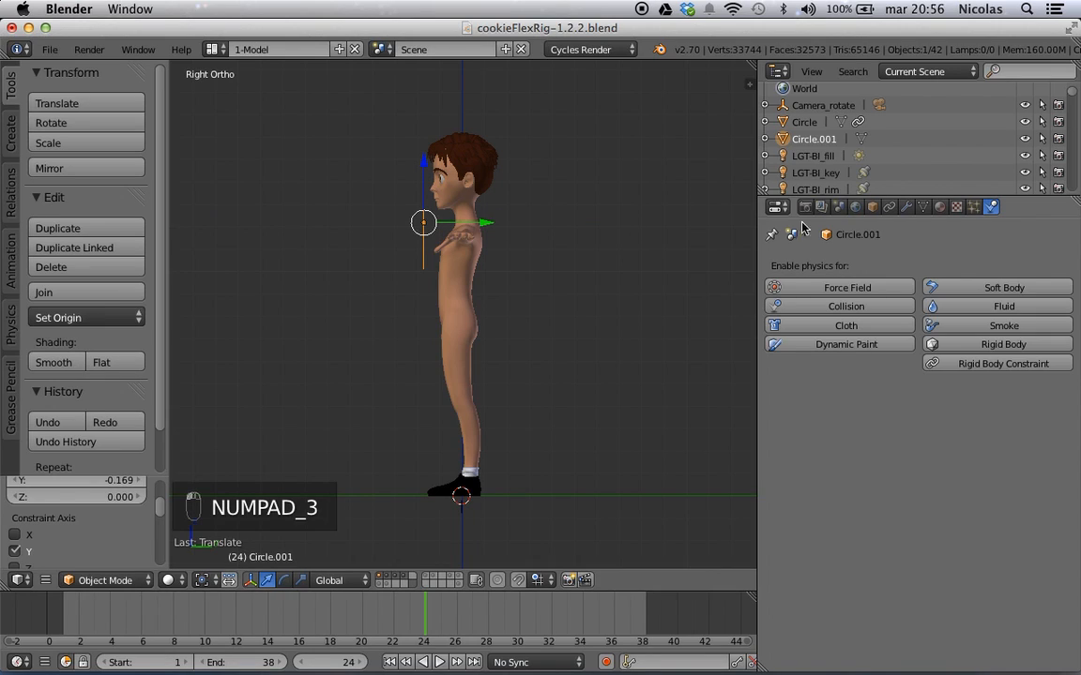
{"action": "left_click", "coordinate": [870, 206]}
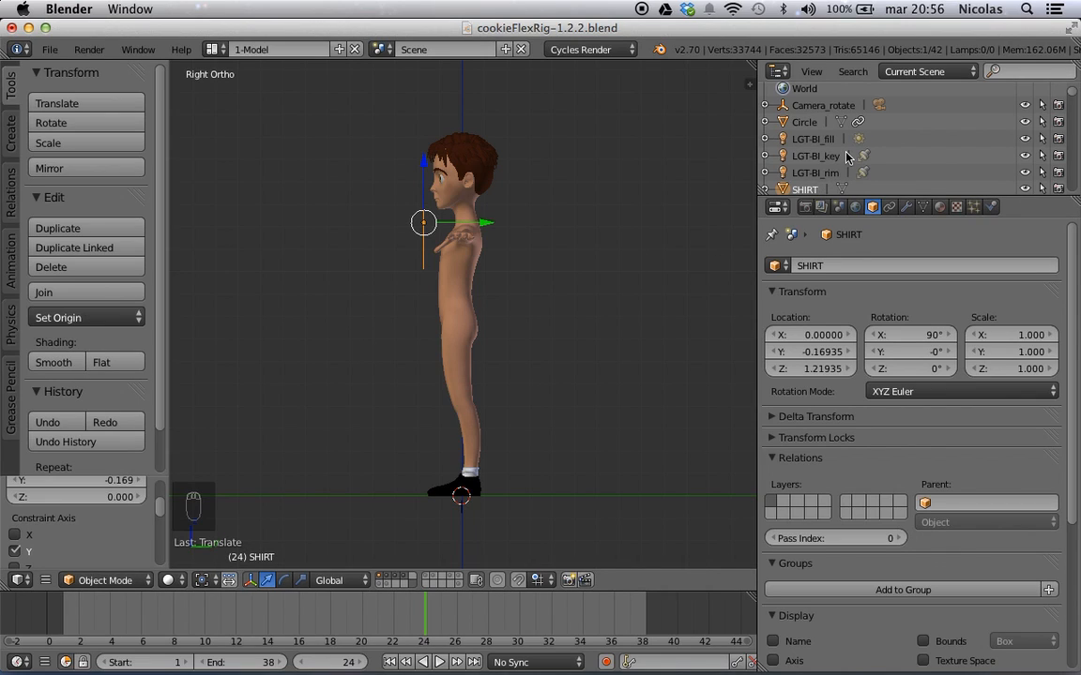
{"action": "scroll", "scroll_direction": "down", "scroll_amount": 3}
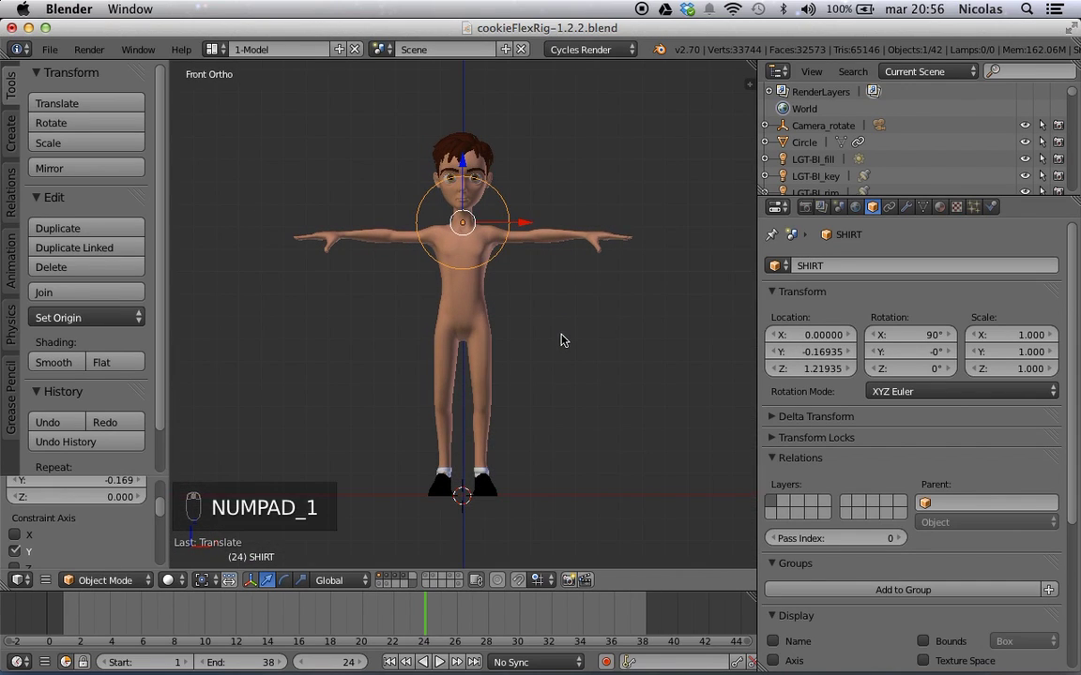
- Extrude the SHIRT ring inward into a disc and add extra loop rings
{"action": "key", "text": "Tab"}
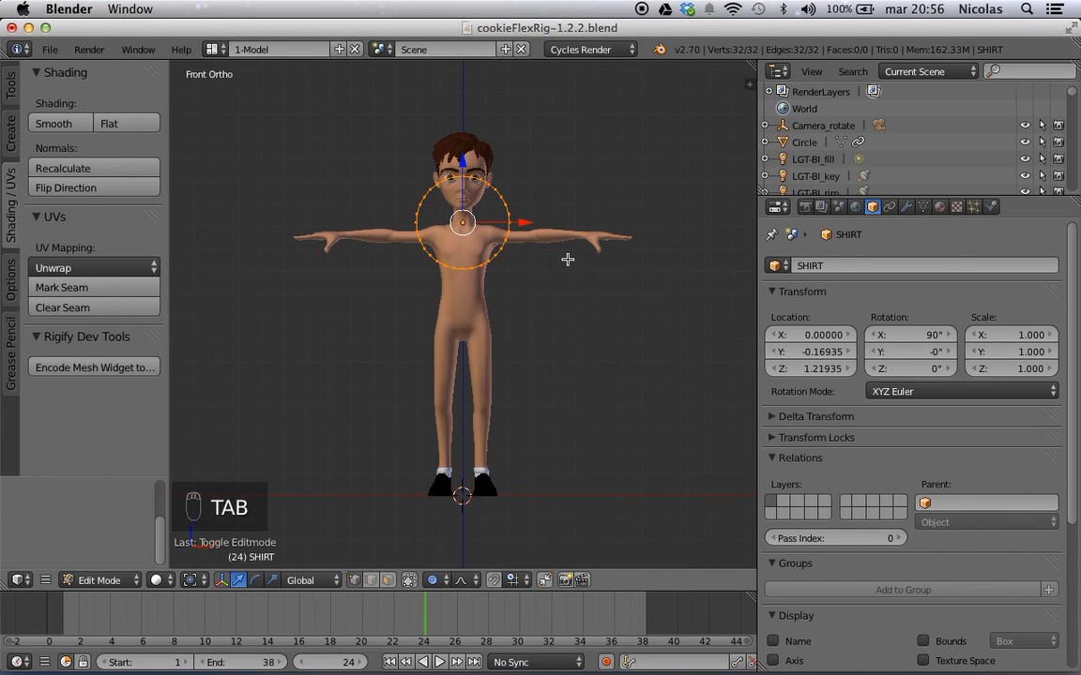
{"action": "key", "text": "e"}
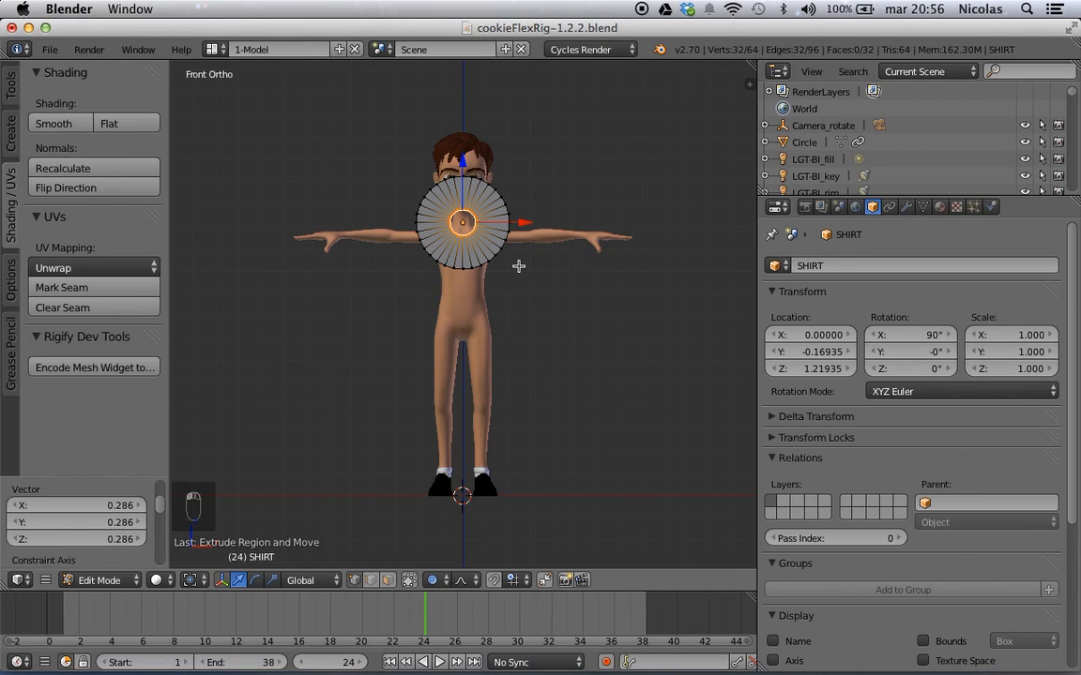
{"action": "key", "text": "ctrl+r"}
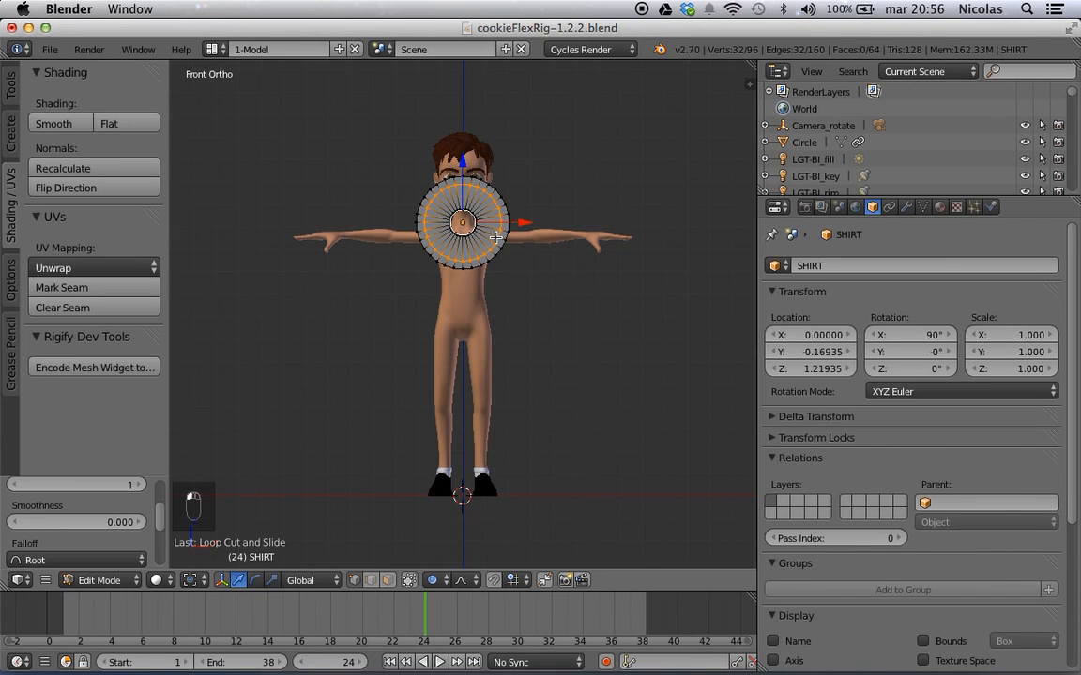
{"action": "key", "text": "ctrl+r"}
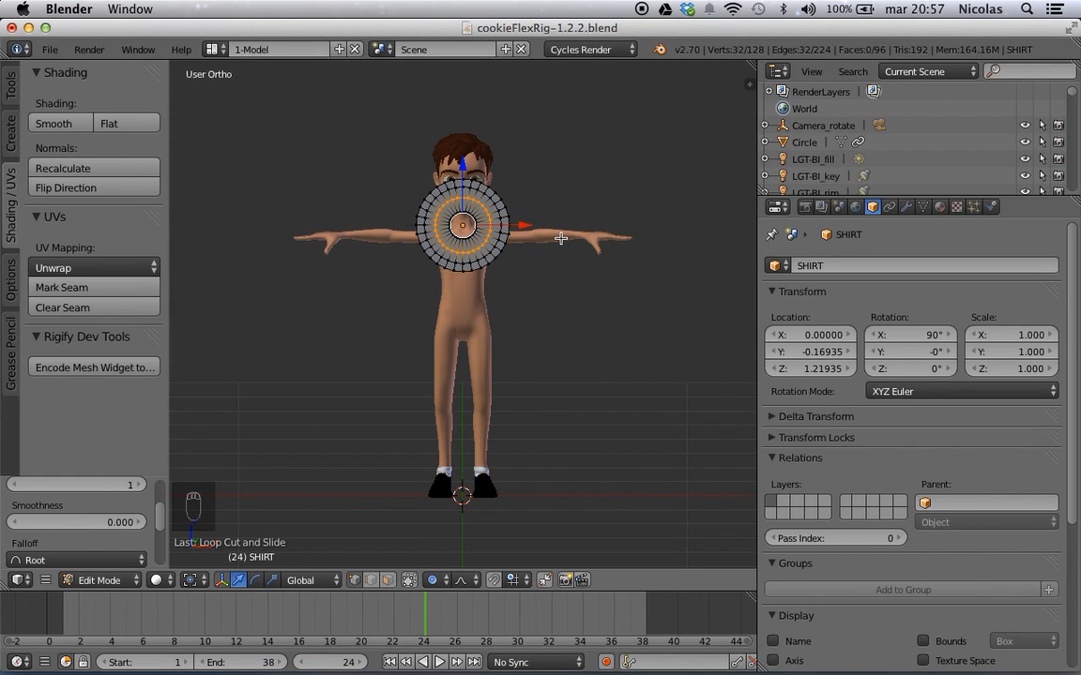
- Delete the upper half of the disc, leaving a collar below the neck
{"action": "key", "text": "NUMPAD_1"}
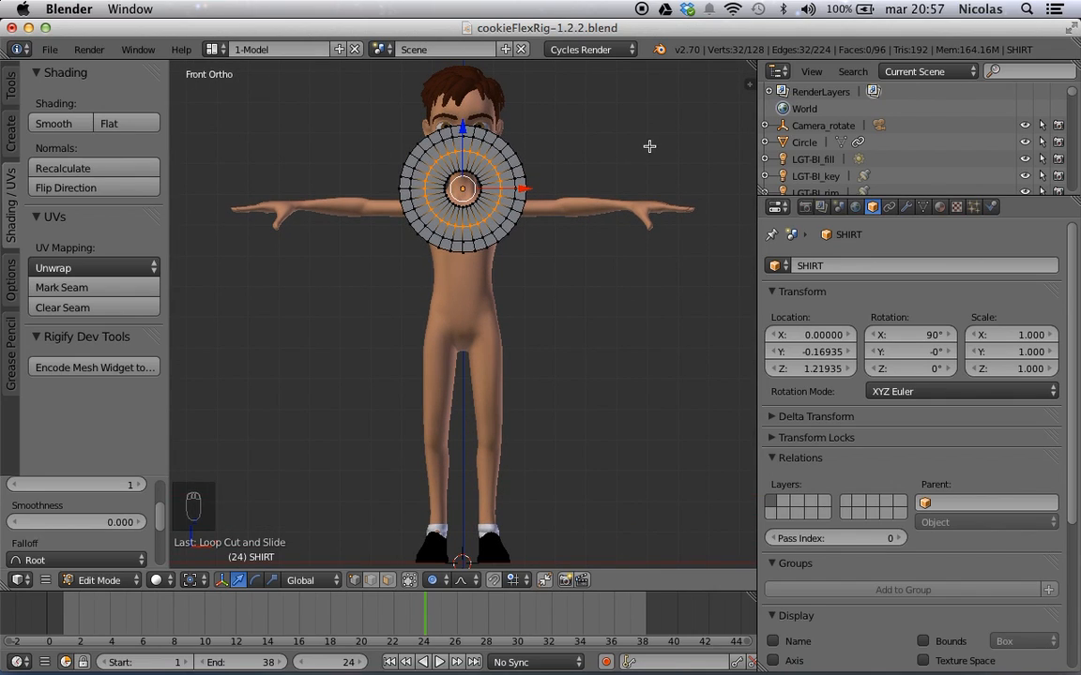
{"action": "key", "text": "a"}
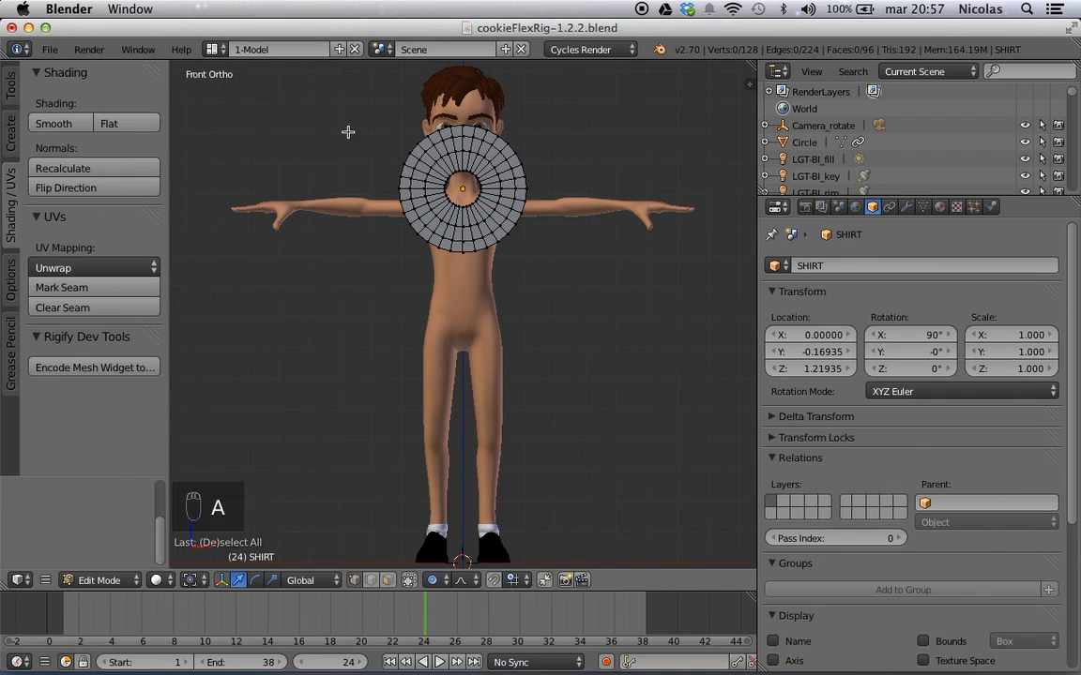
{"action": "left_click_drag", "start_coordinate": [345, 111], "coordinate": [566, 191]}
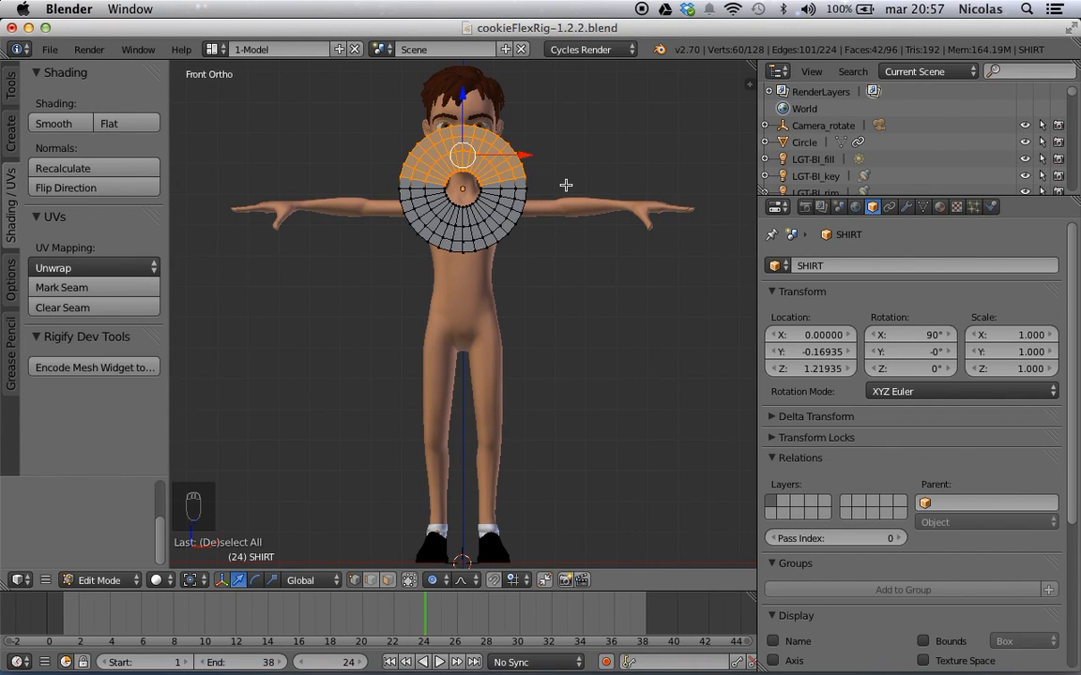
{"action": "key", "text": "x"}
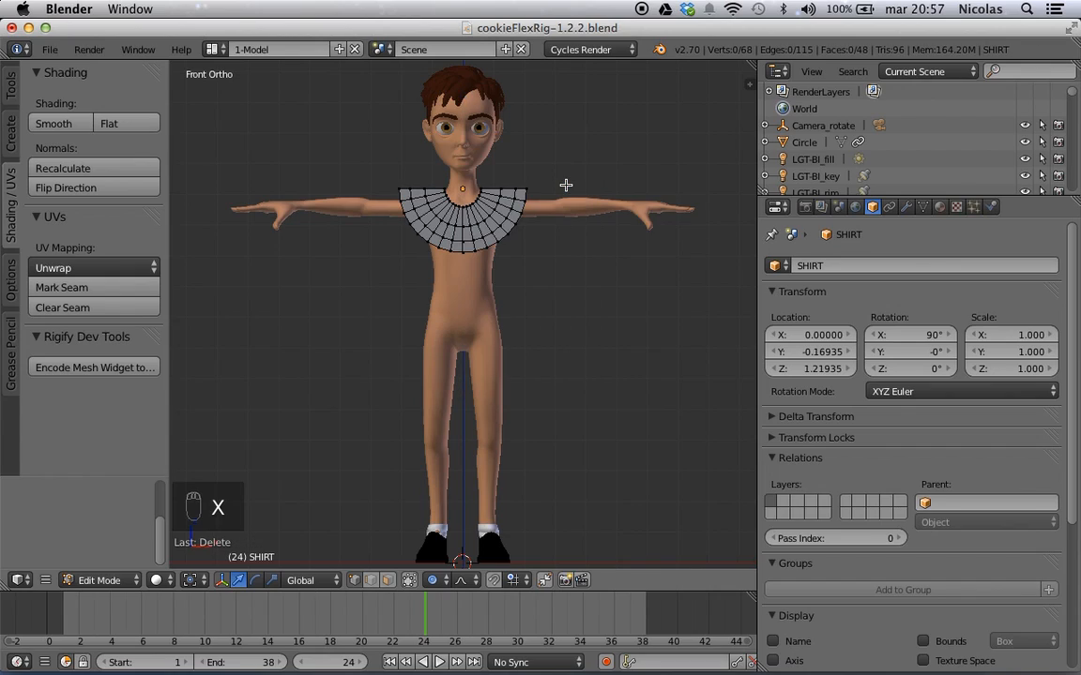
{"action": "mouse_move", "coordinate": [557, 266]}
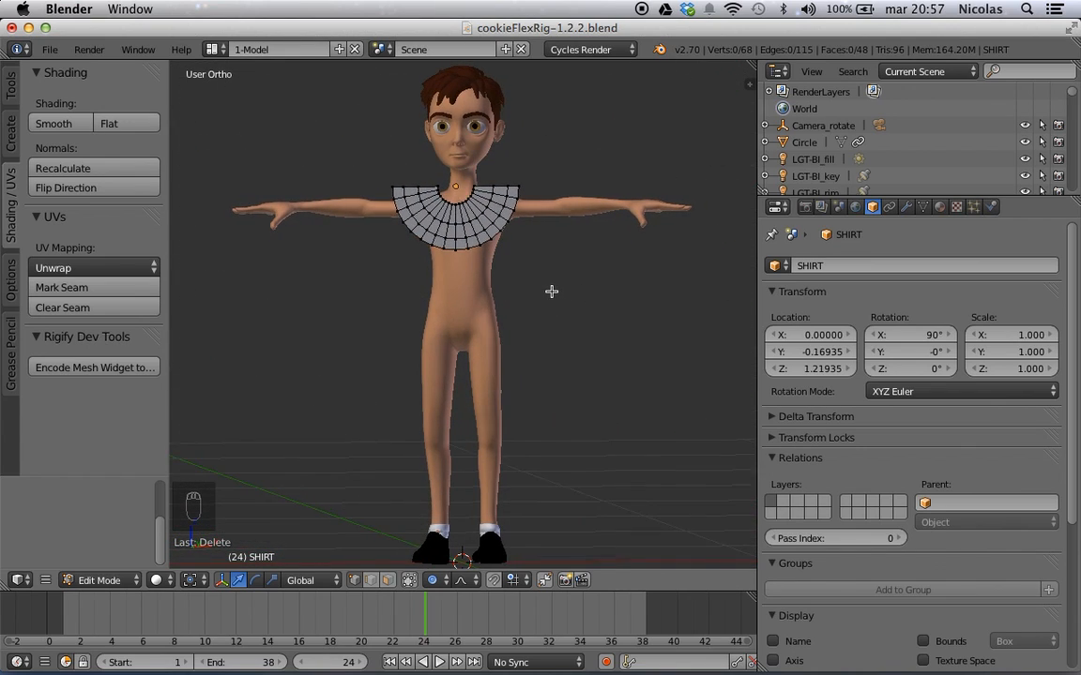
- Remove one half of the collar and extrude the remaining side down into a torso panel
{"action": "key", "text": "NUMPAD_1"}
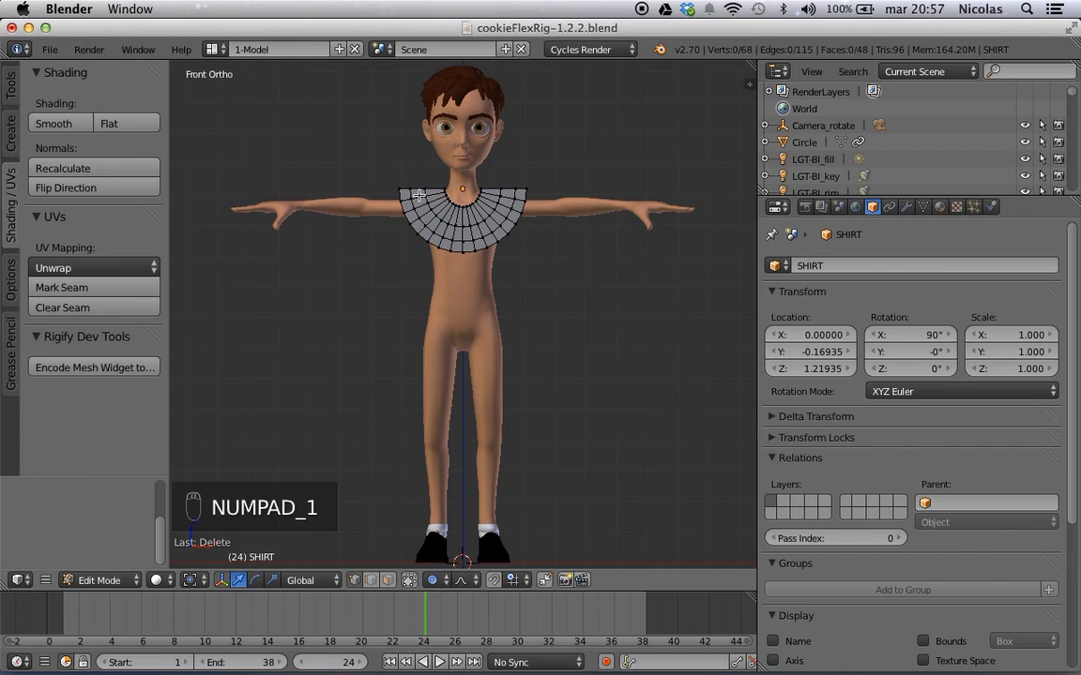
{"action": "mouse_move", "coordinate": [420, 257]}
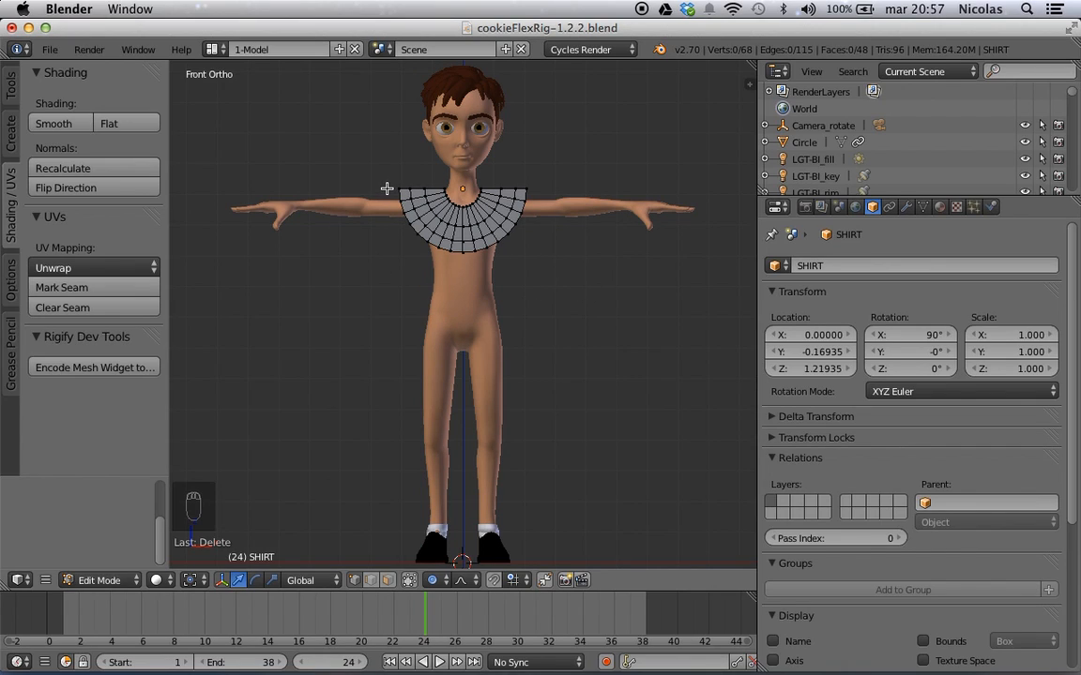
{"action": "key", "text": "b"}
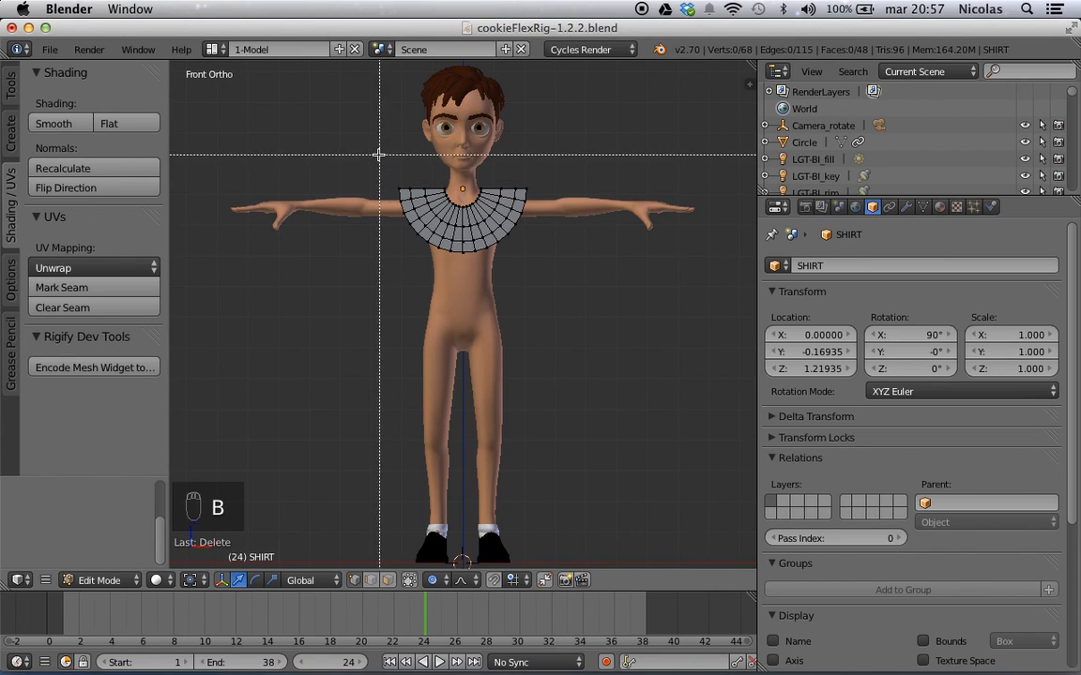
{"action": "left_click_drag", "start_coordinate": [379, 150], "coordinate": [460, 310]}
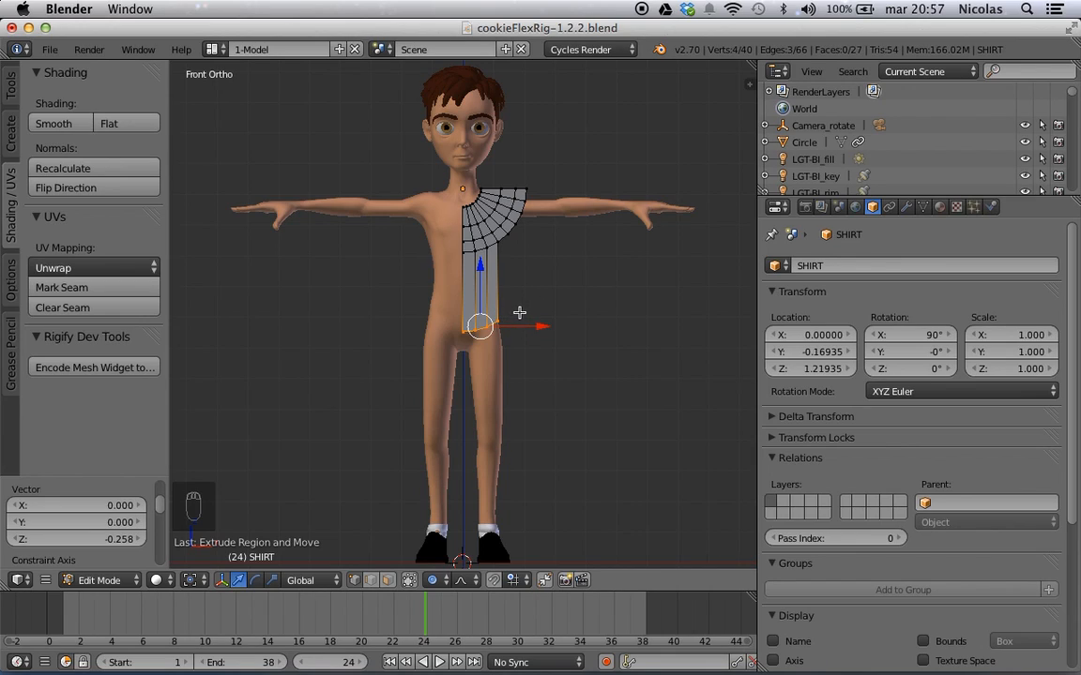
{"action": "key", "text": "s"}
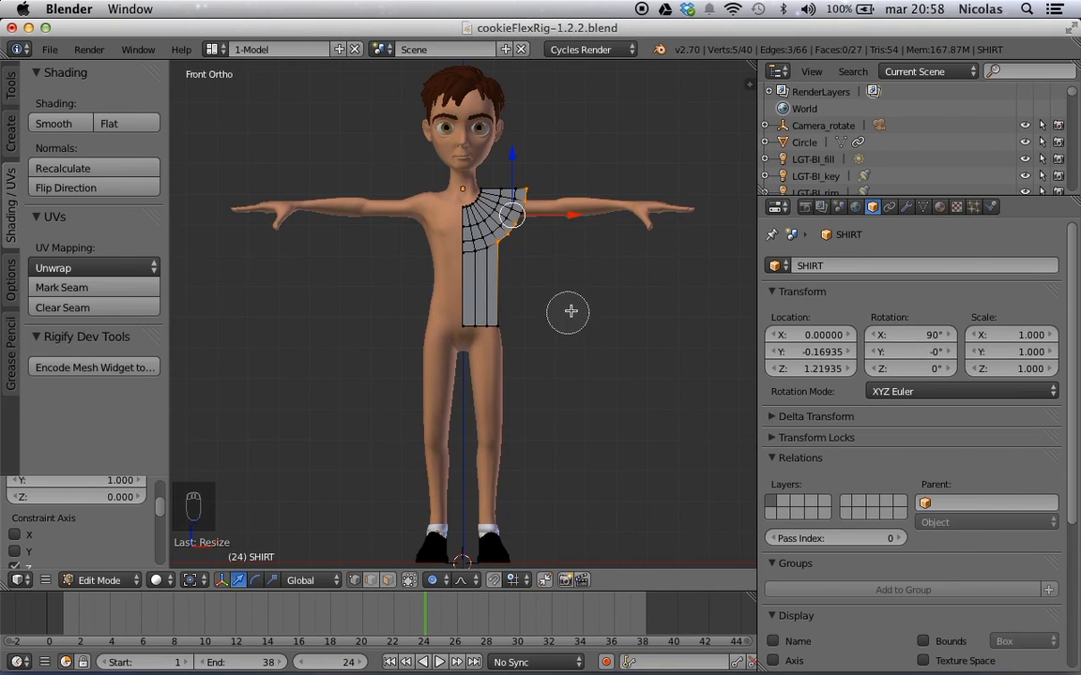
{"action": "mouse_move", "coordinate": [565, 270]}
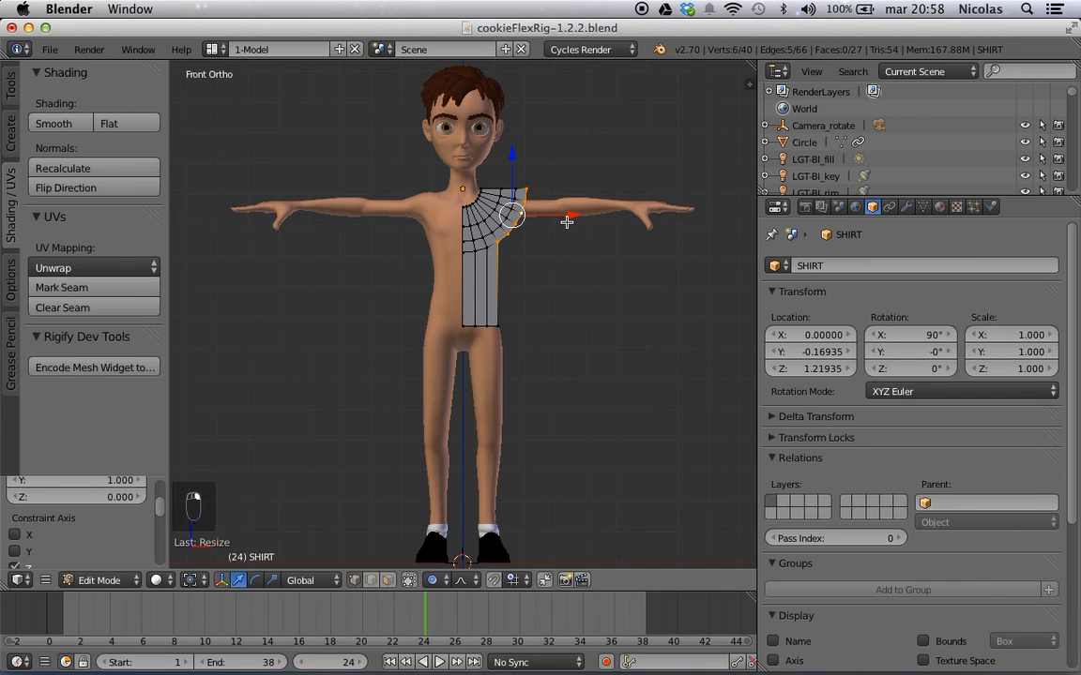
- Extrude the shoulder edge into a sleeve and add loop cuts through the torso
{"action": "key", "text": "e"}
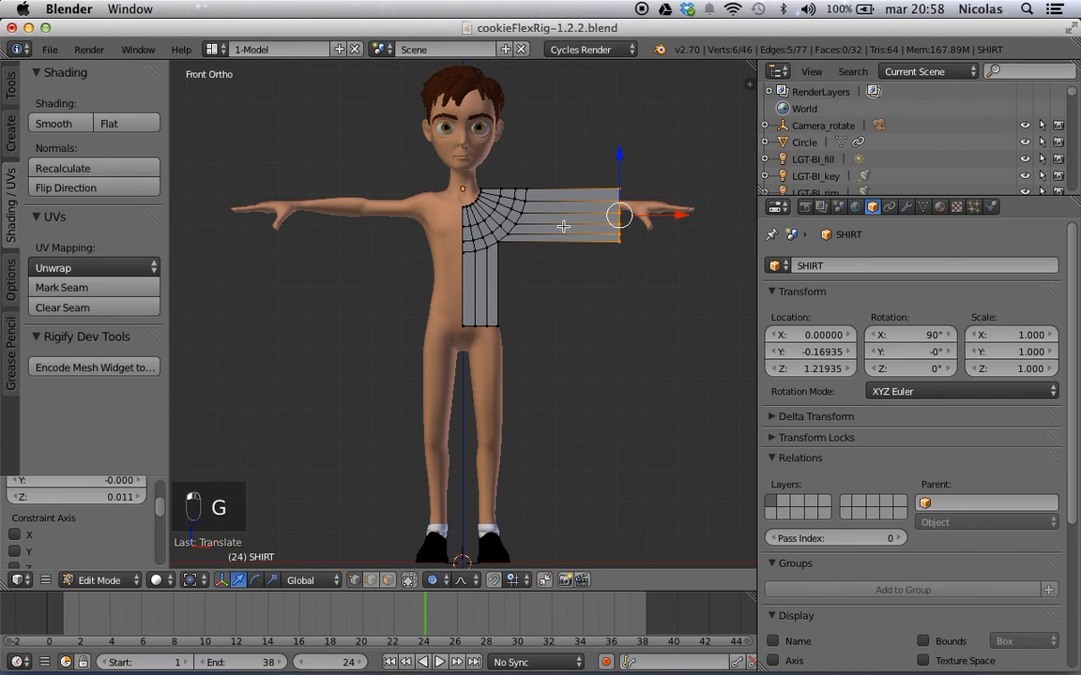
{"action": "key", "text": "ctrl+r"}
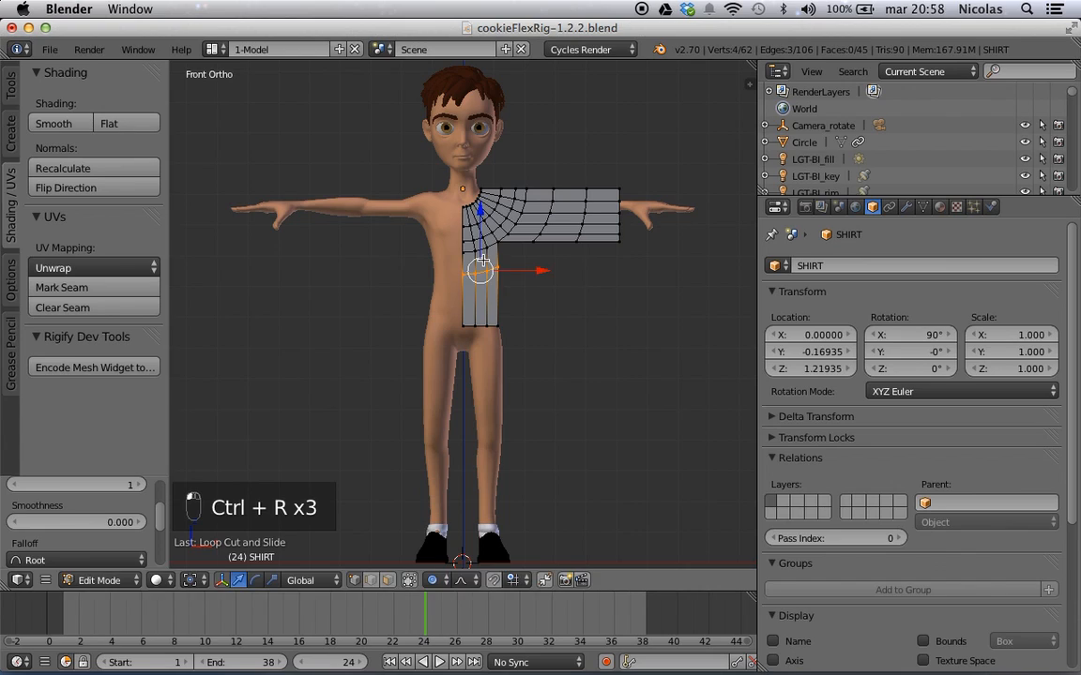
{"action": "left_click", "coordinate": [597, 319]}
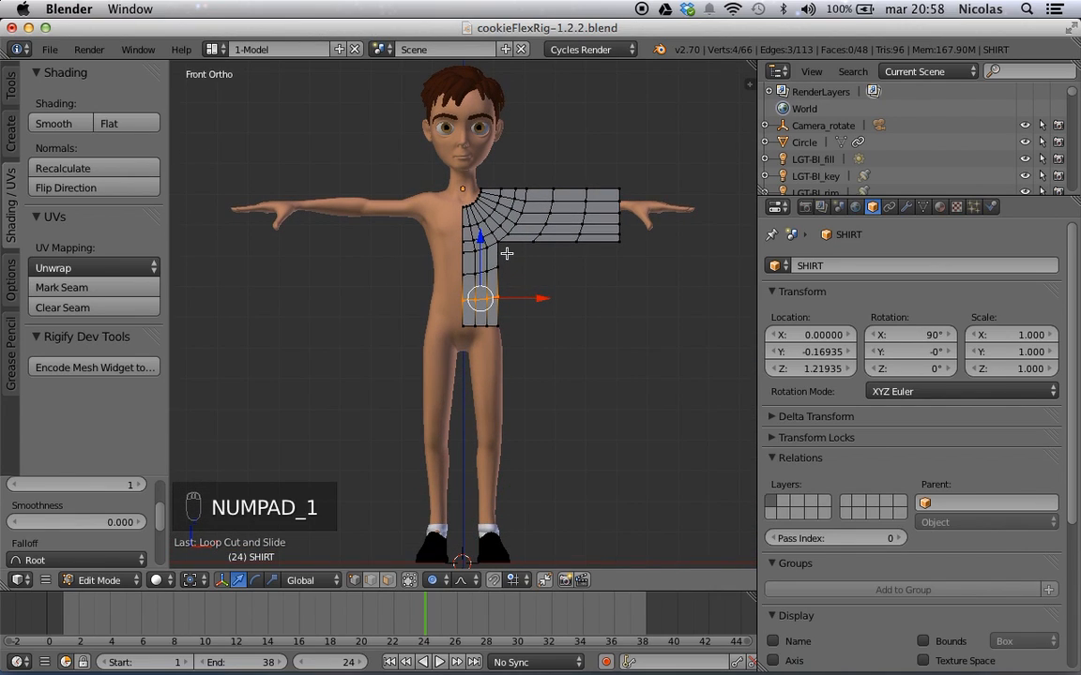
{"action": "mouse_move", "coordinate": [499, 244]}
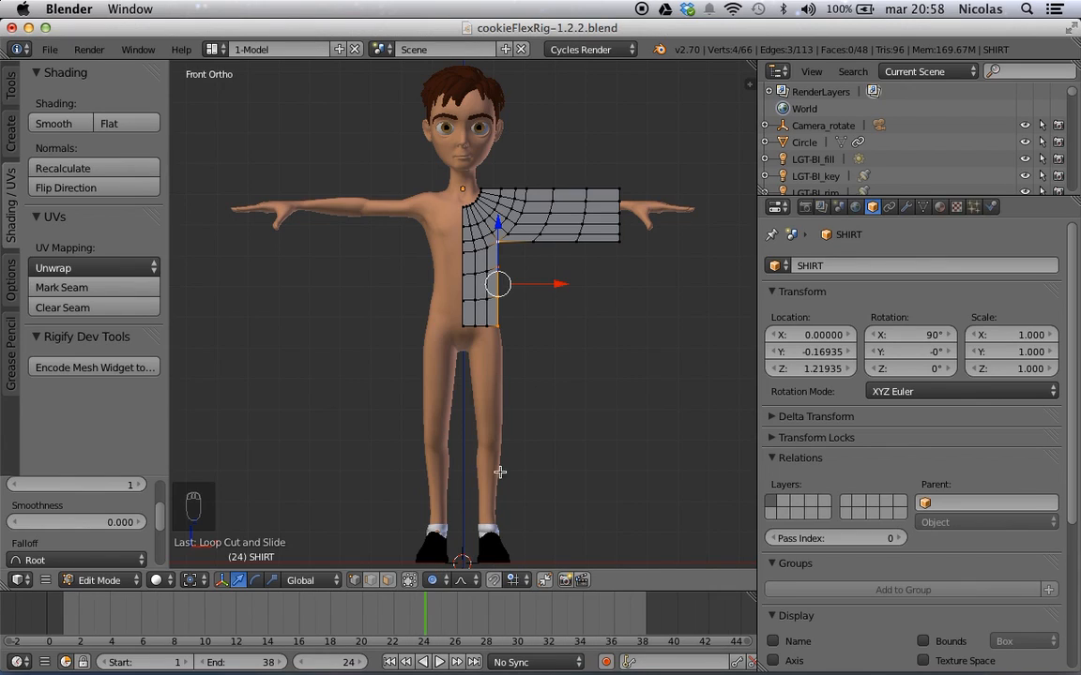
{"action": "mouse_move", "coordinate": [559, 299]}
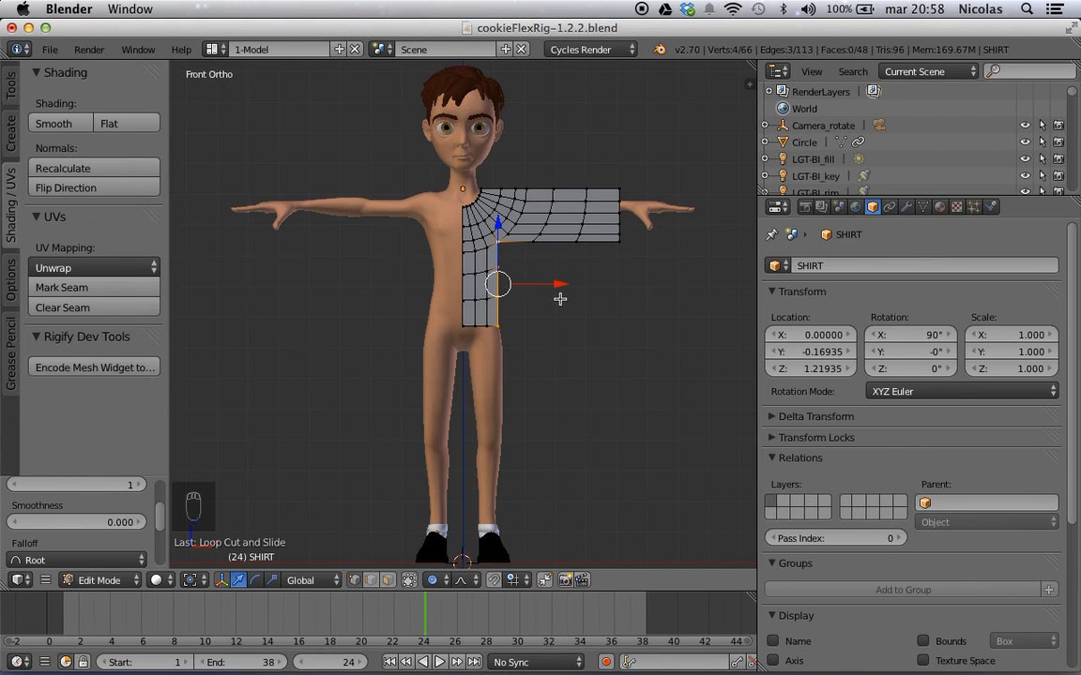
{"action": "key", "text": "g"}
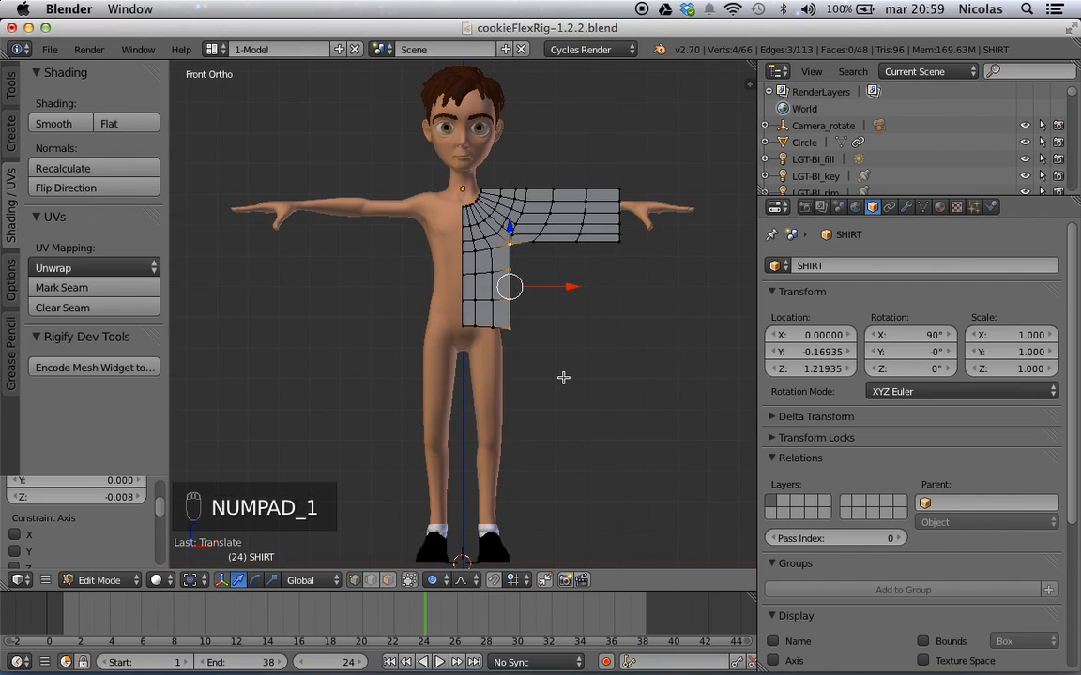
- Duplicate the whole shirt mesh backward along Y as a back panel and inspect both panels
{"action": "key", "text": "a"}
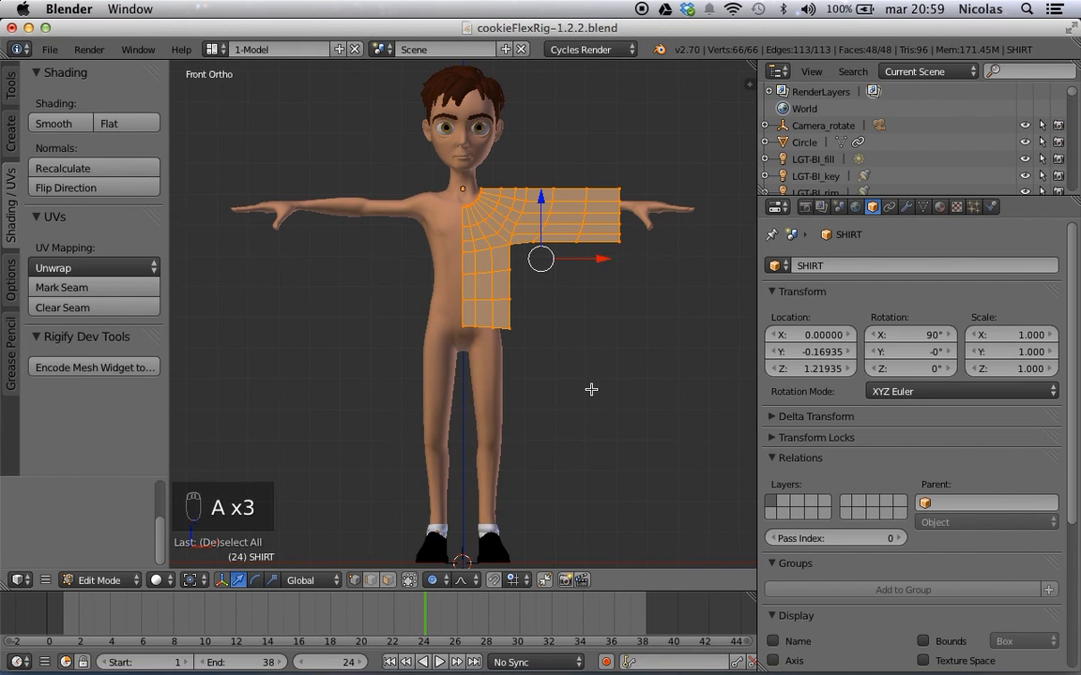
{"action": "key", "text": "shift+d"}
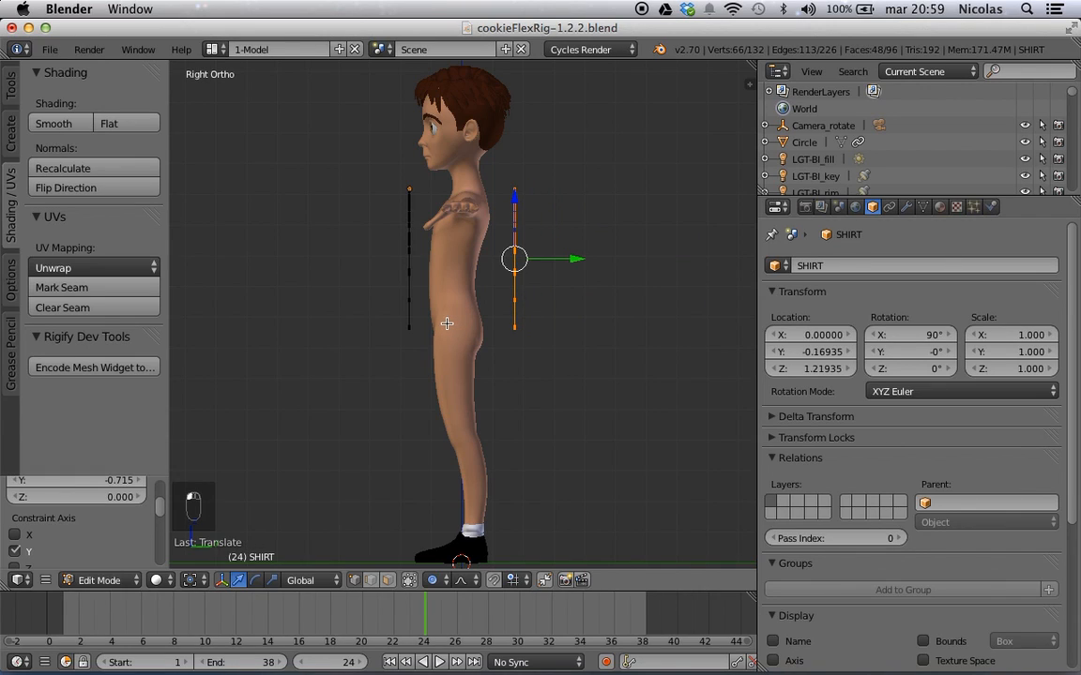
{"action": "mouse_move", "coordinate": [454, 285]}
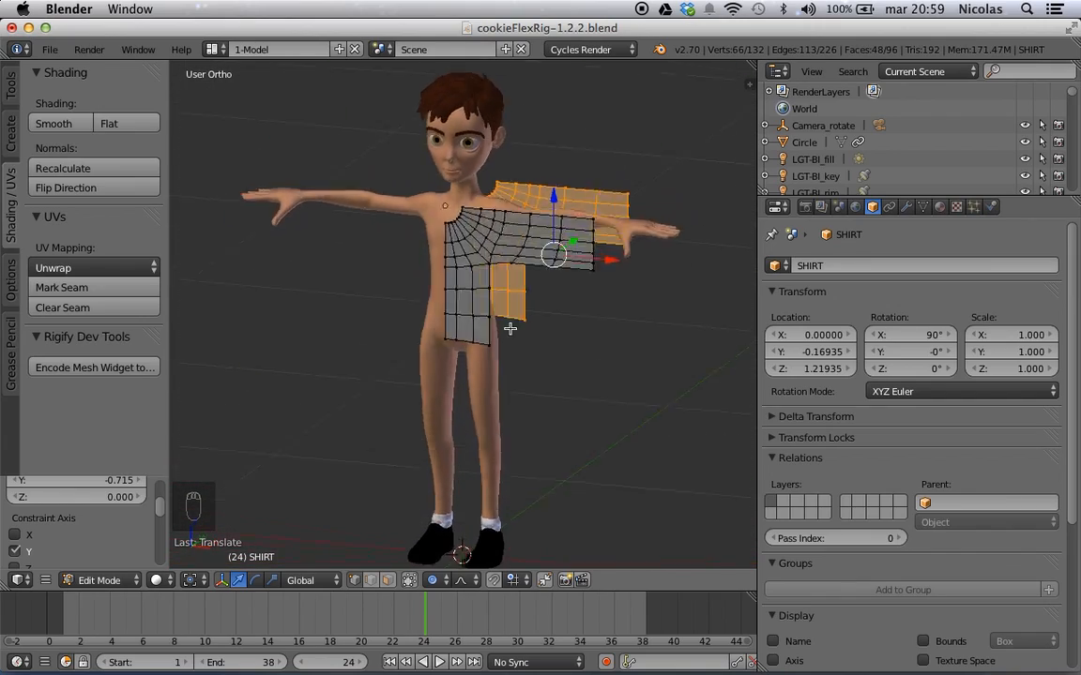
{"action": "left_click_drag", "start_coordinate": [510, 328], "coordinate": [394, 351]}
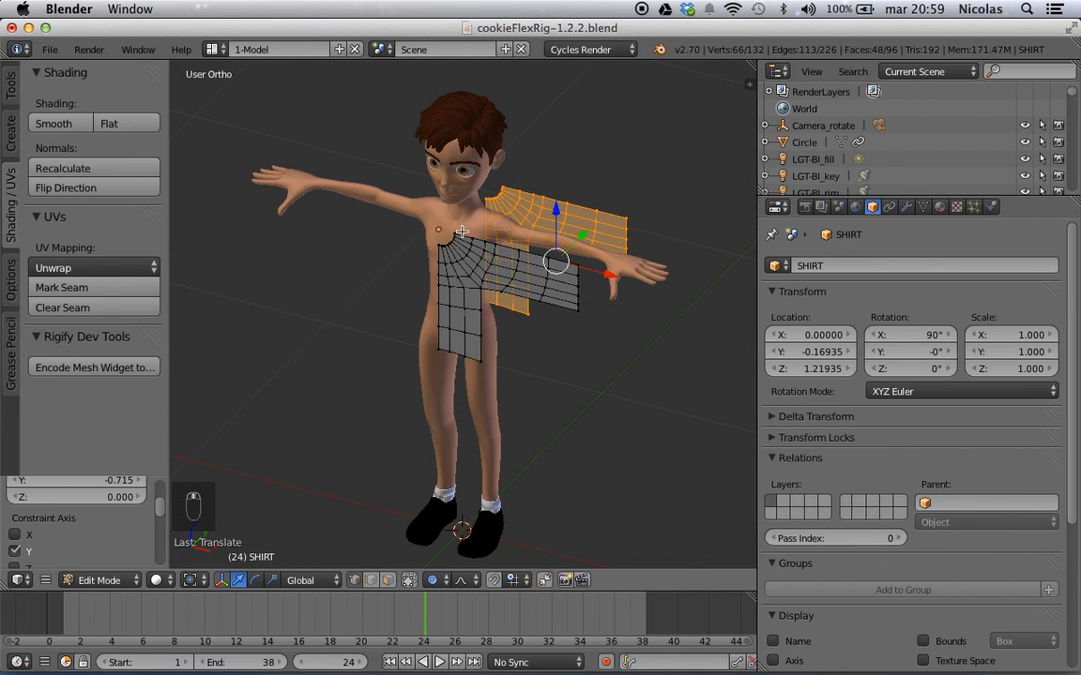
{"action": "mouse_move", "coordinate": [643, 233]}
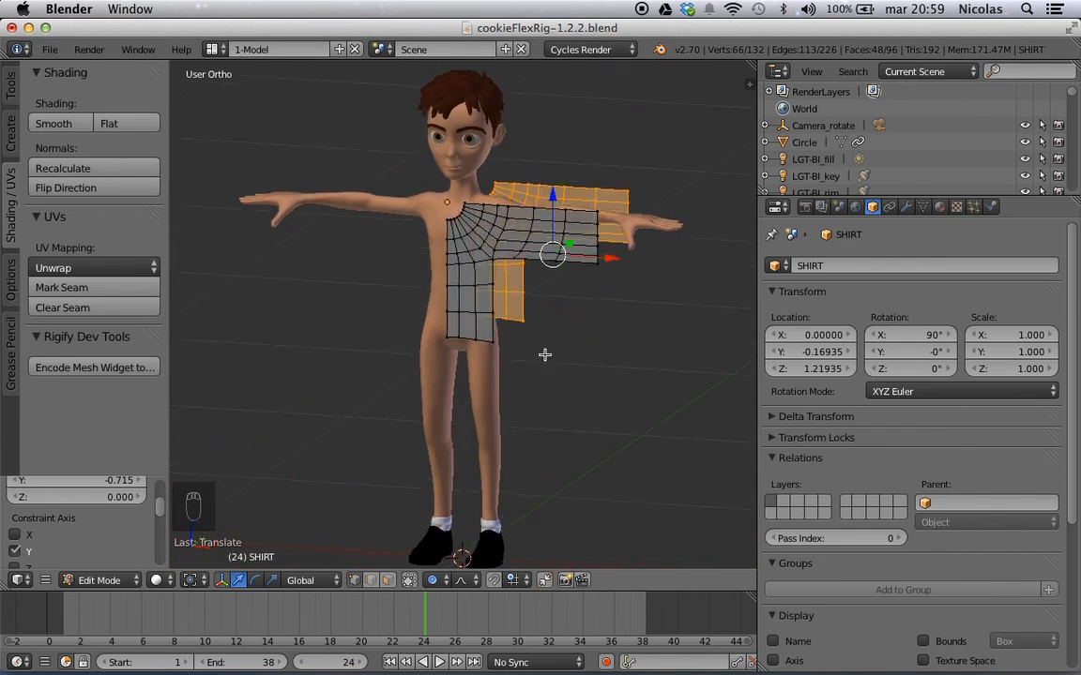
{"action": "key", "text": "Tab"}
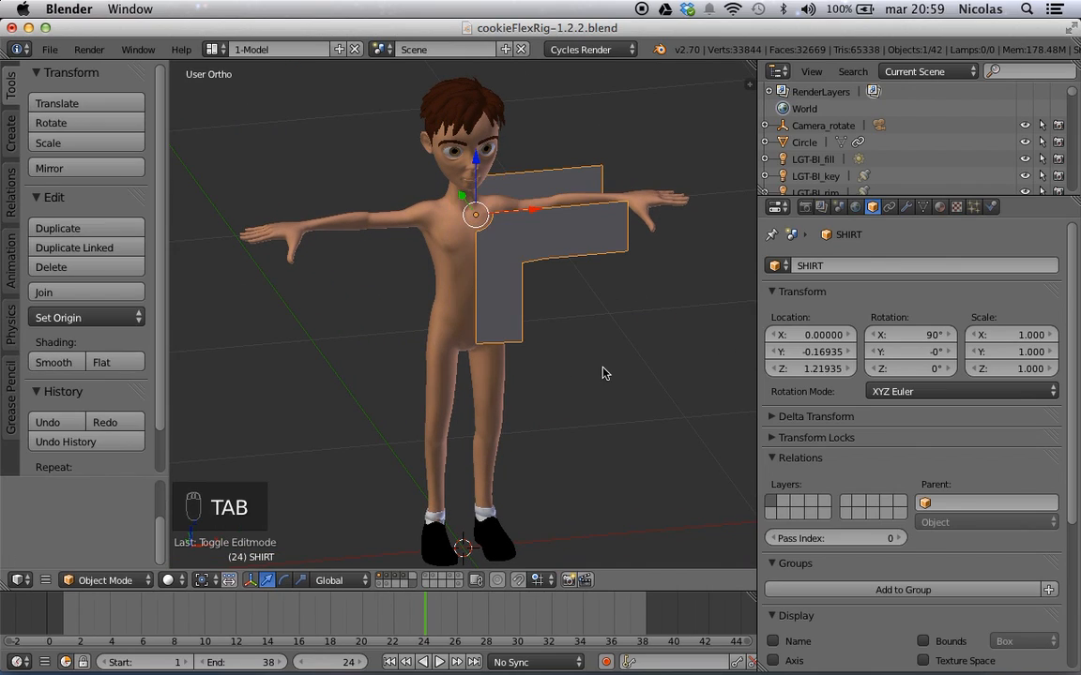
{"action": "mouse_move", "coordinate": [608, 294]}
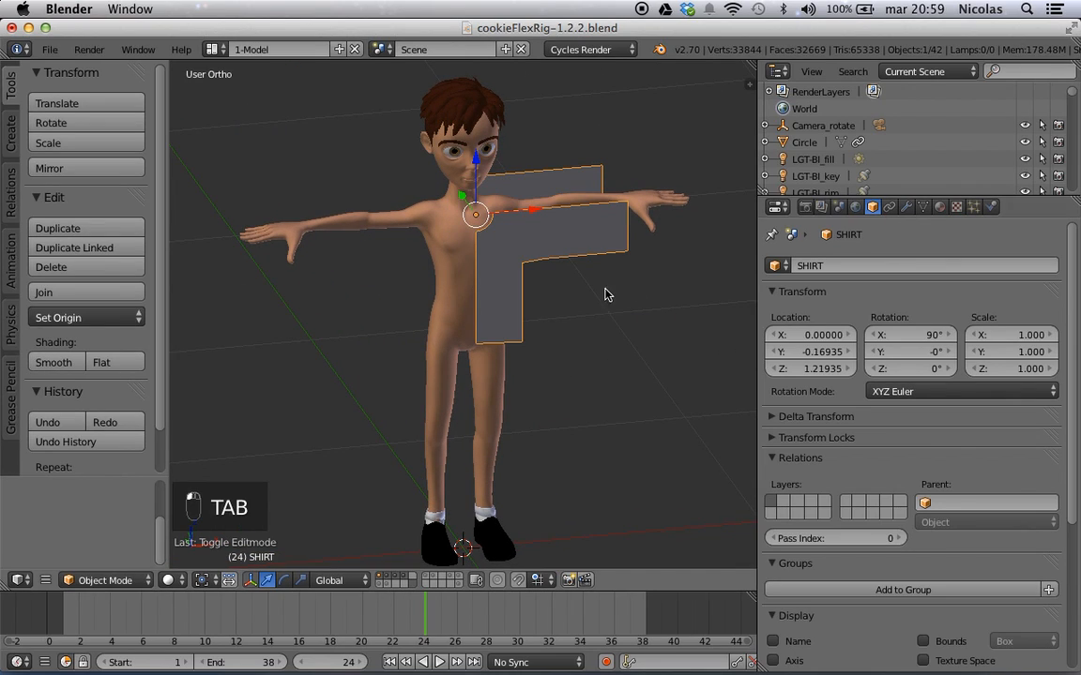
{"action": "key", "text": "Tab"}
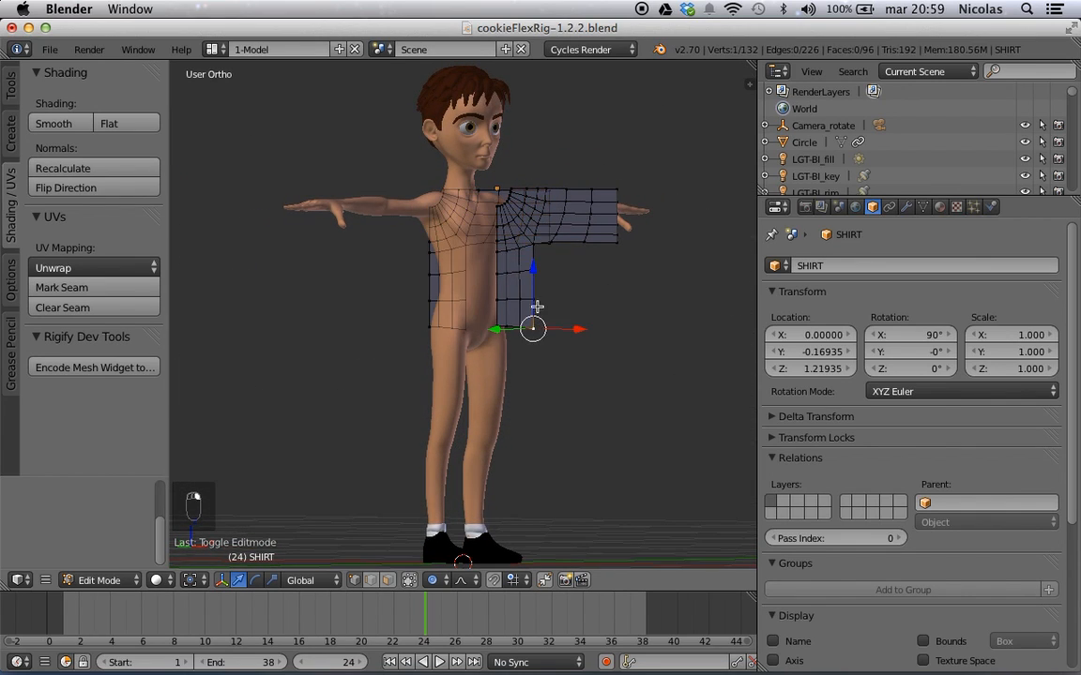
- Select the front vertices and create a vertex group renamed FRont
{"action": "left_click", "coordinate": [533, 300]}
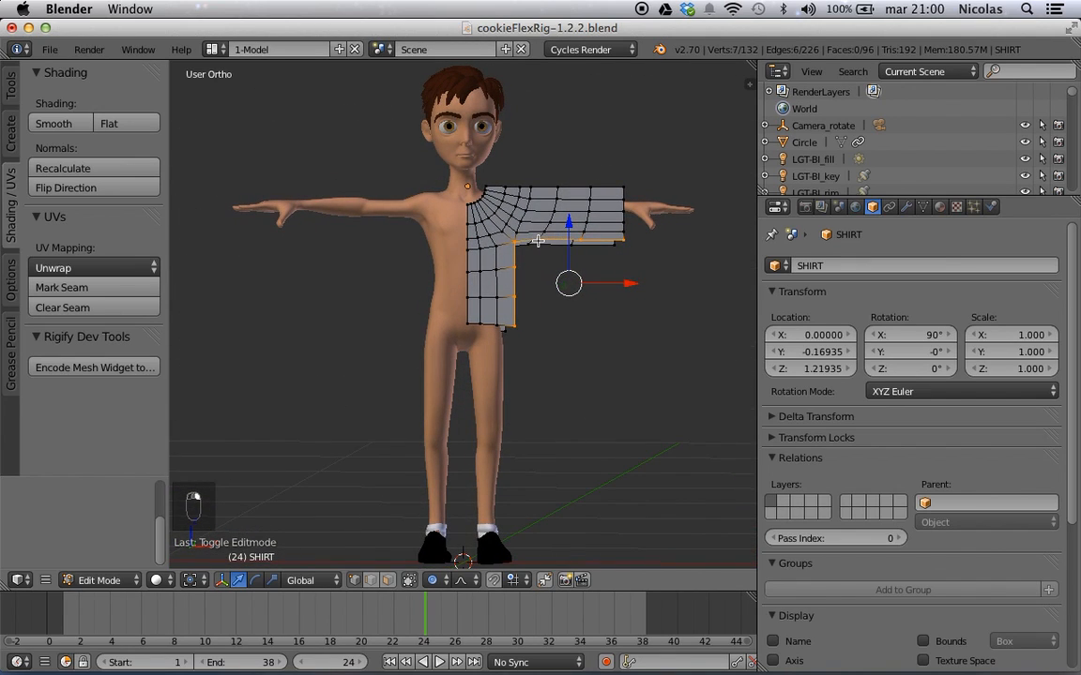
{"action": "mouse_move", "coordinate": [615, 186]}
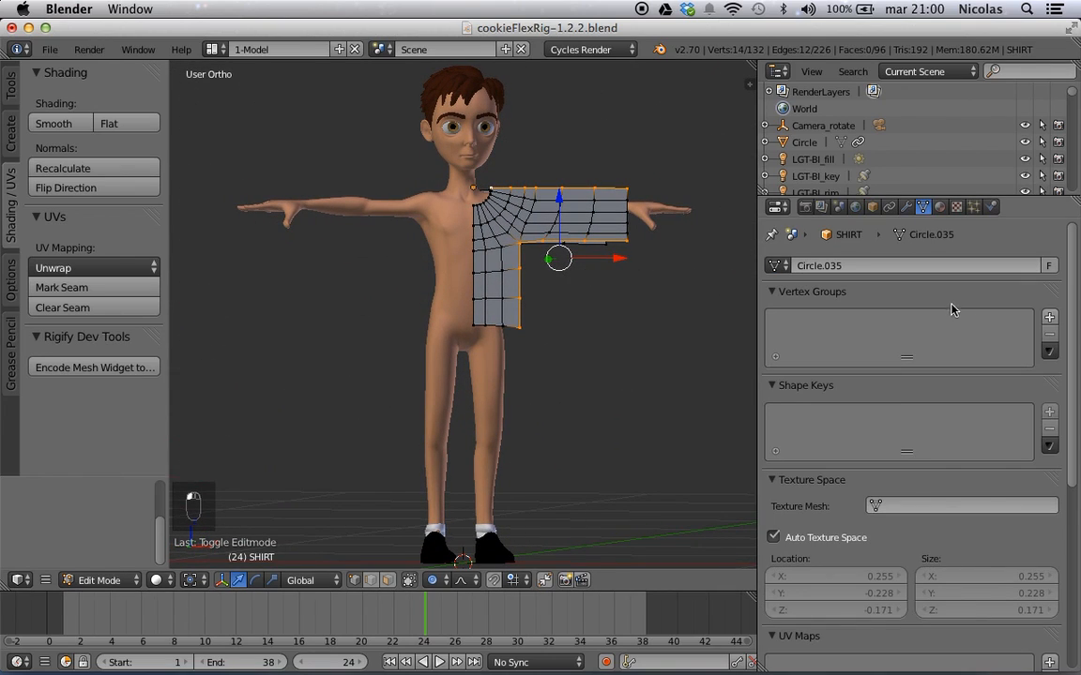
{"action": "left_click", "coordinate": [1047, 315]}
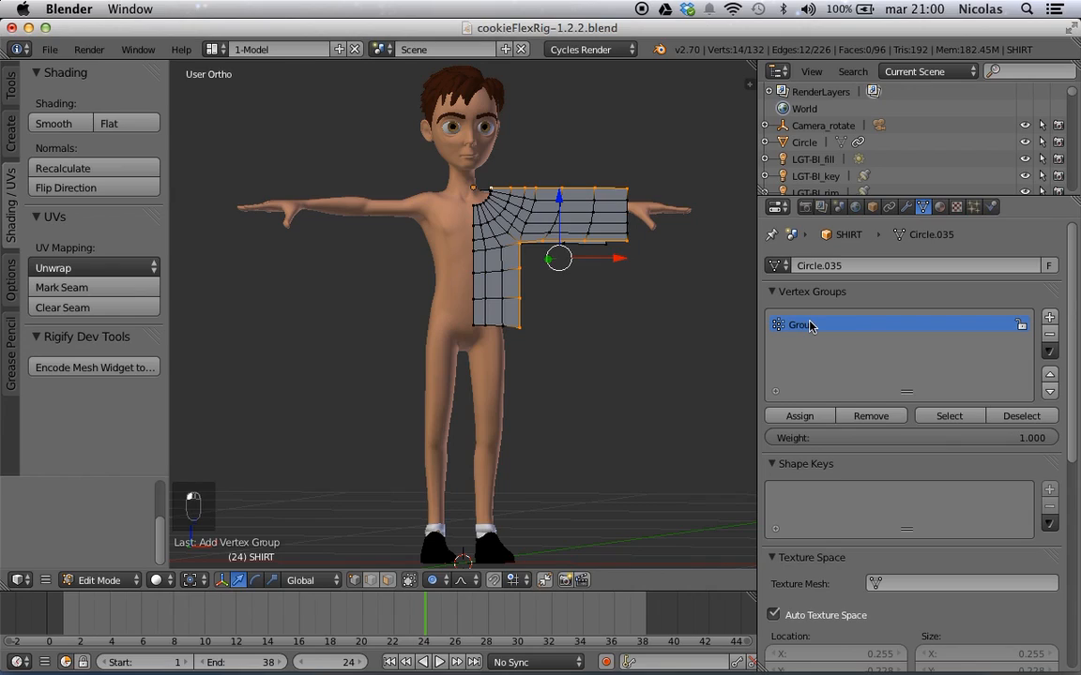
{"action": "double_click", "coordinate": [803, 324]}
{"action": "type", "text": "FRont"}
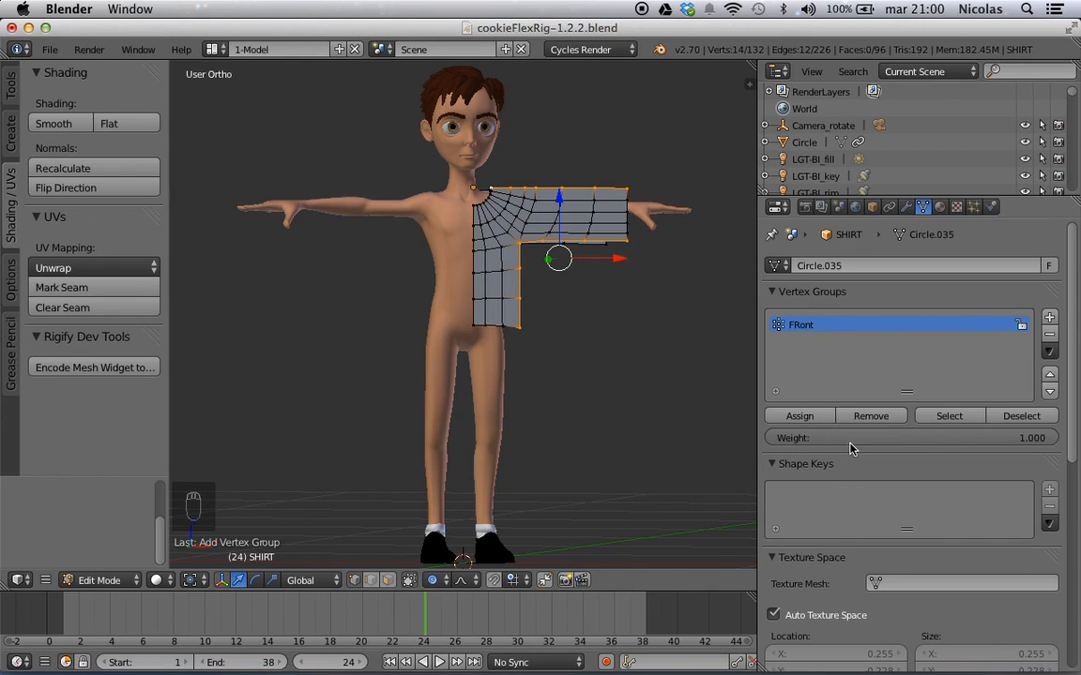
{"action": "mouse_move", "coordinate": [799, 417]}
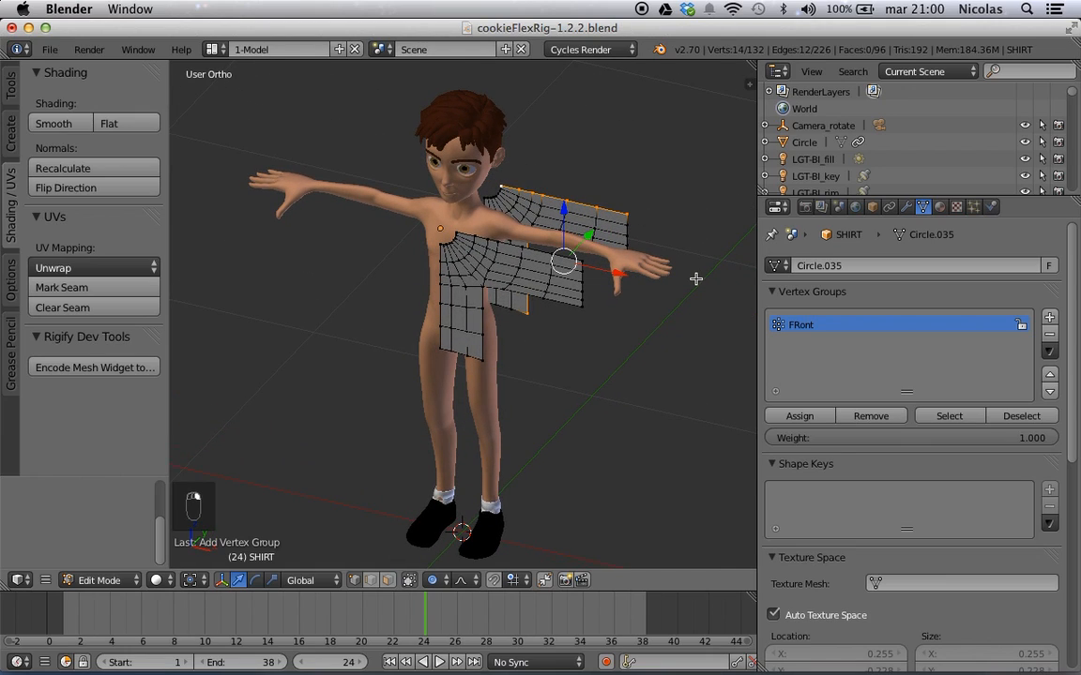
- Create a second vertex group named Back for the back panel
{"action": "left_click", "coordinate": [1047, 317]}
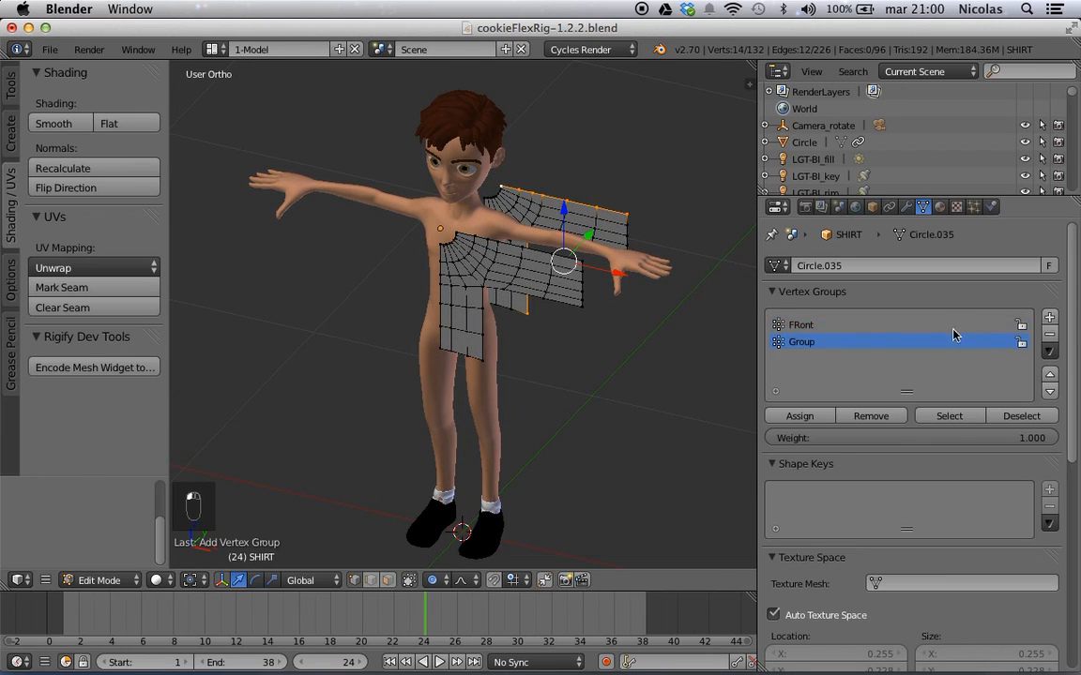
{"action": "double_click", "coordinate": [799, 341]}
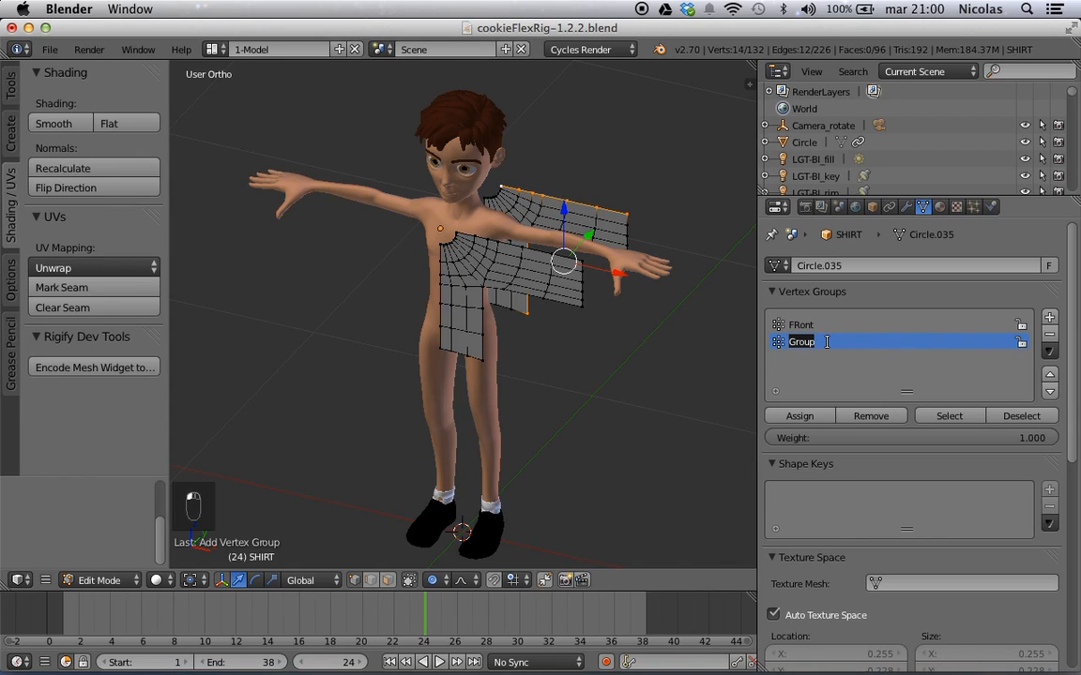
{"action": "type", "text": "Back"}
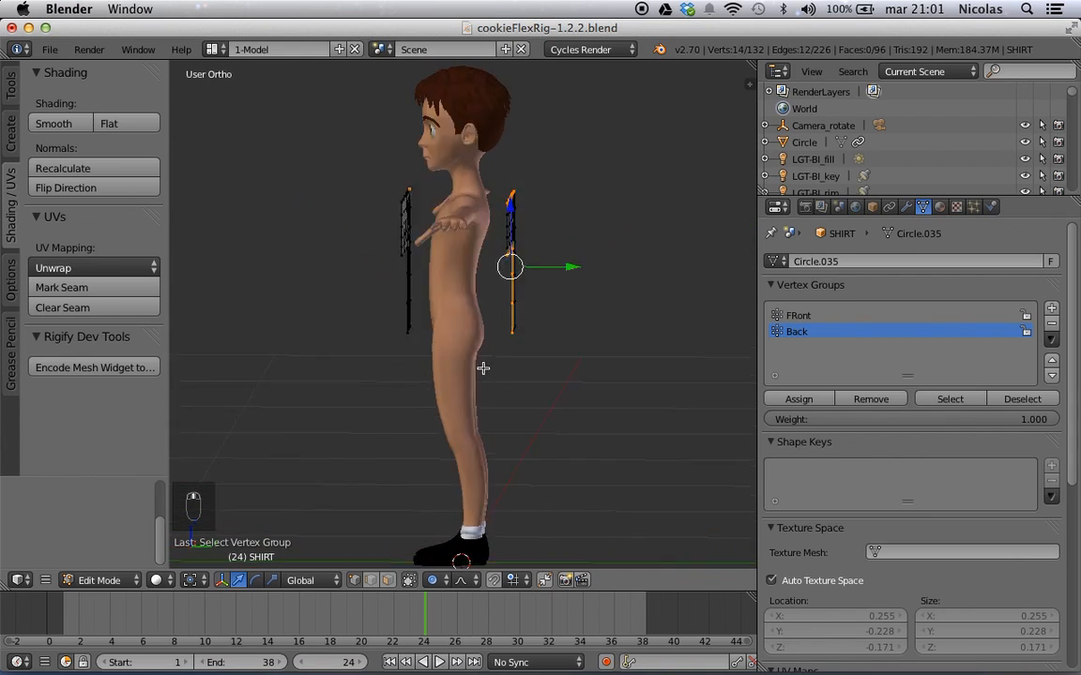
- Select the Front group's vertices and turn the view to the character's front
{"action": "left_click", "coordinate": [799, 315]}
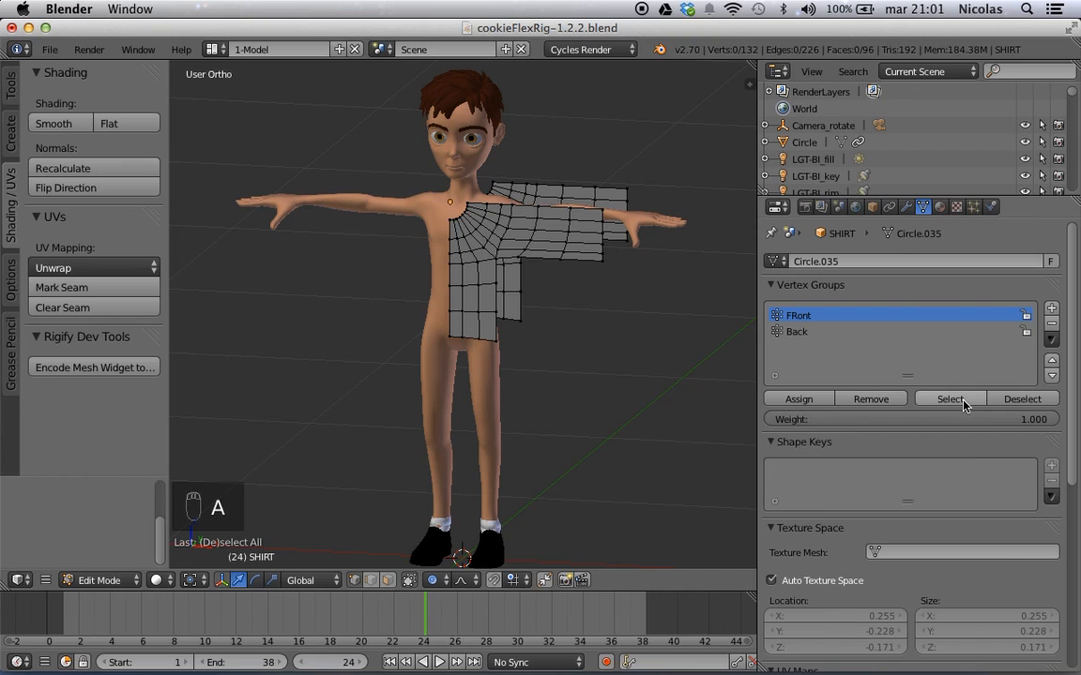
{"action": "left_click", "coordinate": [950, 398]}
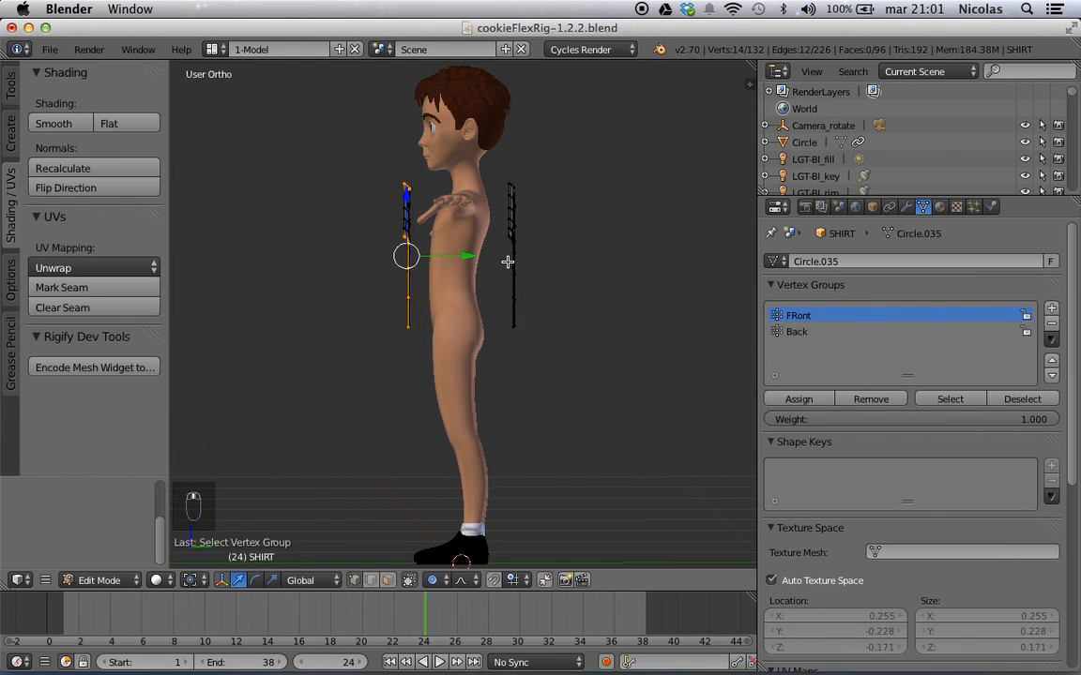
{"action": "left_click_drag", "start_coordinate": [507, 262], "coordinate": [422, 350]}
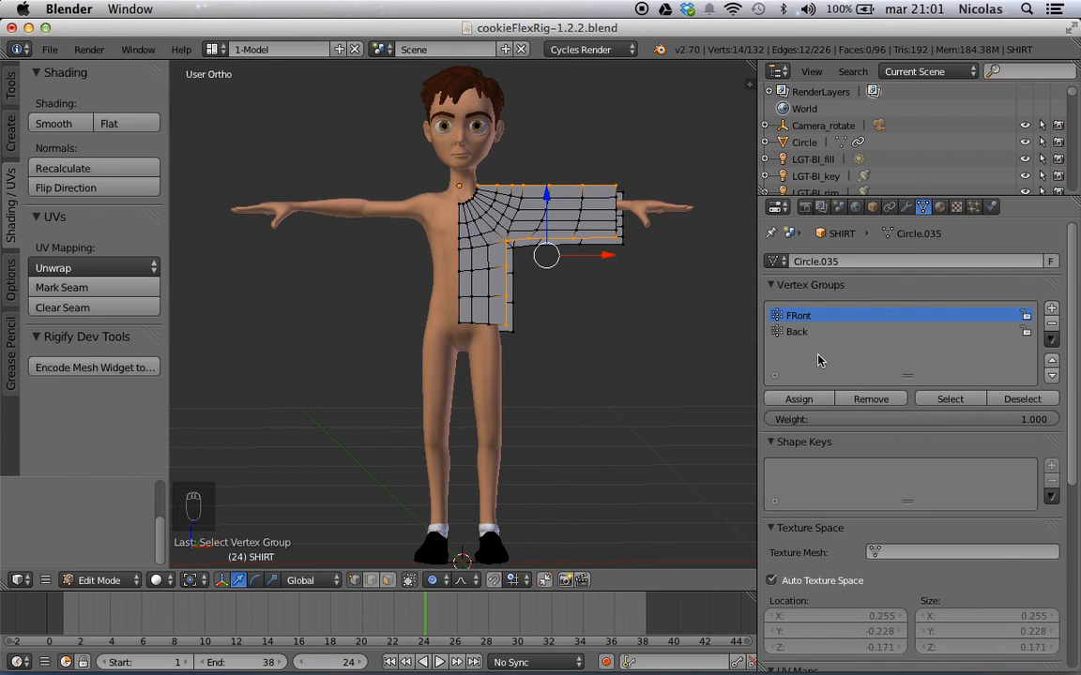
- Create a third vertex group named Pin and return to object mode
{"action": "left_click", "coordinate": [1053, 307]}
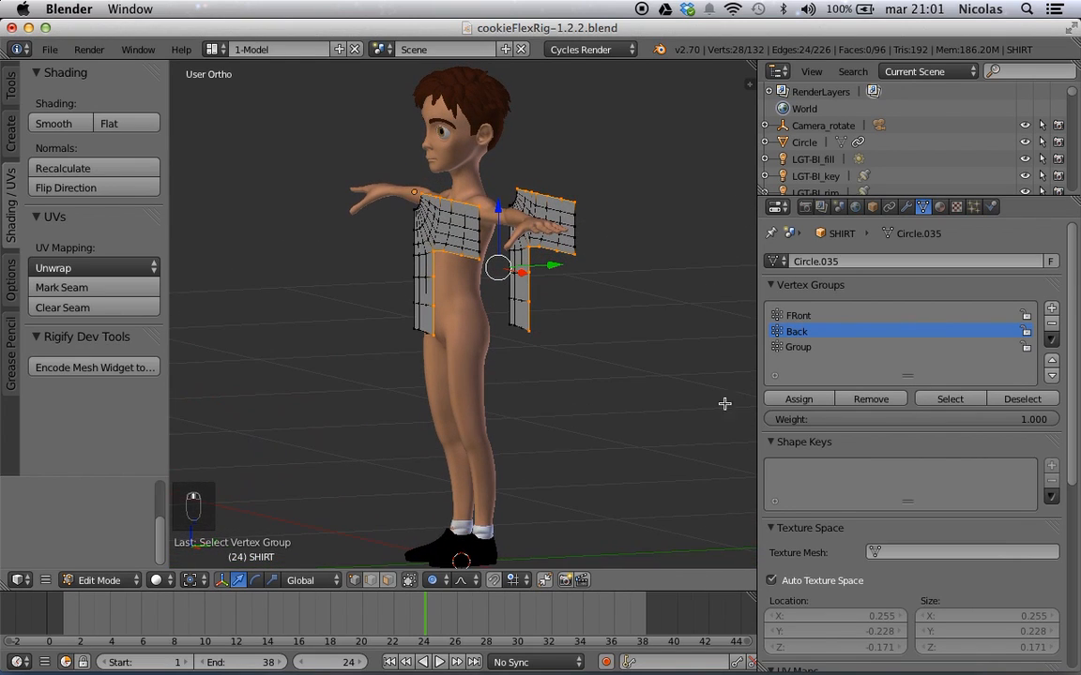
{"action": "left_click", "coordinate": [799, 345]}
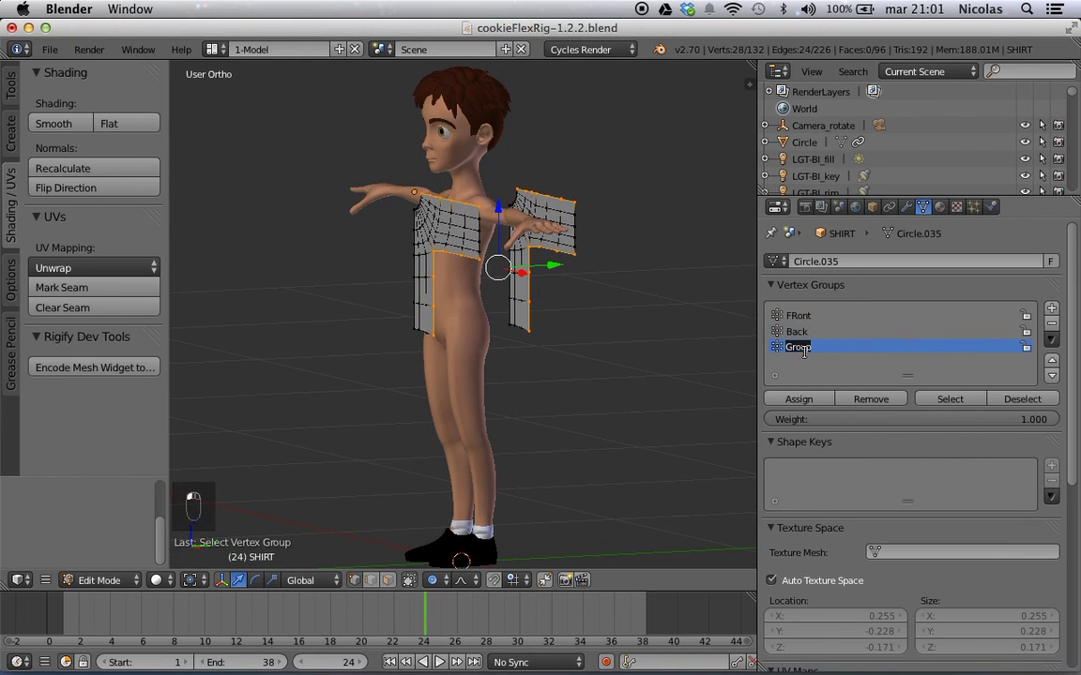
{"action": "type", "text": "Pin"}
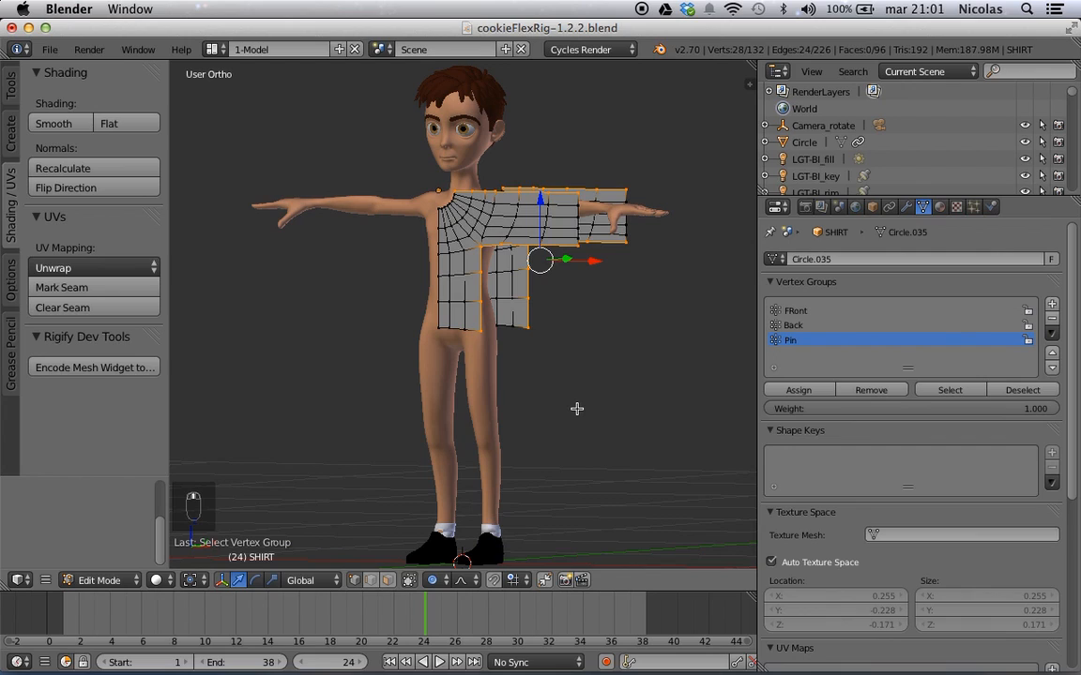
{"action": "key", "text": "Tab"}
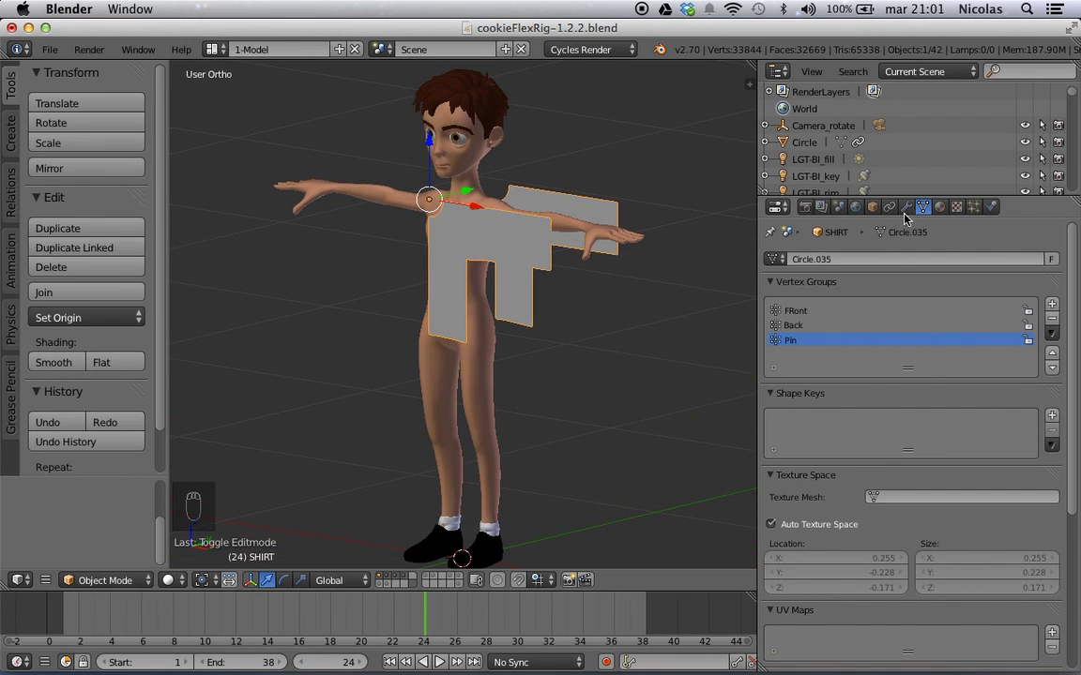
- Add a Mirror modifier to complete the shirt and disable proportional editing
{"action": "left_click", "coordinate": [908, 206]}
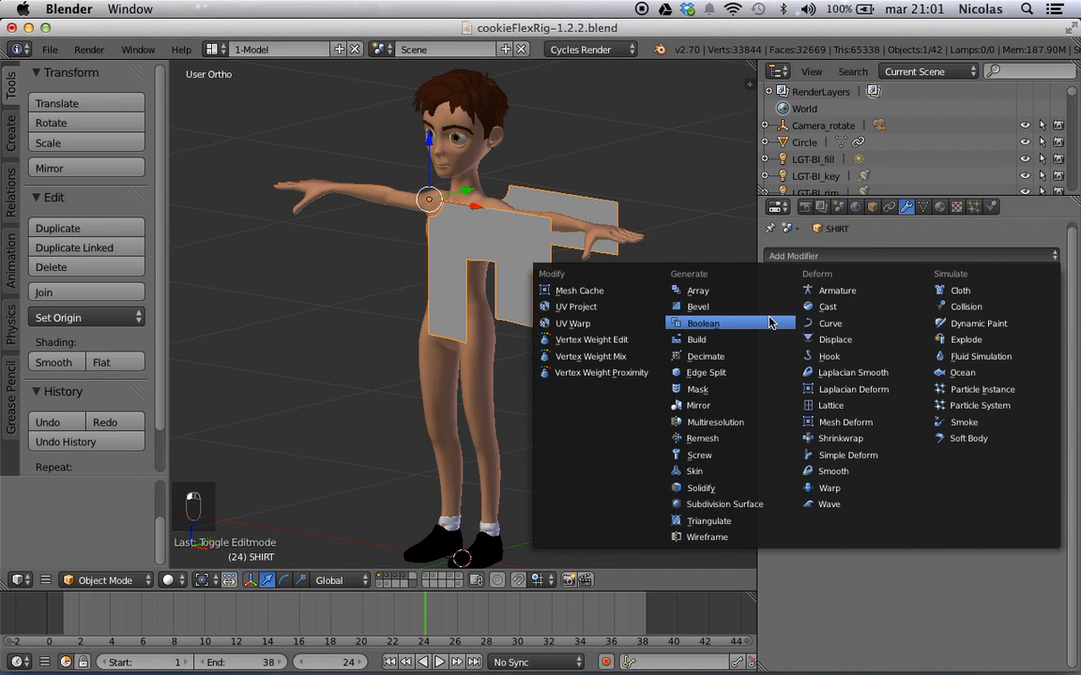
{"action": "mouse_move", "coordinate": [720, 421]}
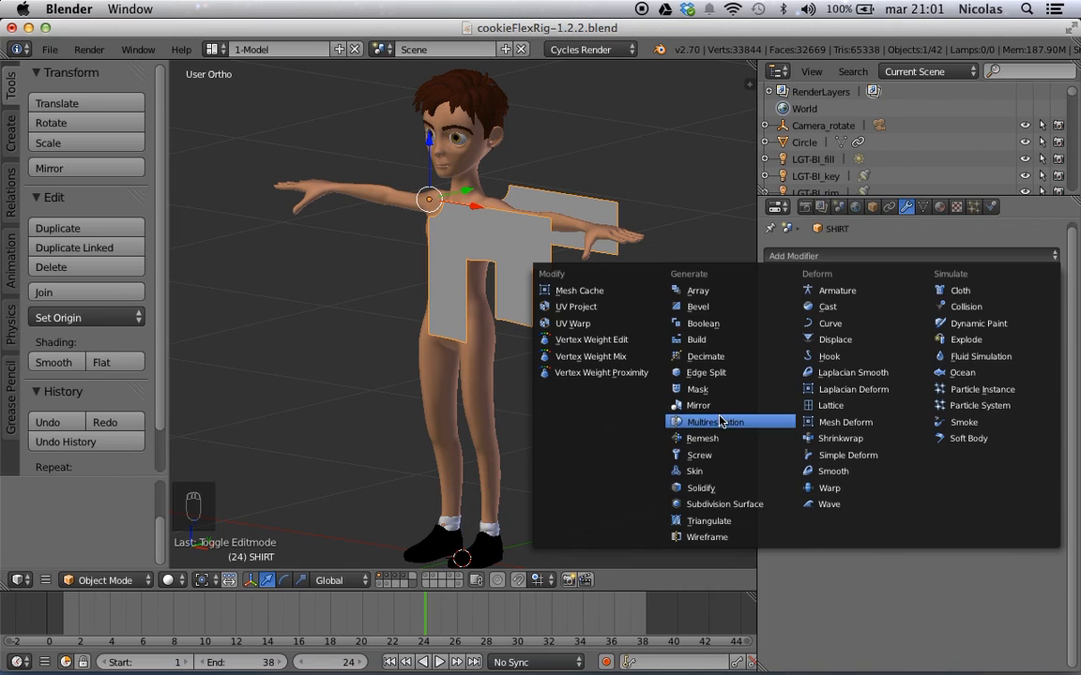
{"action": "left_click", "coordinate": [696, 406]}
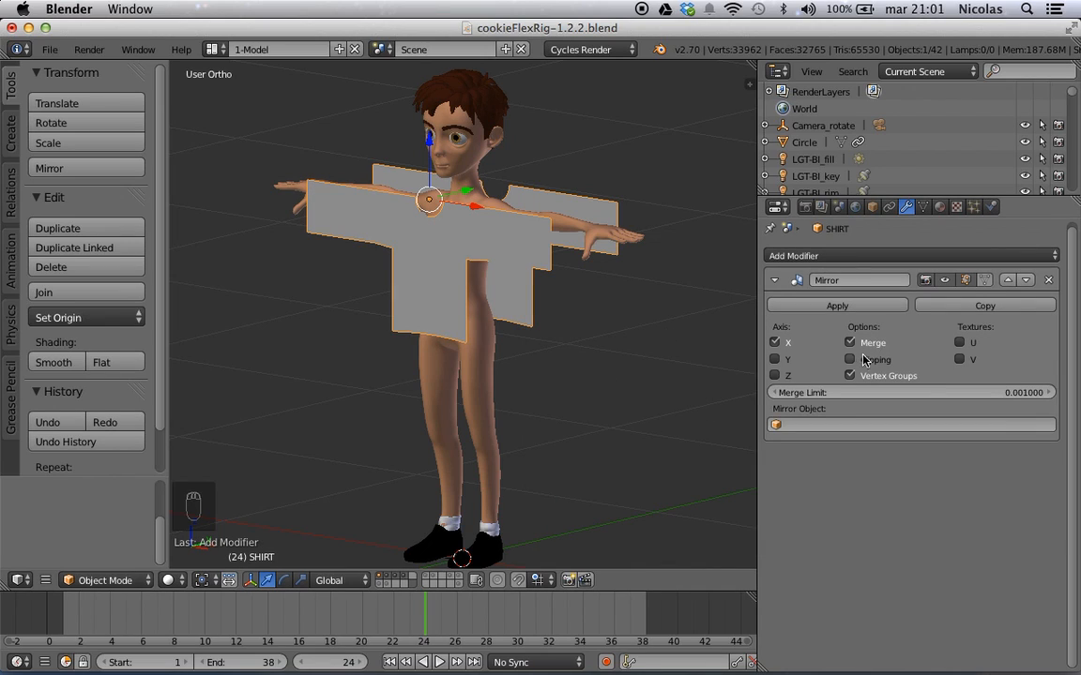
{"action": "key", "text": "Tab"}
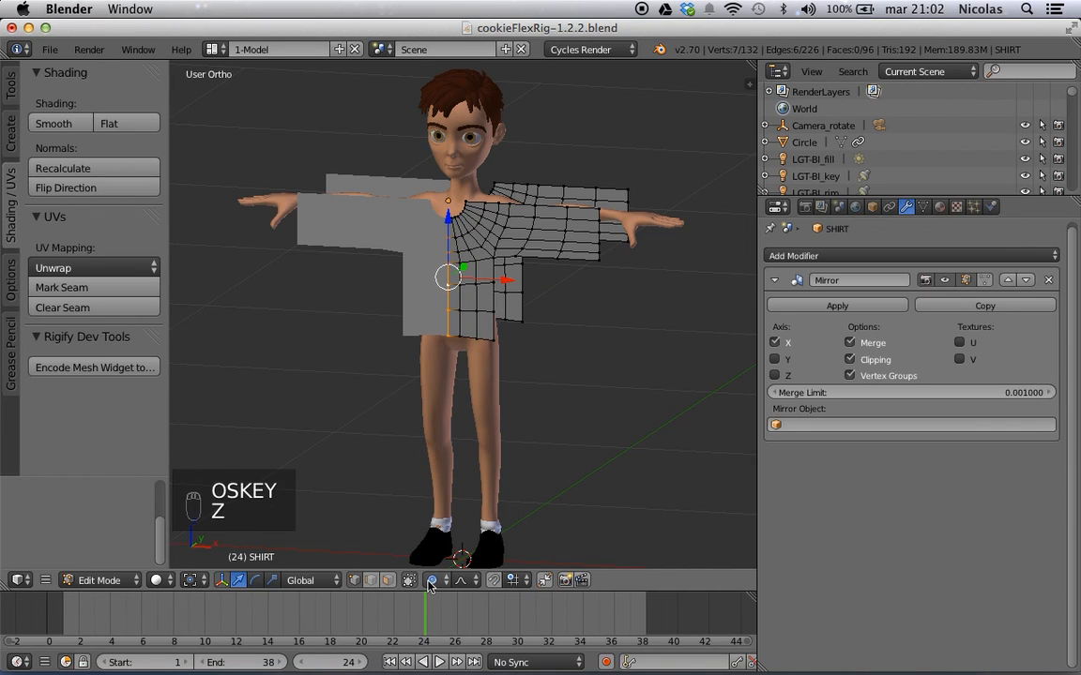
{"action": "left_click", "coordinate": [431, 582]}
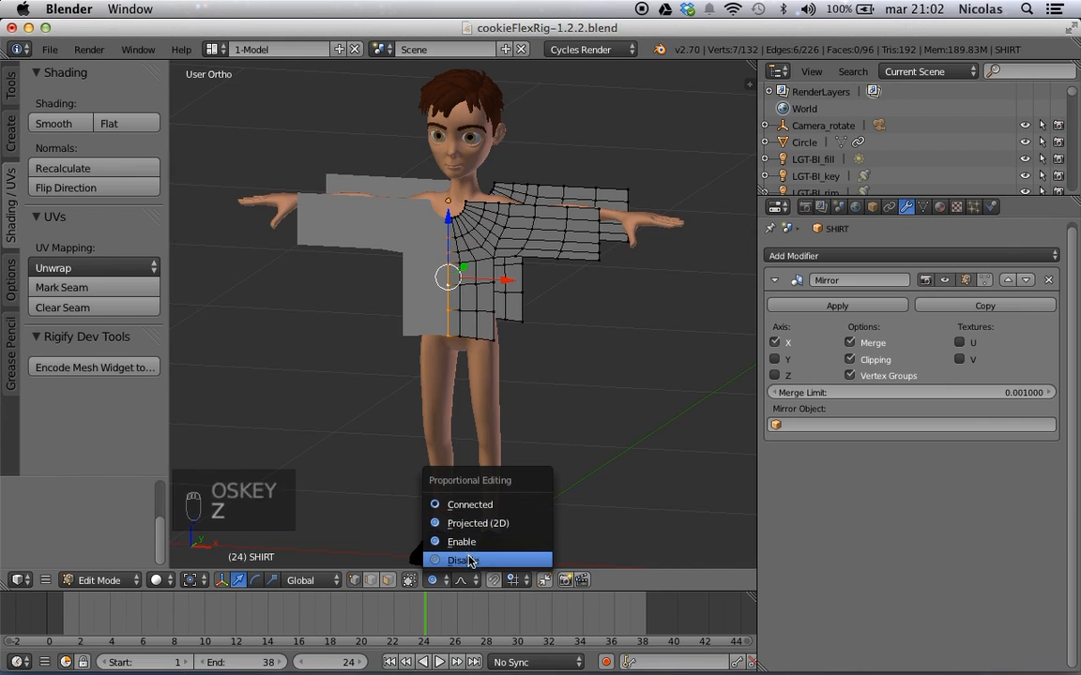
{"action": "left_click", "coordinate": [469, 559]}
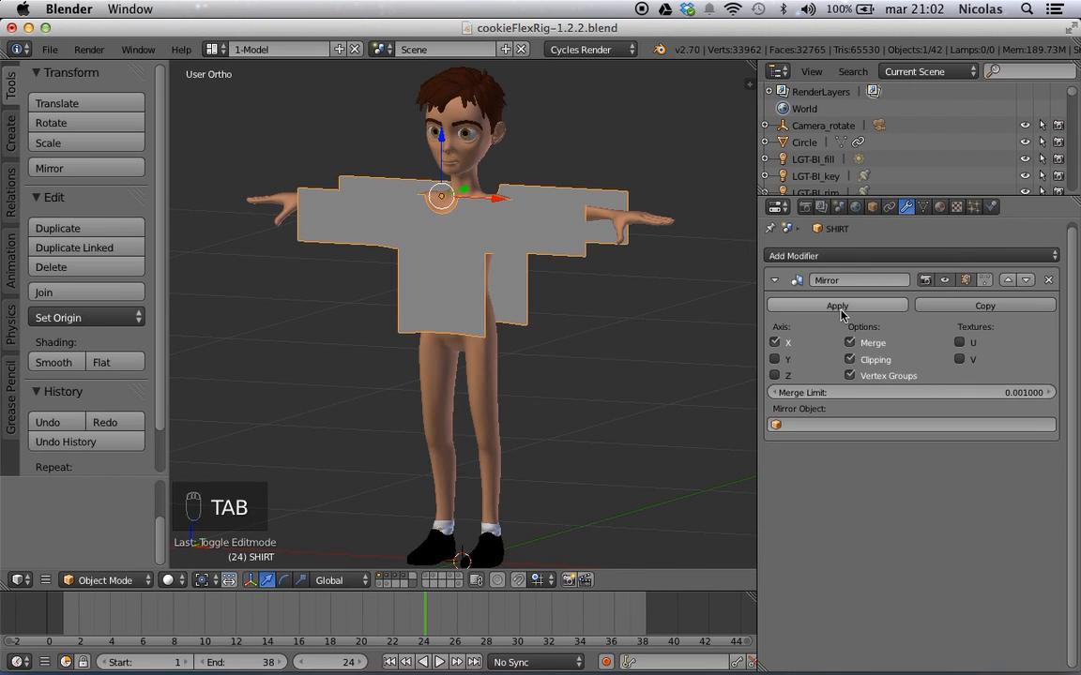
- Apply the Mirror modifier and add two Hook modifiers without targets yet
{"action": "left_click", "coordinate": [837, 304]}
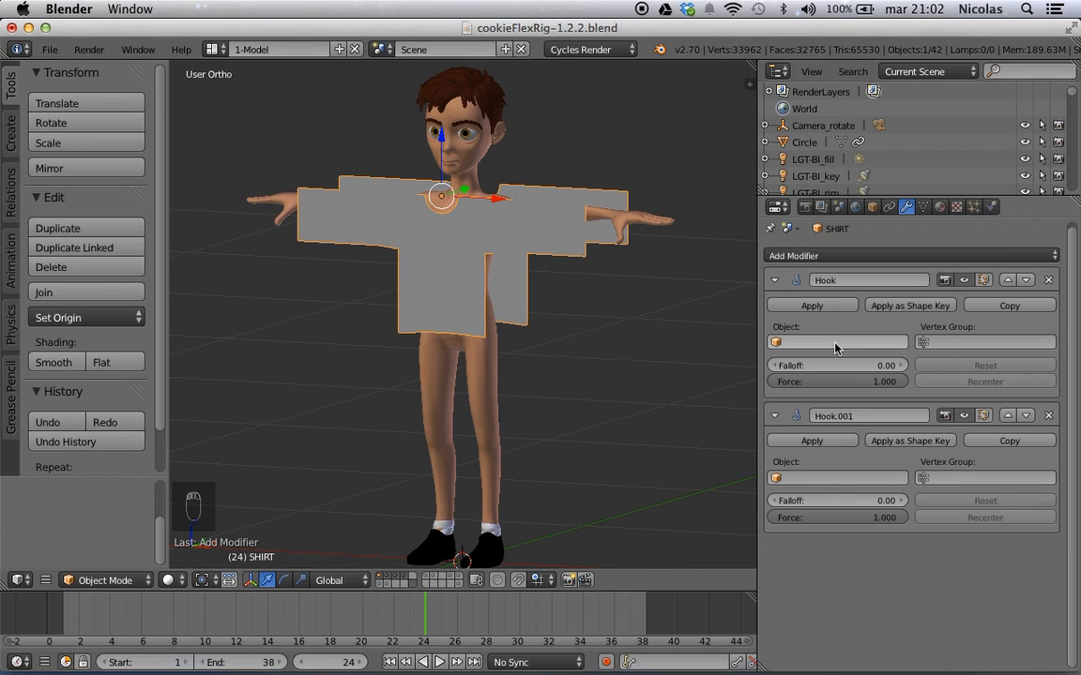
{"action": "left_click", "coordinate": [836, 341]}
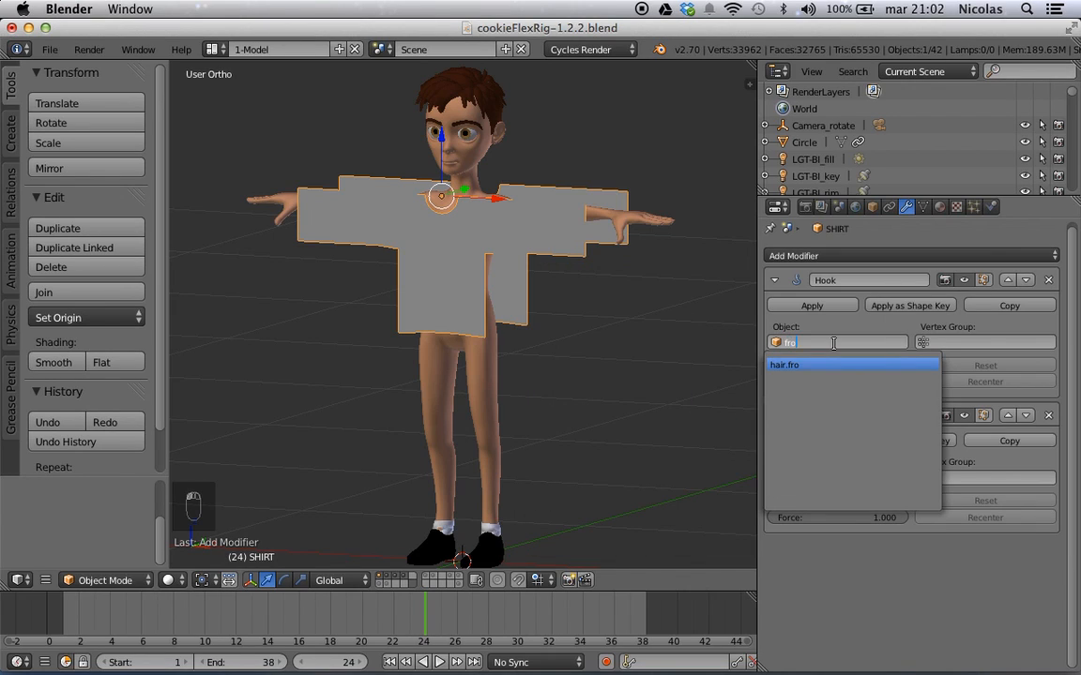
{"action": "key", "text": "BackSpace"}
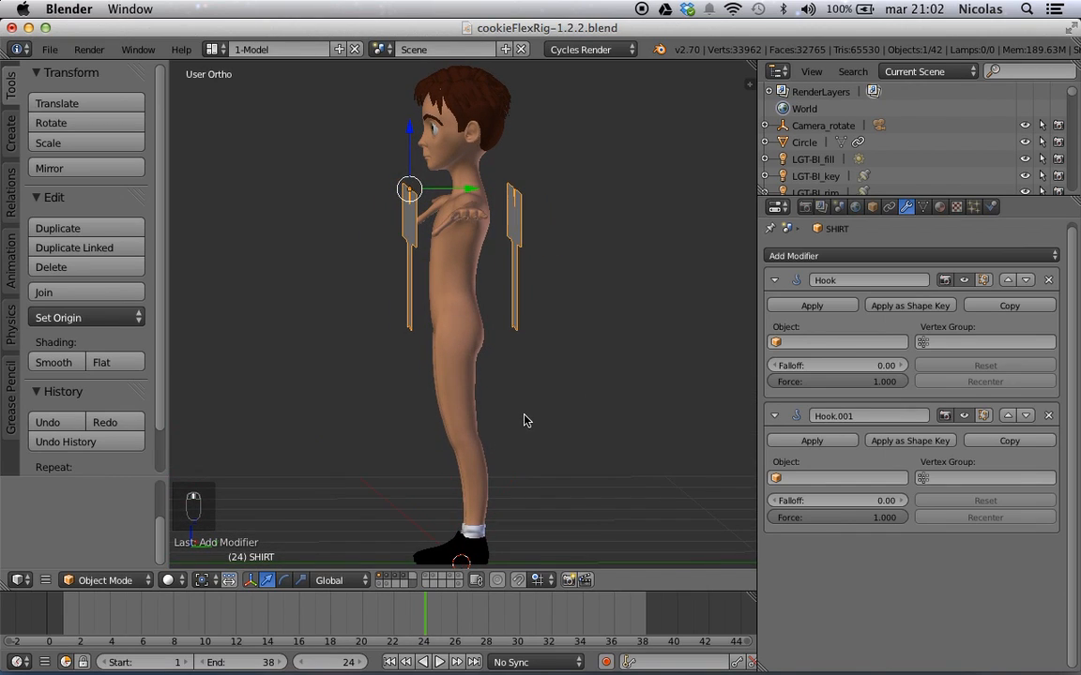
- Add an empty and snap it to the centre of the shirt's front panel
{"action": "key", "text": "Shift+A"}
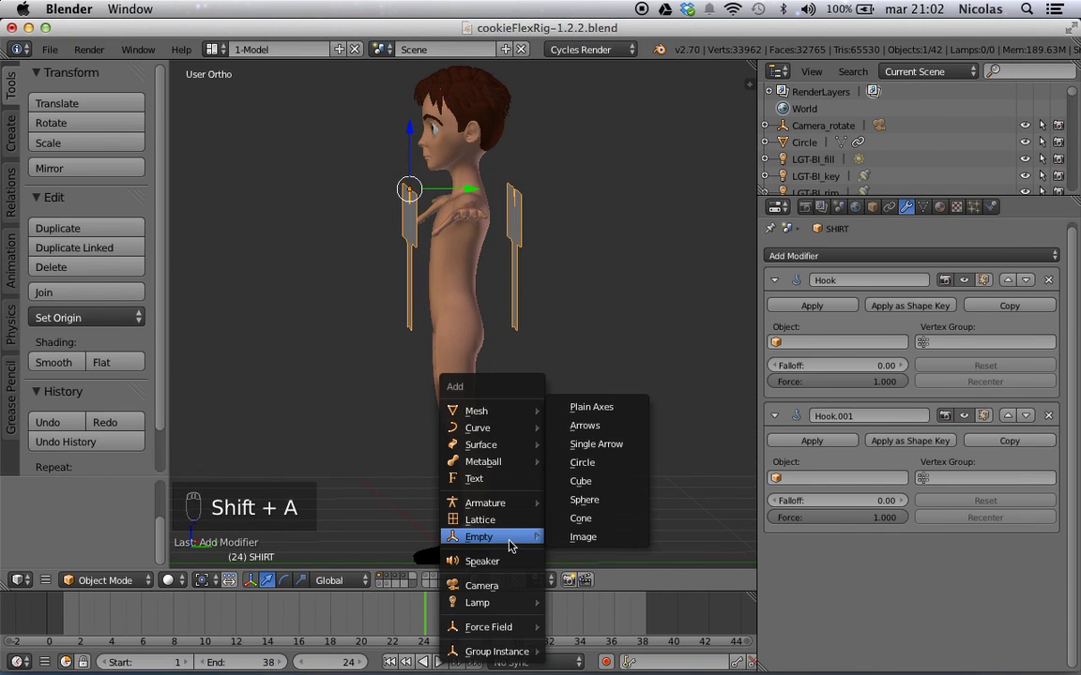
{"action": "left_click", "coordinate": [589, 405]}
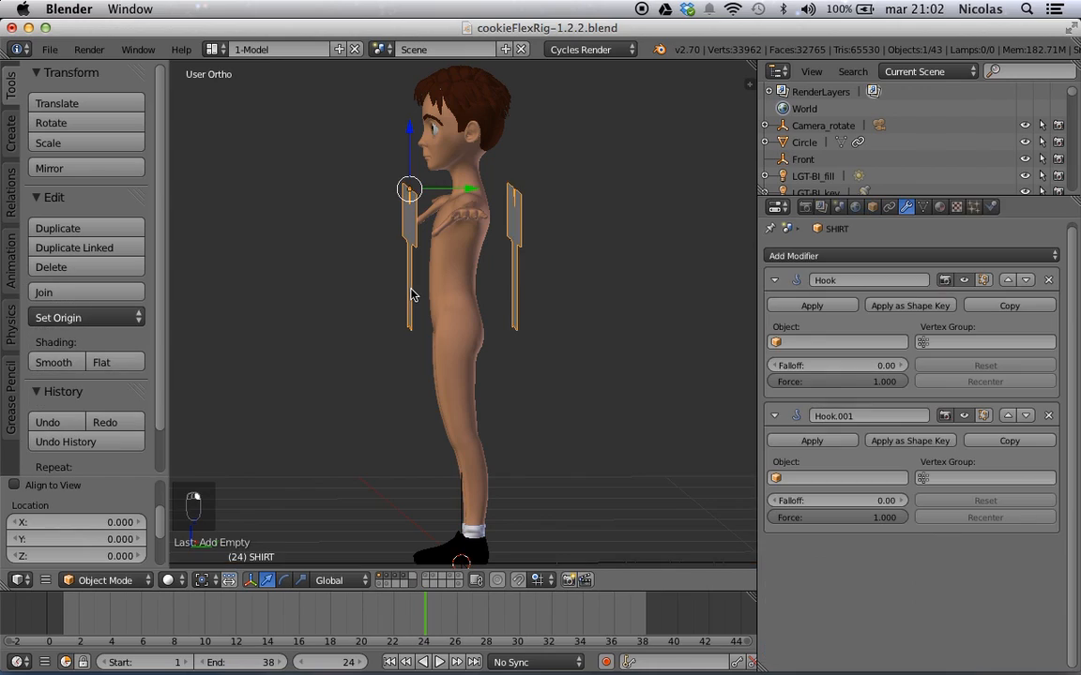
{"action": "key", "text": "Tab"}
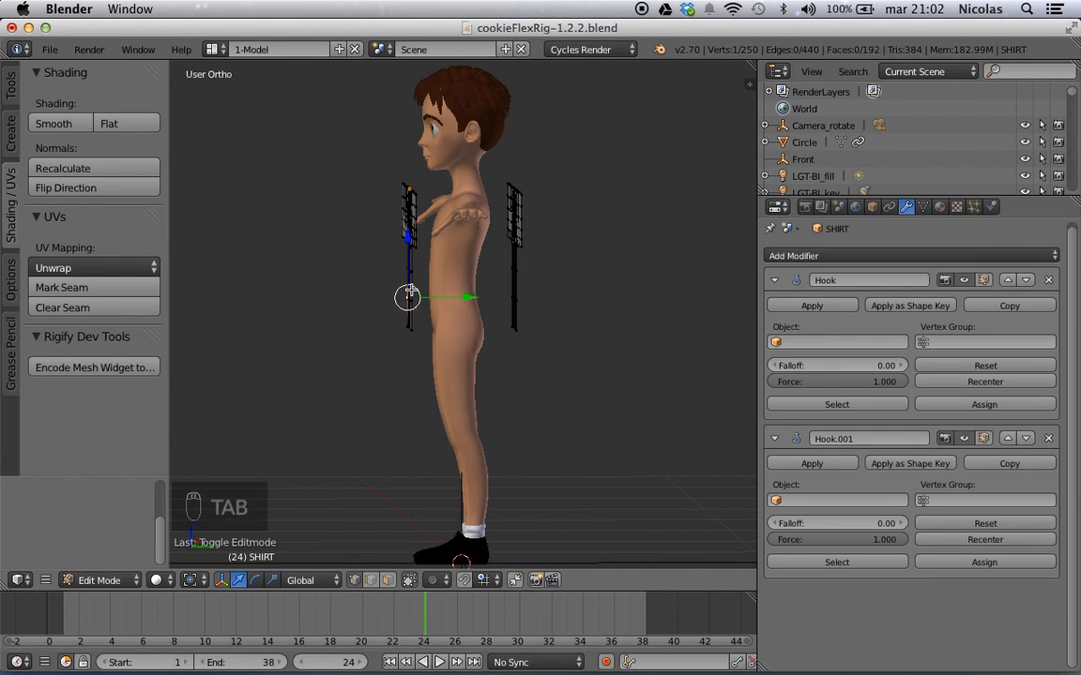
{"action": "key", "text": "ctrl+l"}
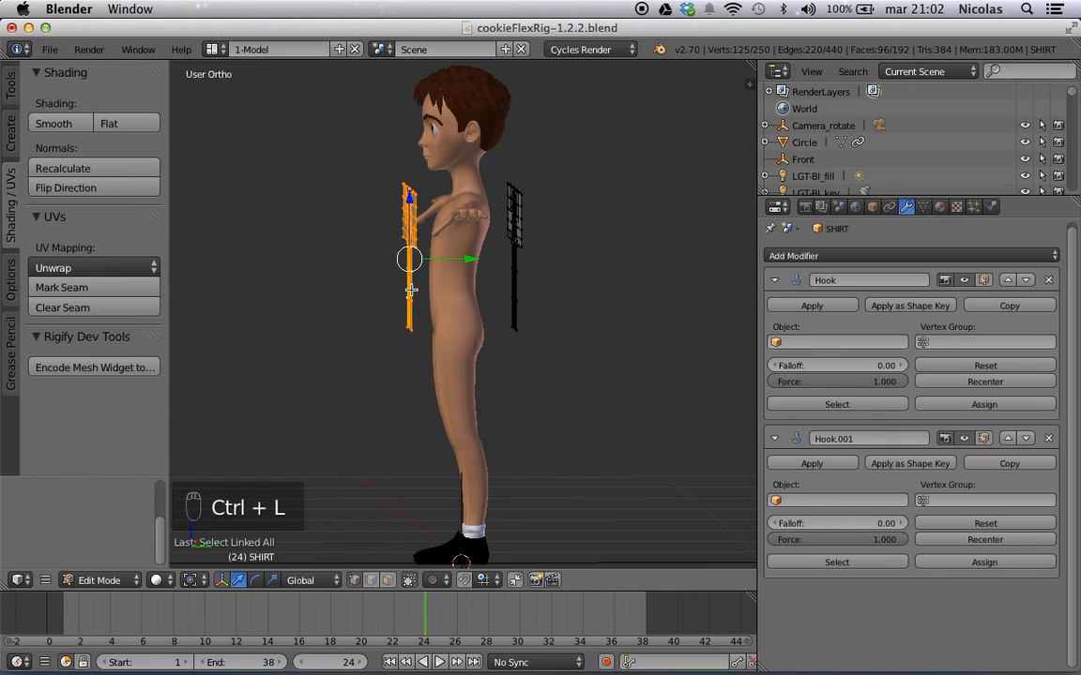
{"action": "key", "text": "Shift+S"}
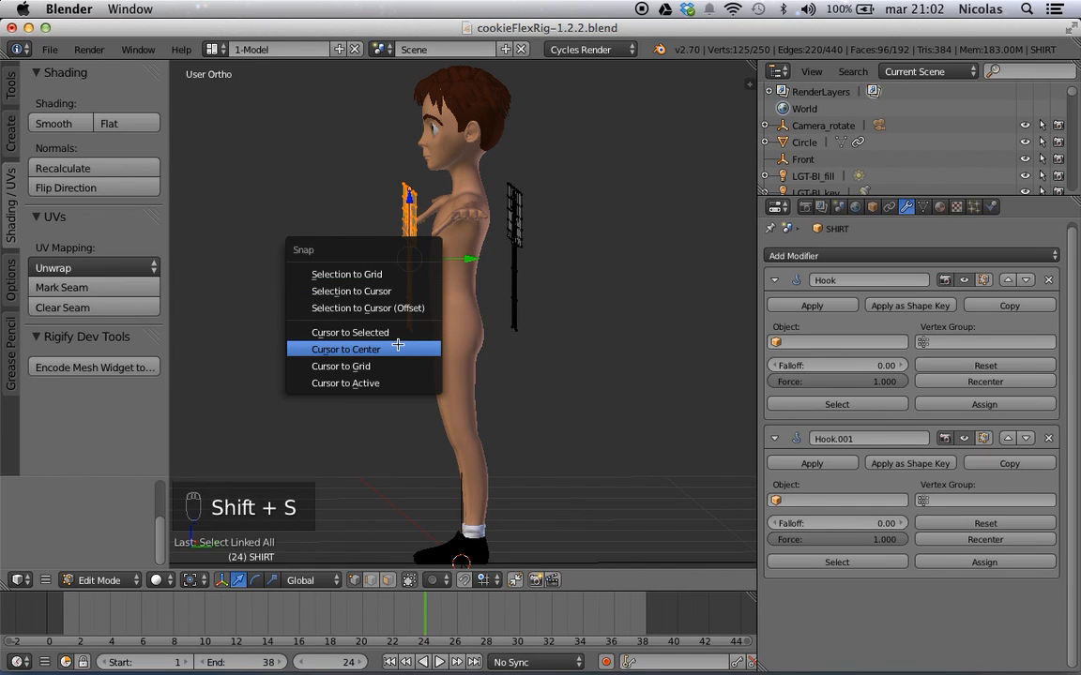
{"action": "left_click", "coordinate": [349, 332]}
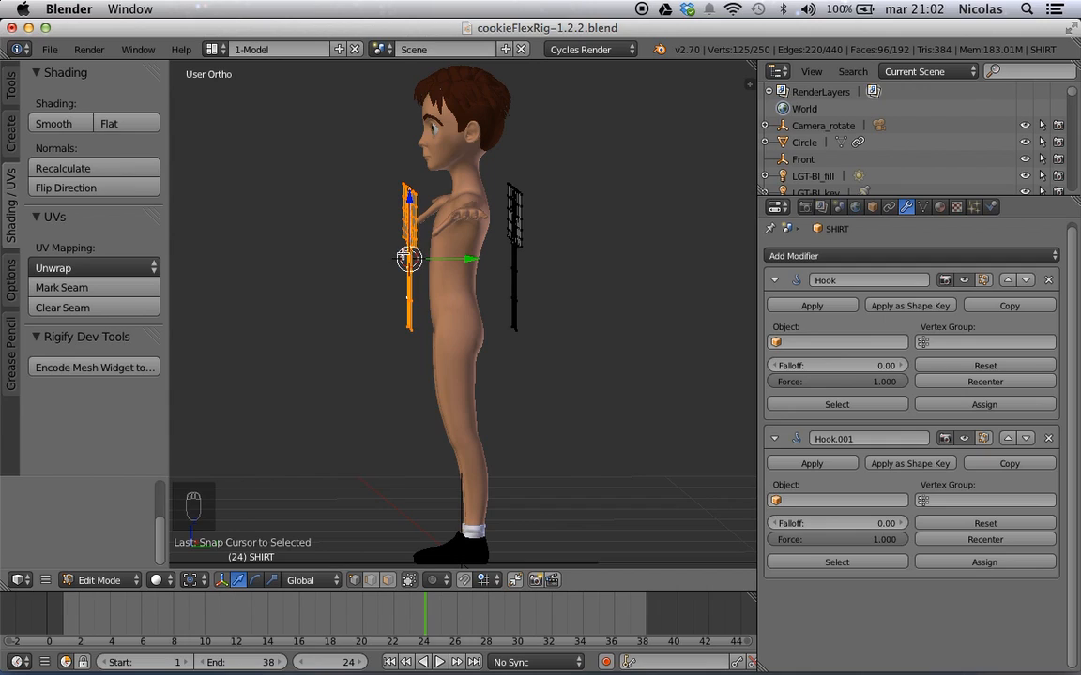
{"action": "key", "text": "Tab"}
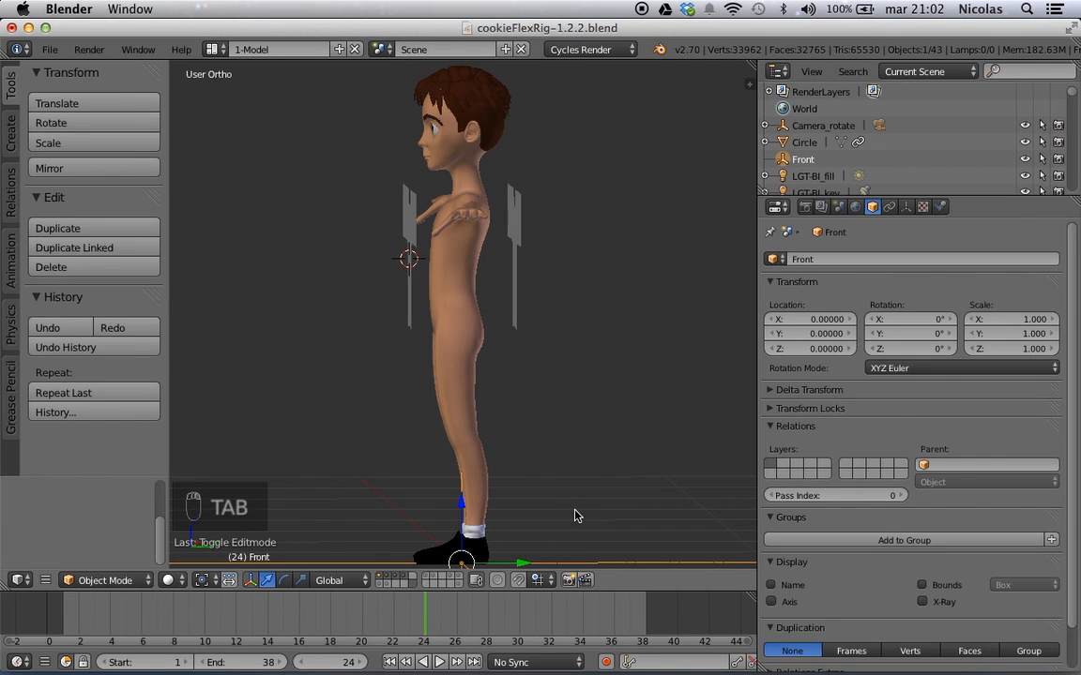
{"action": "key", "text": "shift+s"}
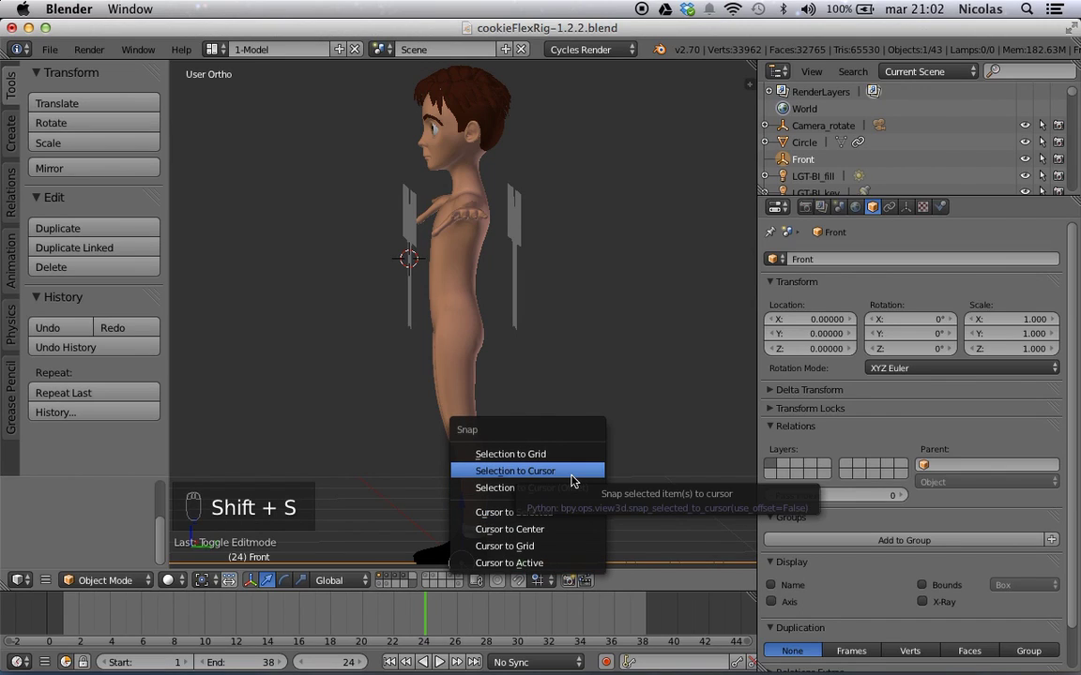
{"action": "left_click", "coordinate": [514, 470]}
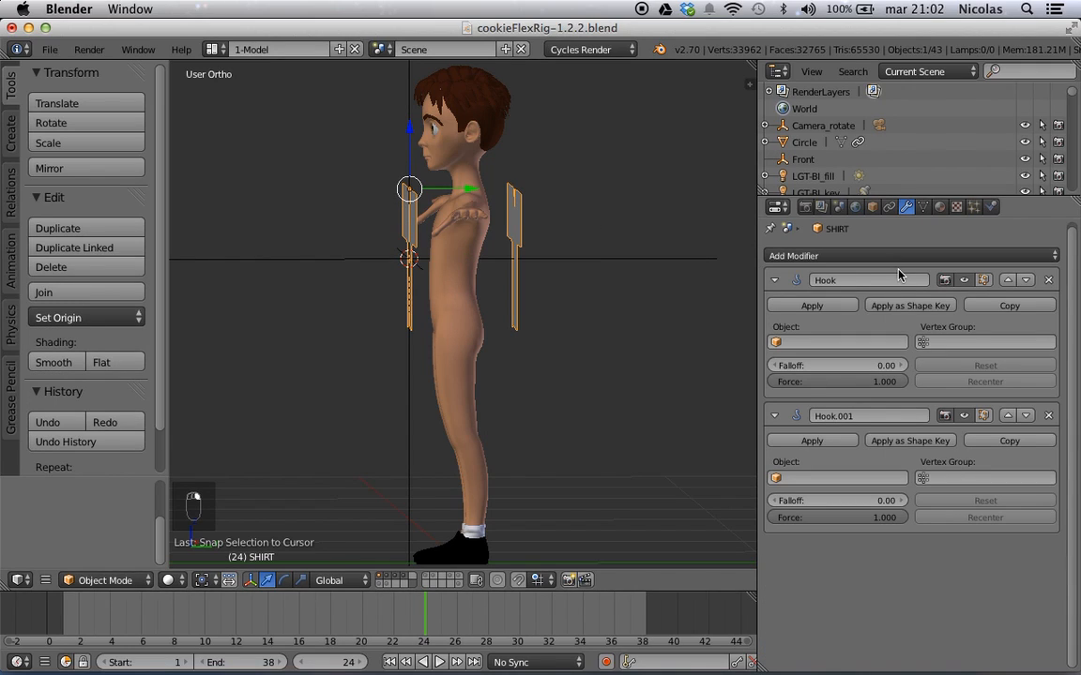
- Target the first Hook modifier at the Front empty, limited to the Front vertex group
{"action": "left_click", "coordinate": [837, 342]}
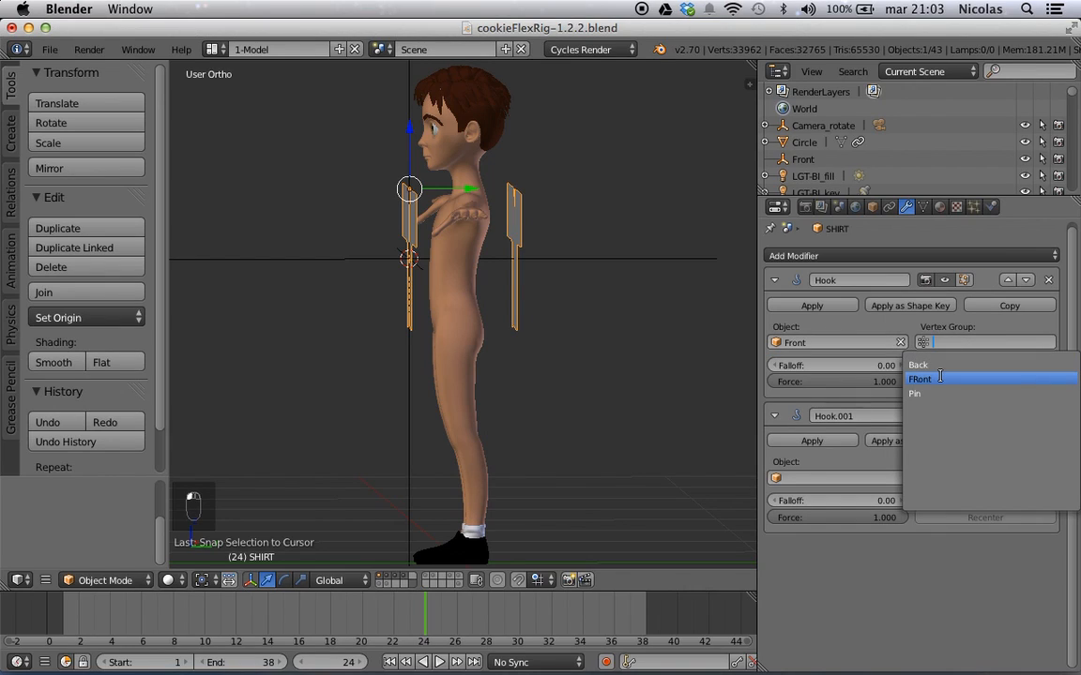
{"action": "left_click", "coordinate": [920, 379]}
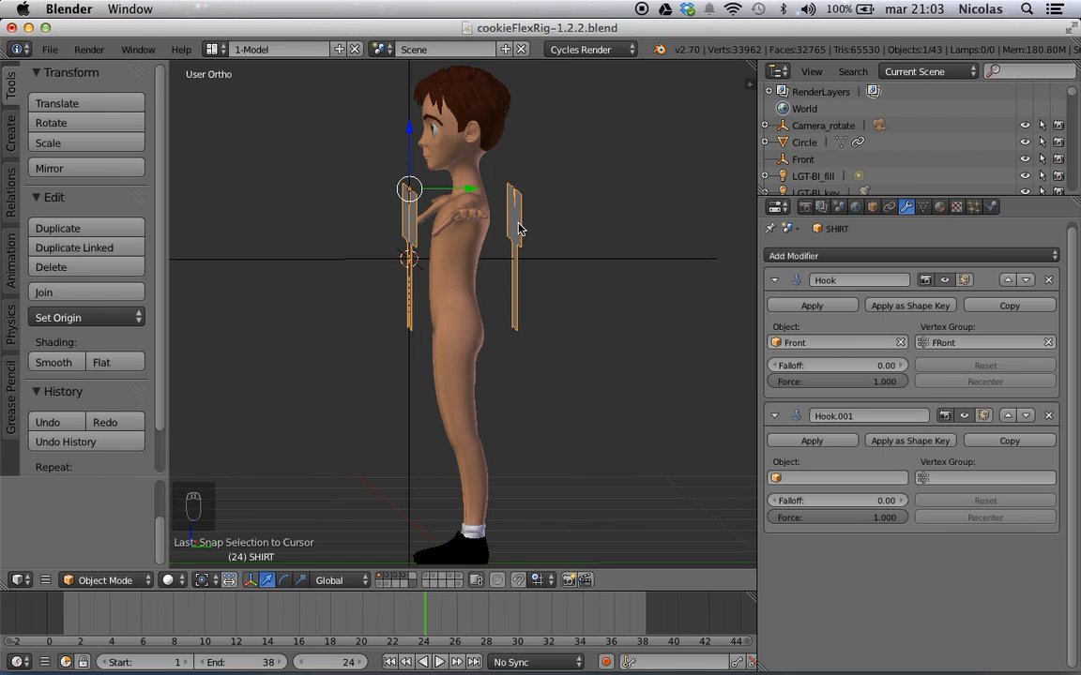
{"action": "mouse_move", "coordinate": [514, 285]}
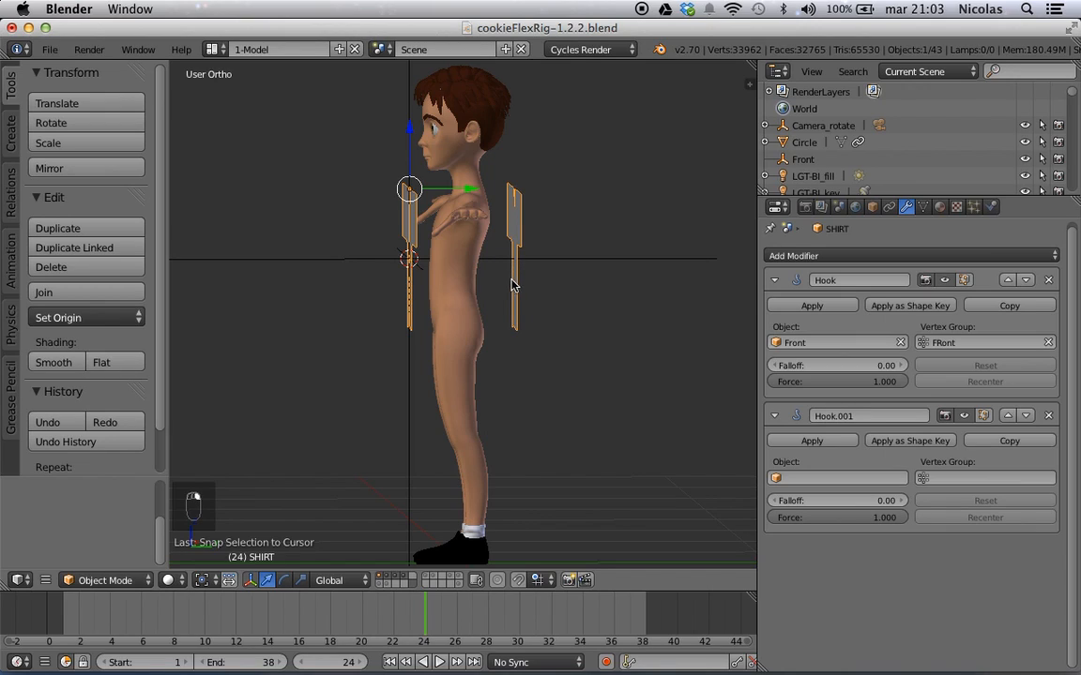
{"action": "key", "text": "Tab"}
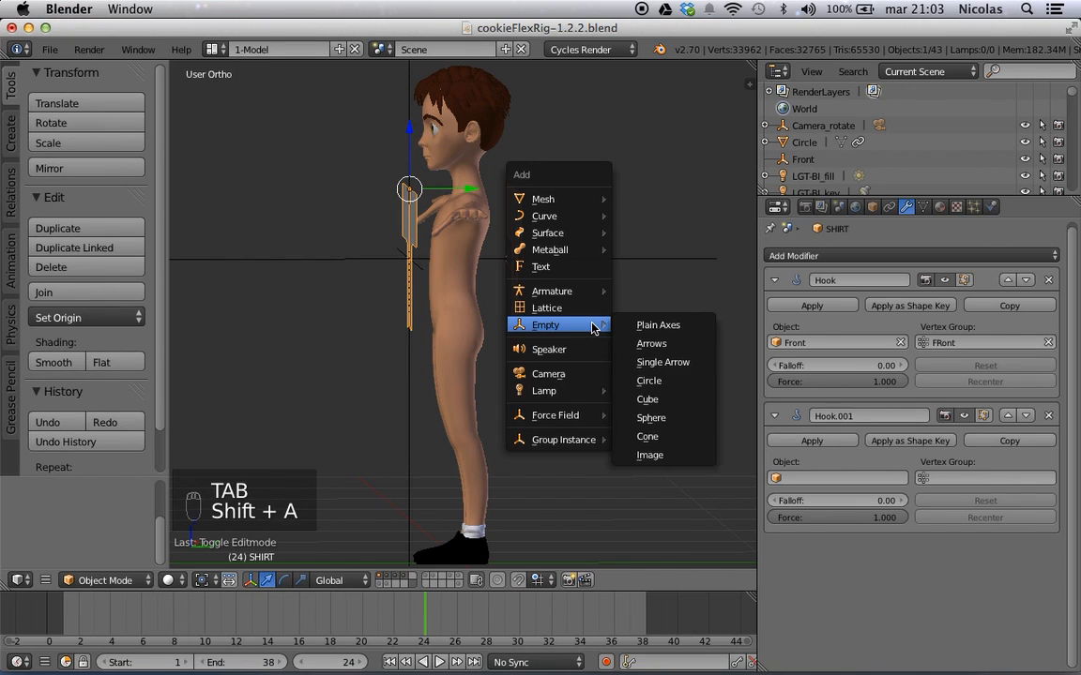
{"action": "mouse_move", "coordinate": [671, 326]}
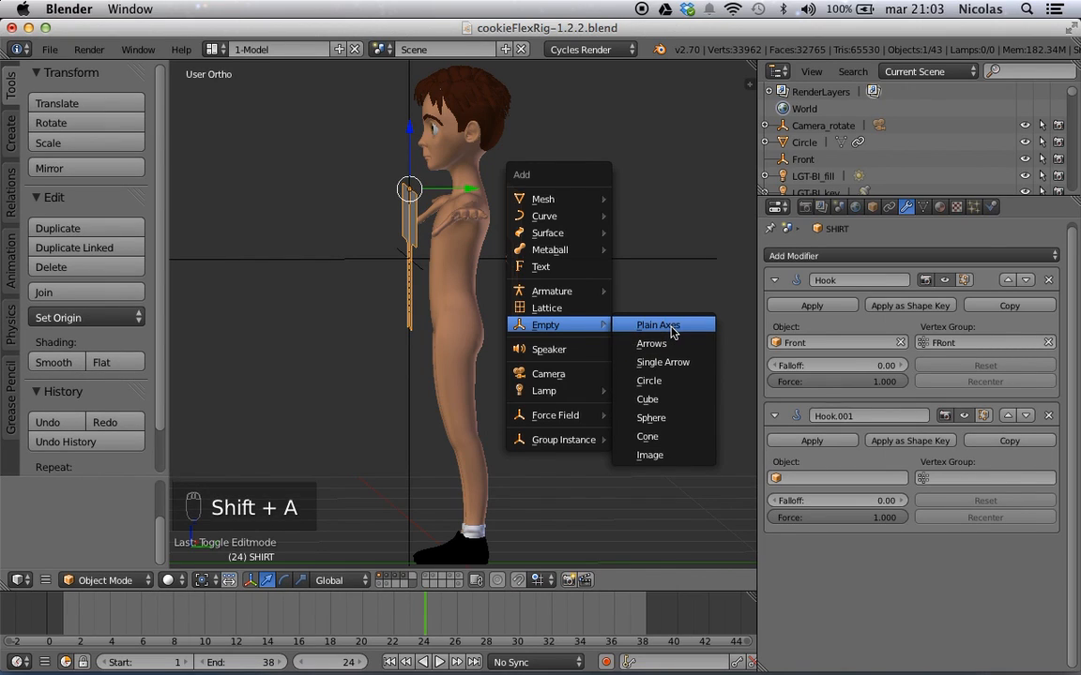
- Add a plain-axes empty named Back and drive Hook.001 with it via the Back vertex group
{"action": "left_click", "coordinate": [657, 325]}
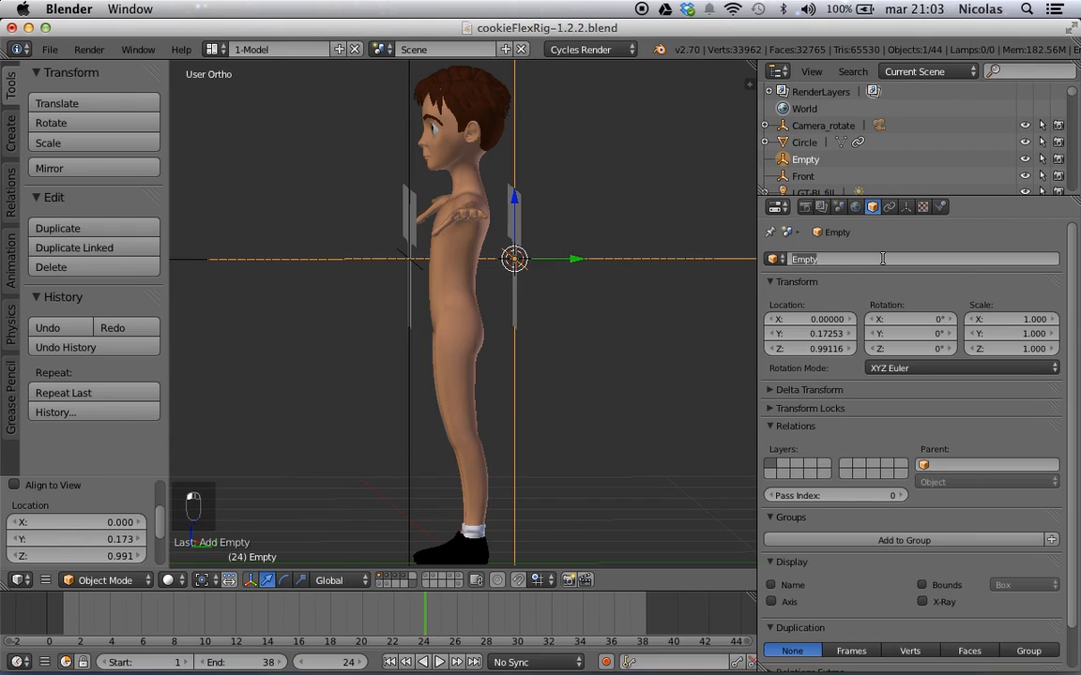
{"action": "type", "text": "Back"}
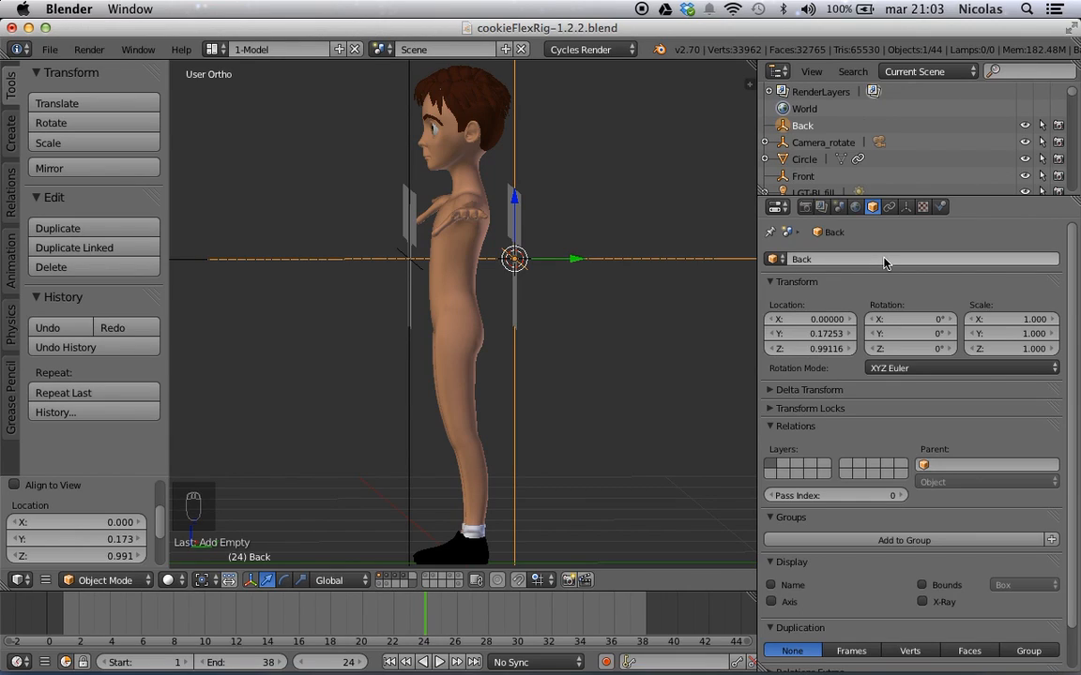
{"action": "mouse_move", "coordinate": [762, 334]}
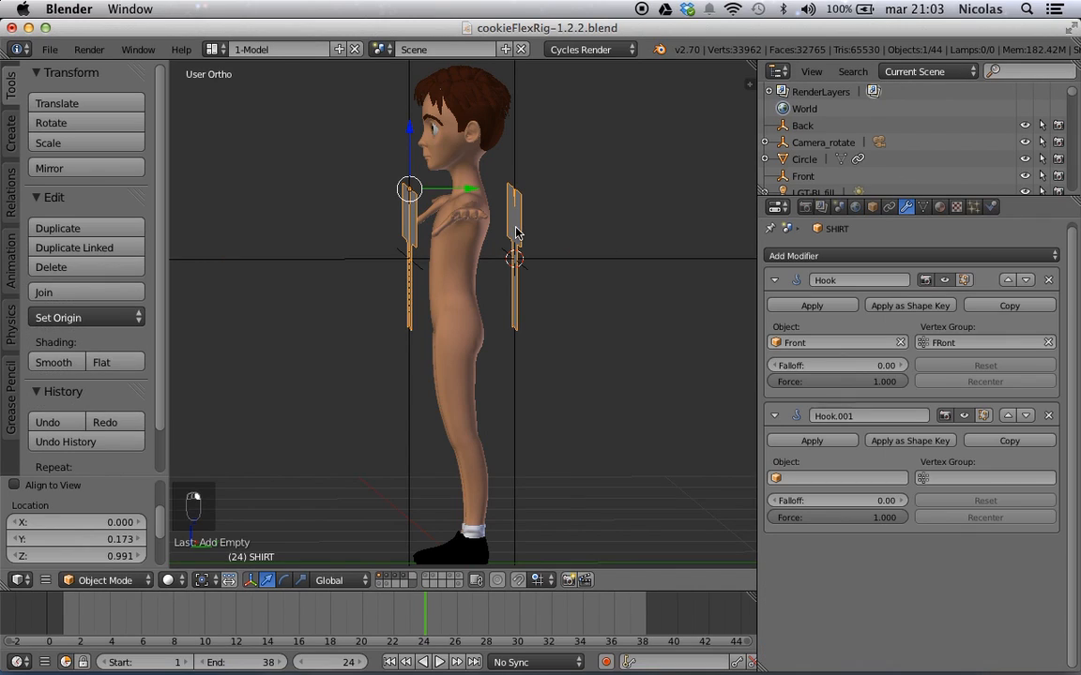
{"action": "left_click", "coordinate": [835, 478]}
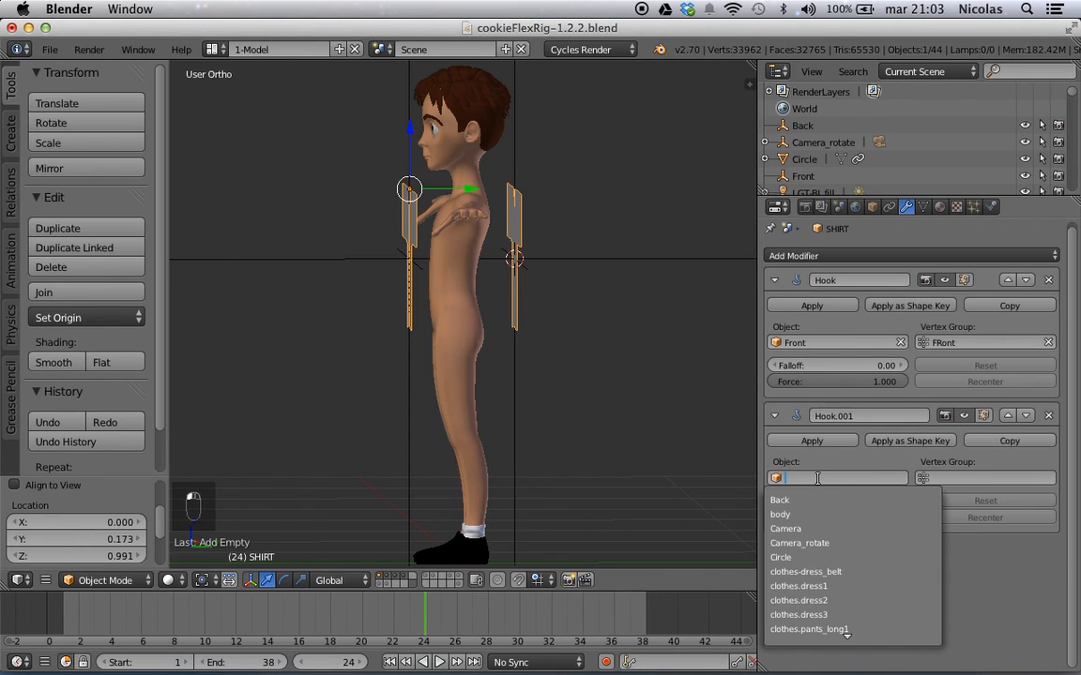
{"action": "left_click", "coordinate": [781, 500]}
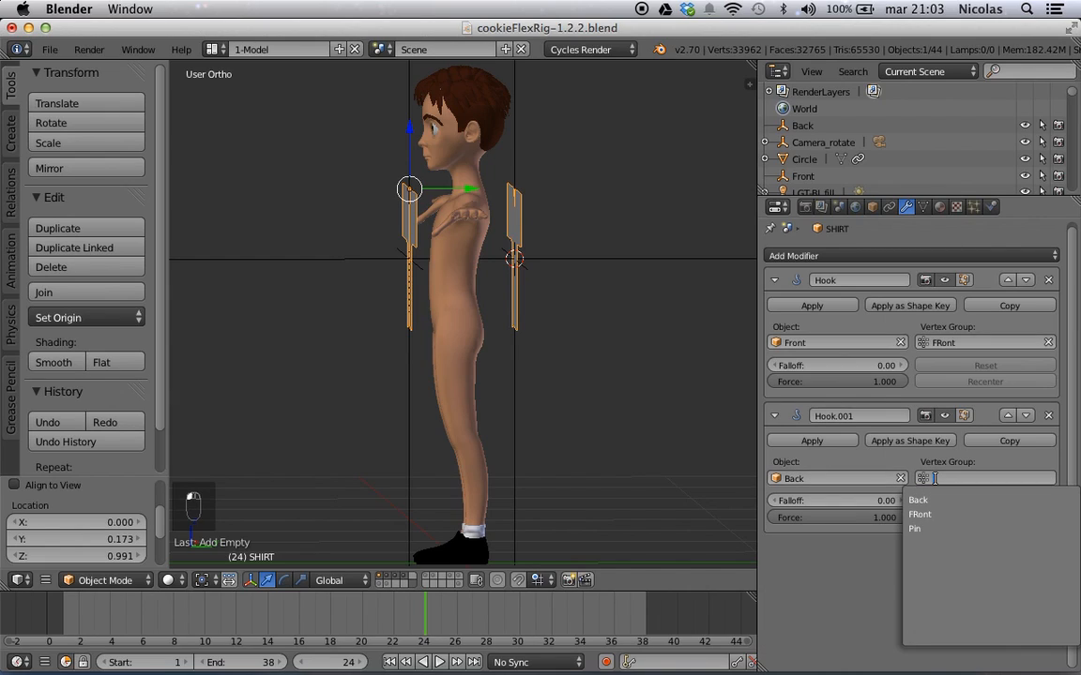
{"action": "left_click", "coordinate": [917, 499]}
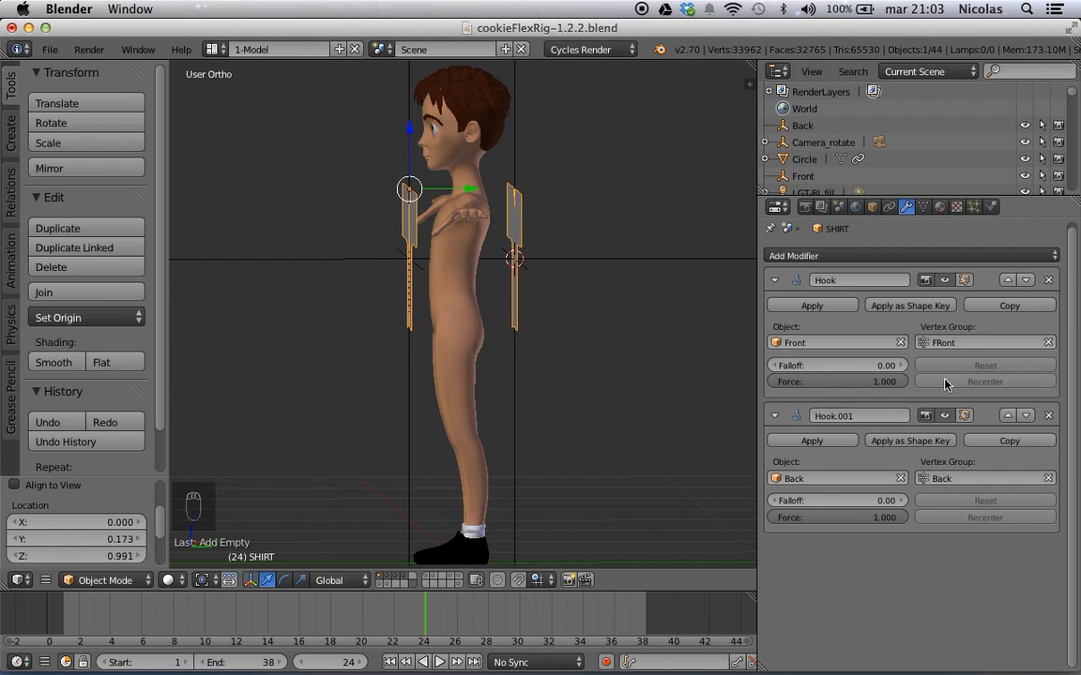
{"action": "mouse_move", "coordinate": [514, 465]}
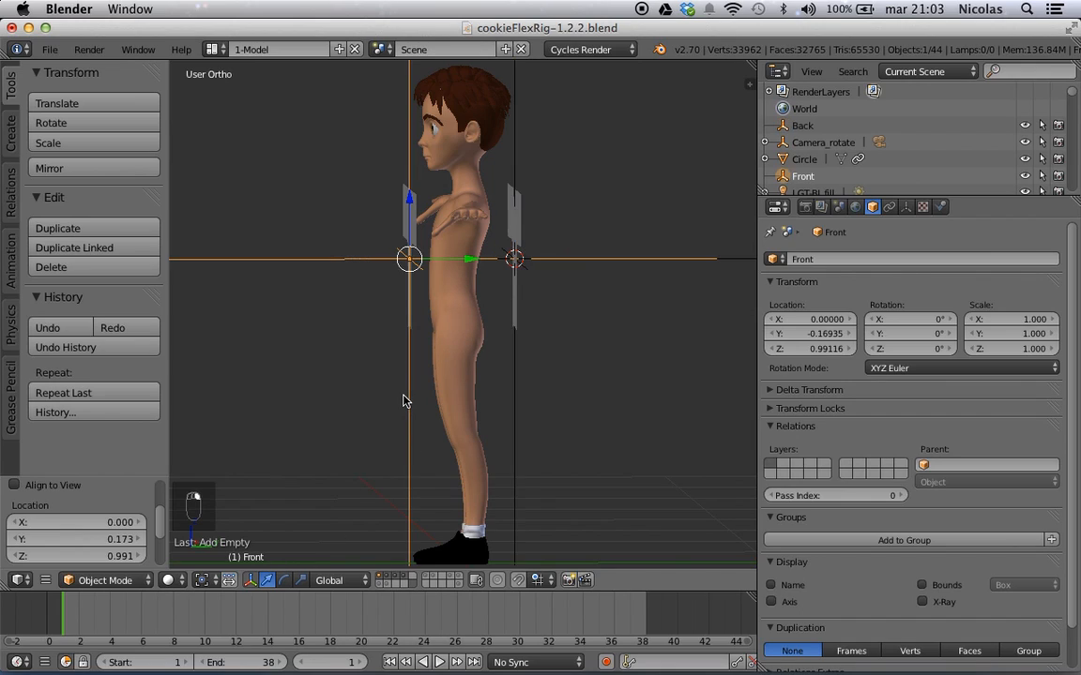
- Keyframe the Front and Back empties' locations at frame 1 and, moved to Y 0, at frame 20
{"action": "left_click", "coordinate": [803, 124]}
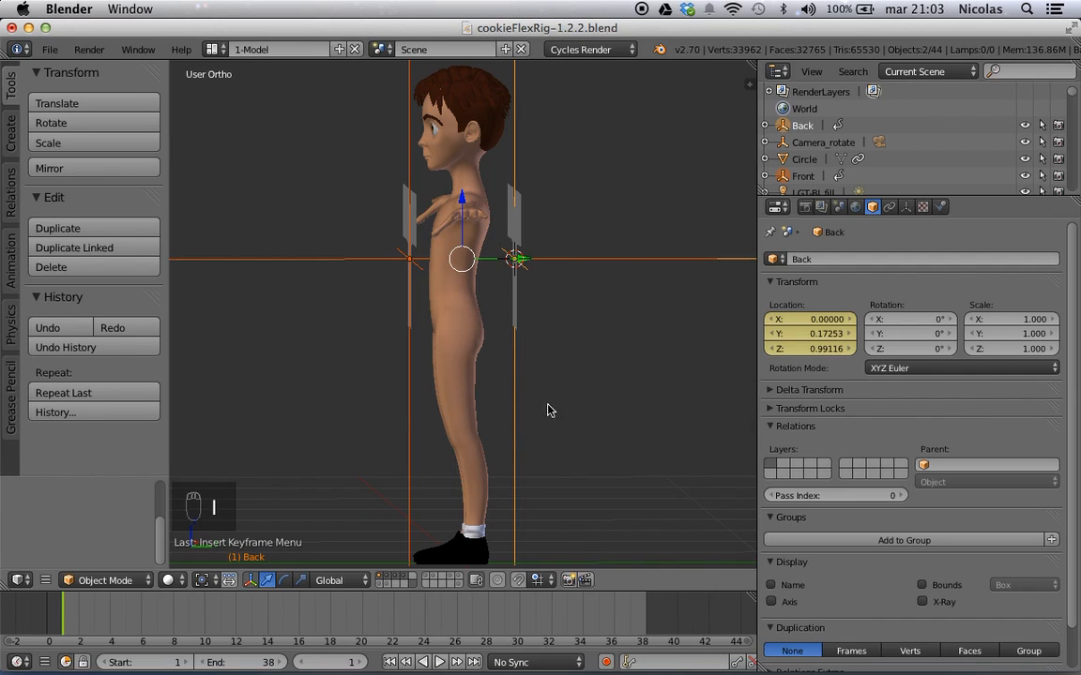
{"action": "left_click", "coordinate": [803, 176]}
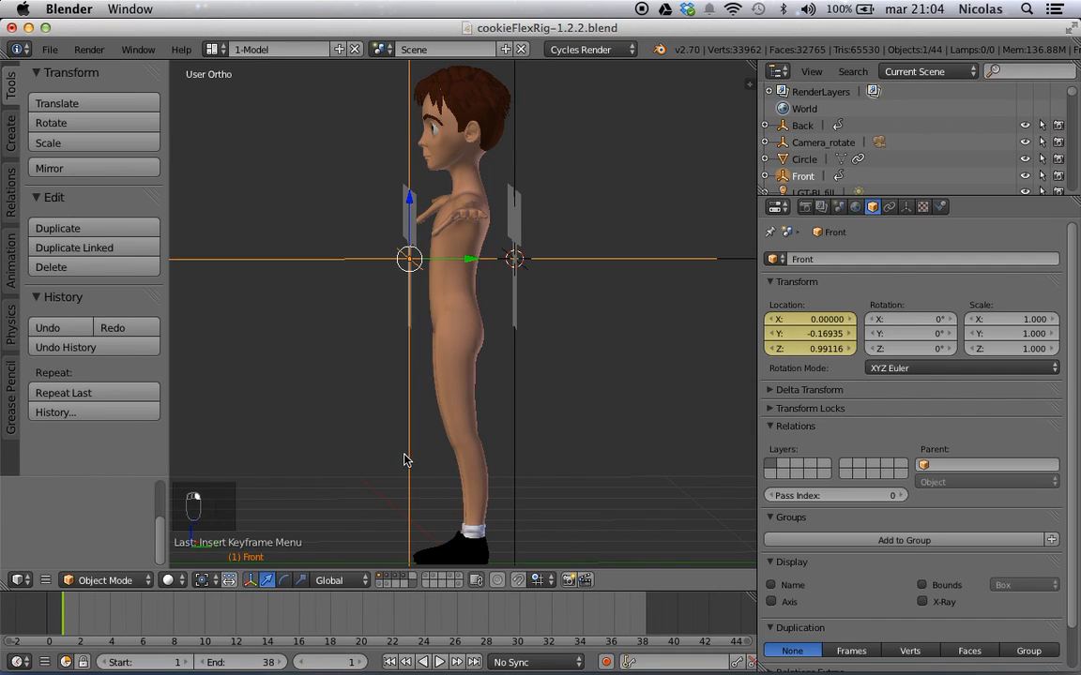
{"action": "left_click", "coordinate": [810, 334]}
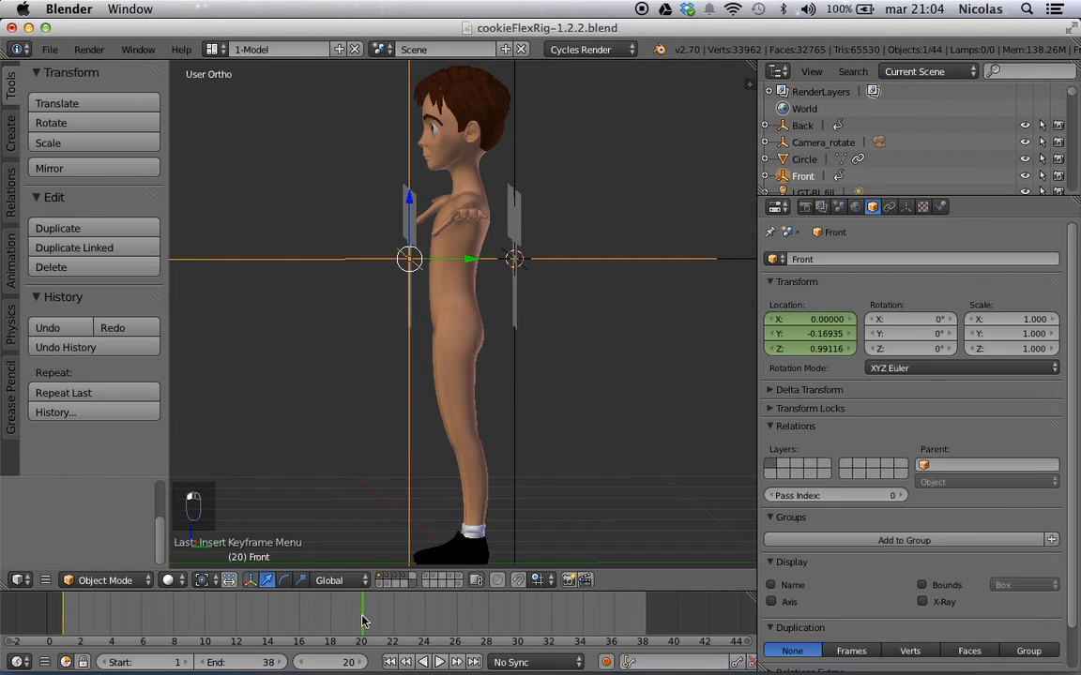
{"action": "left_click", "coordinate": [809, 334]}
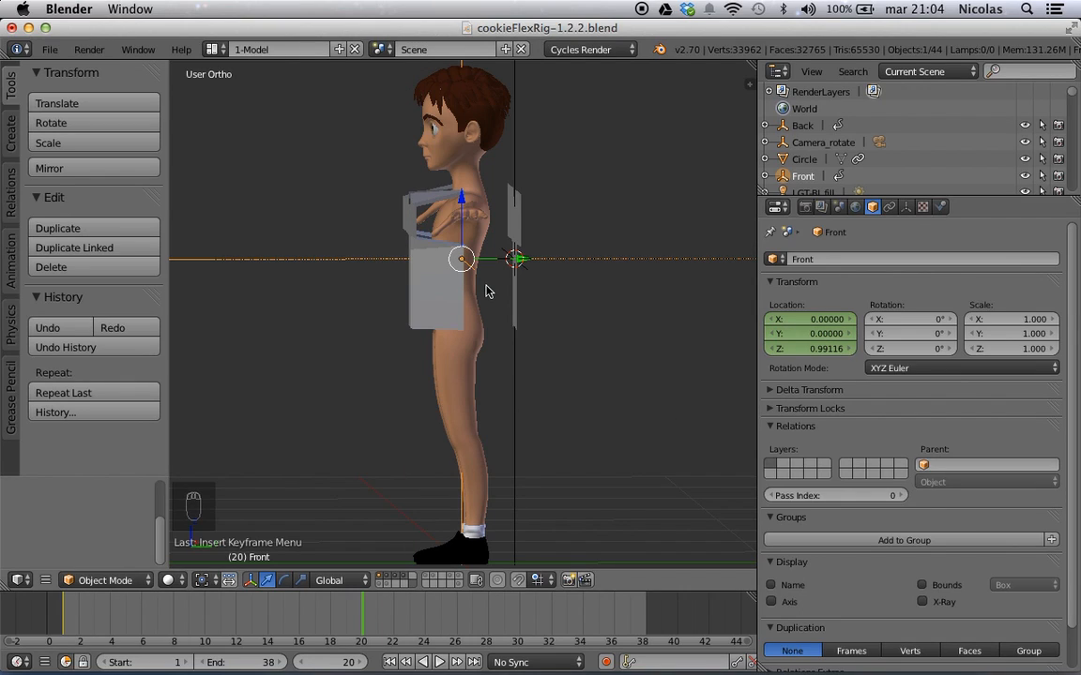
{"action": "key", "text": "i"}
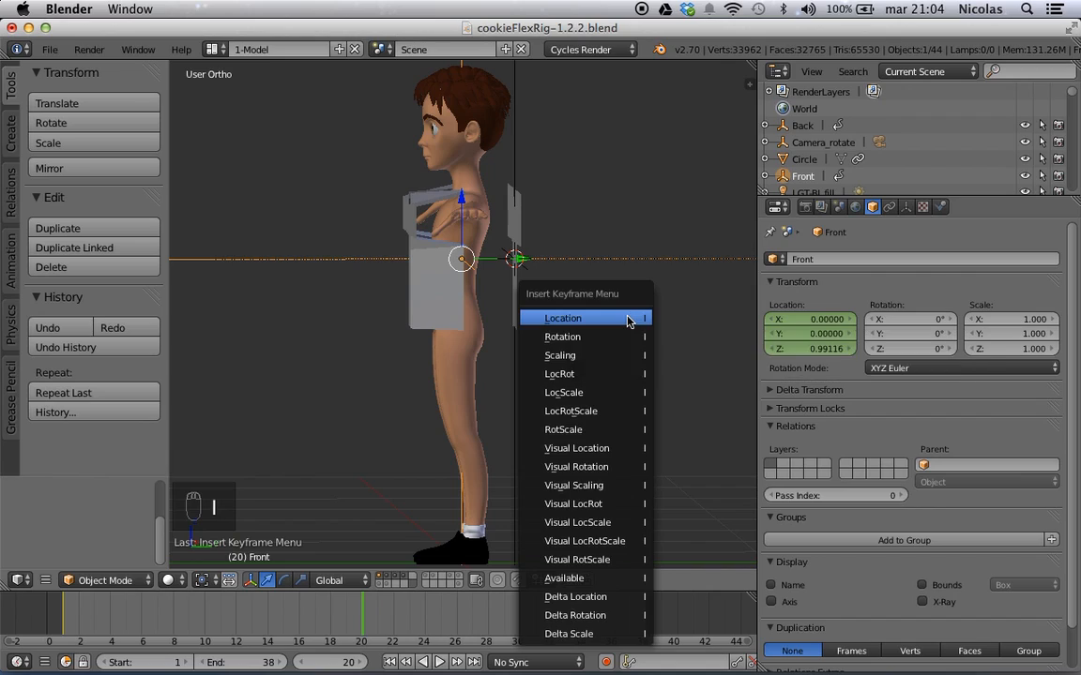
{"action": "left_click", "coordinate": [563, 317]}
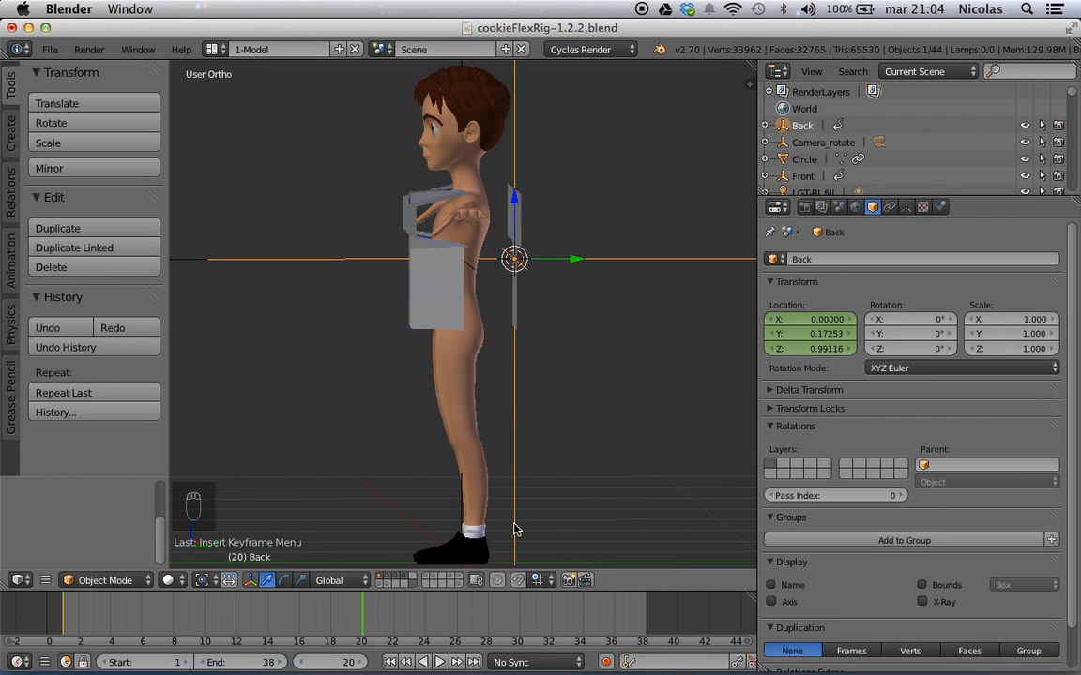
{"action": "left_click", "coordinate": [808, 334]}
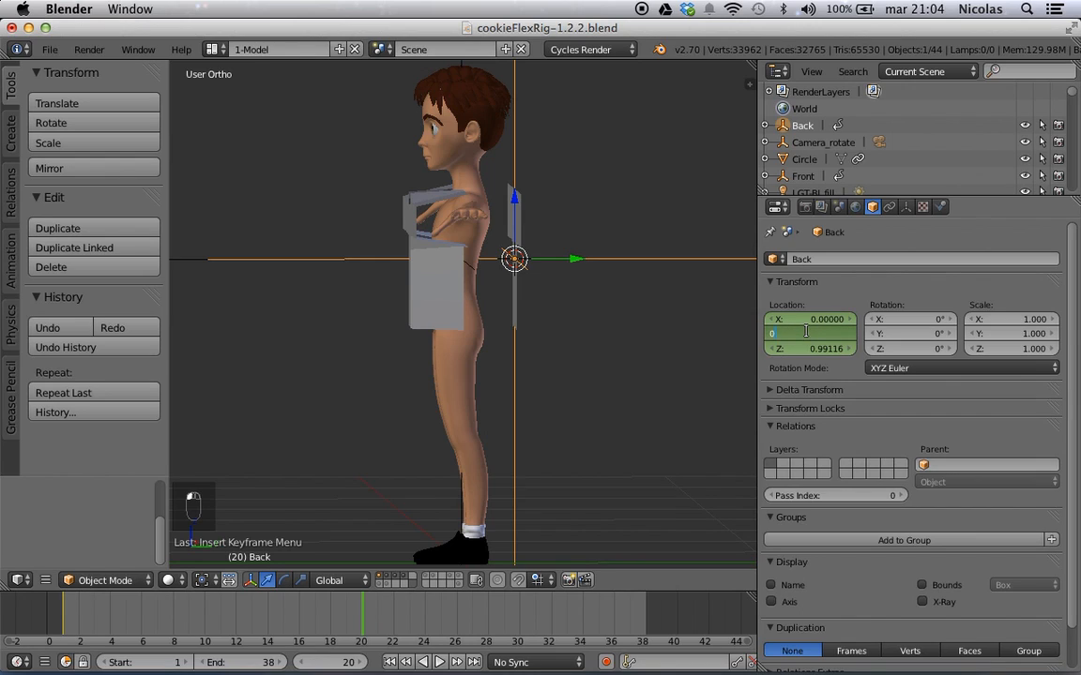
{"action": "key", "text": "I"}
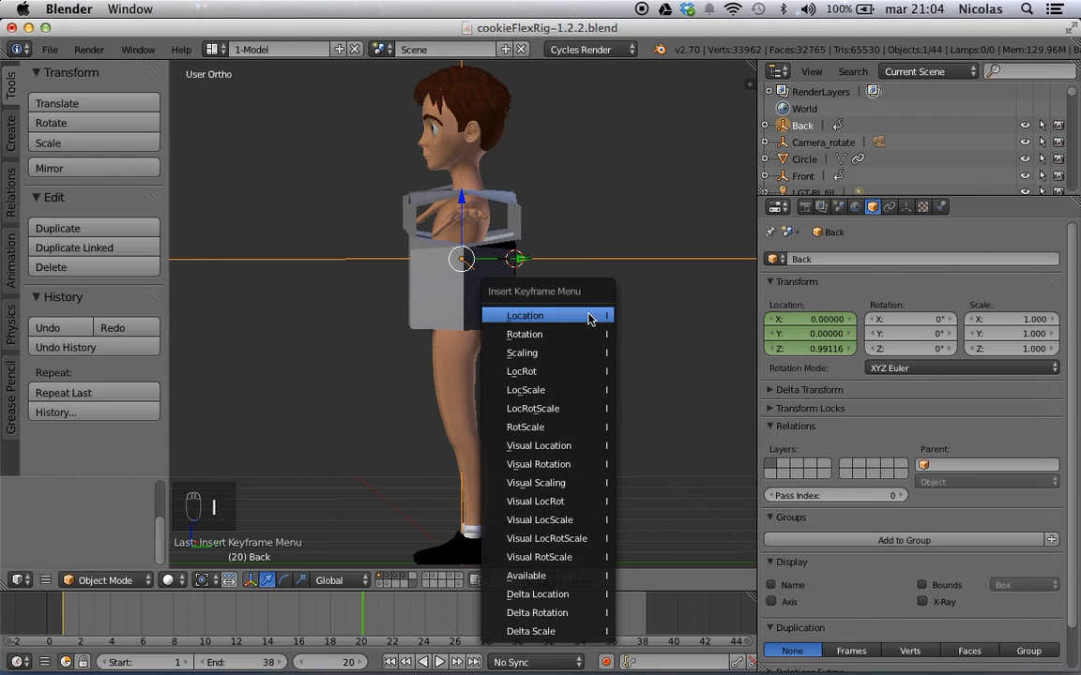
{"action": "left_click", "coordinate": [525, 315]}
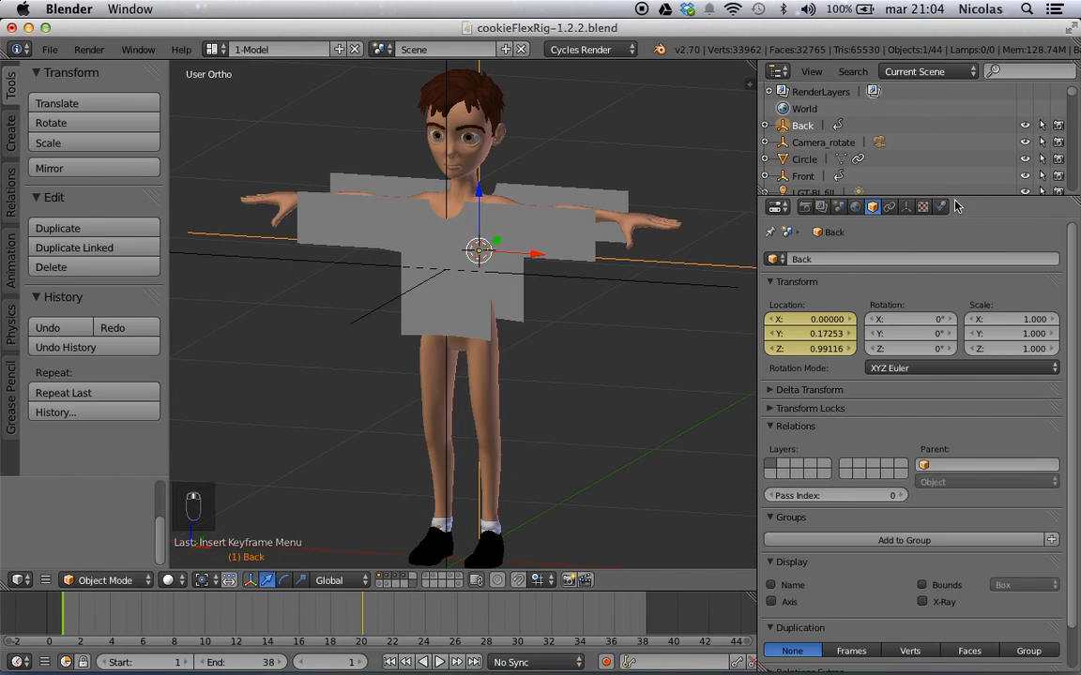
- Enable Cloth physics on SHIRT and Collision physics on the character's body
{"action": "left_click", "coordinate": [942, 207]}
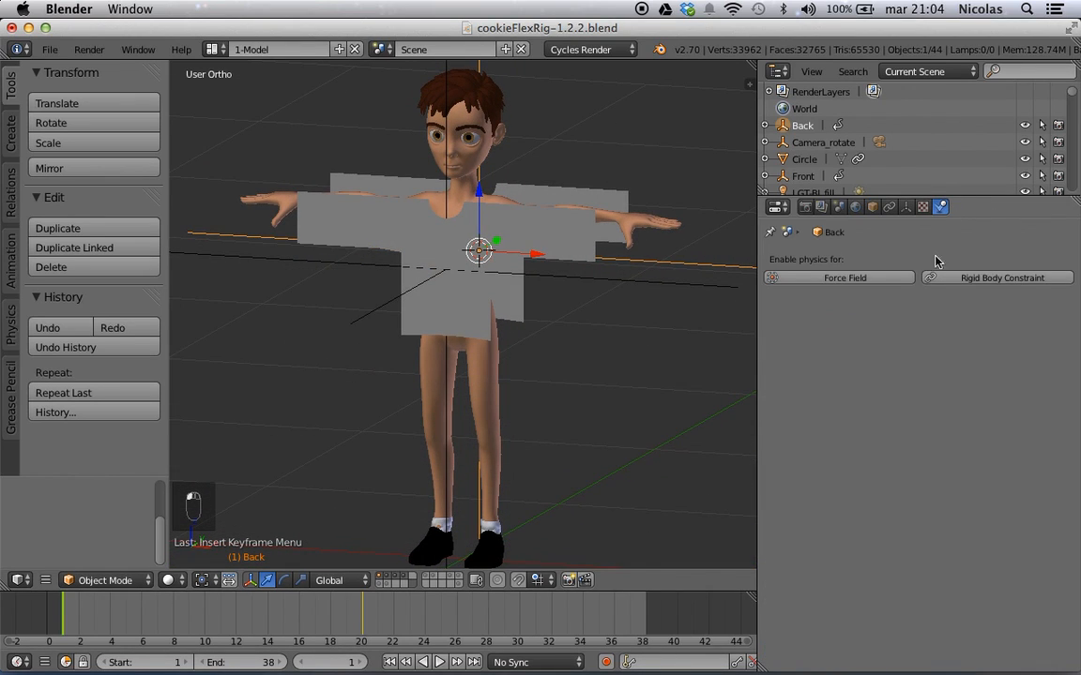
{"action": "mouse_move", "coordinate": [563, 317]}
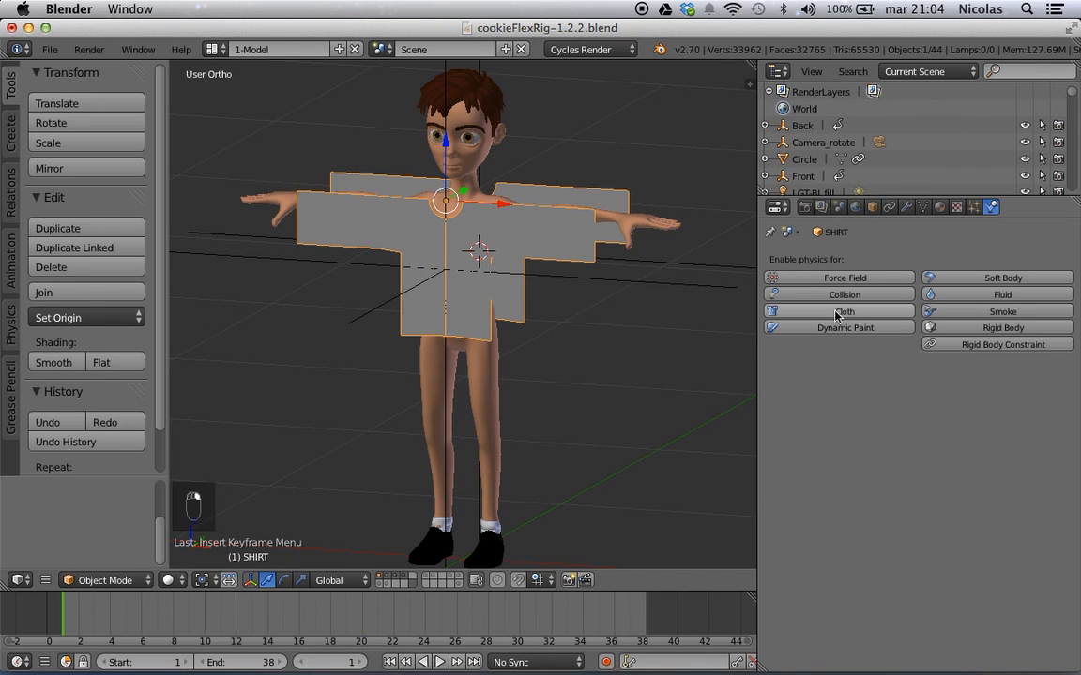
{"action": "left_click", "coordinate": [835, 311]}
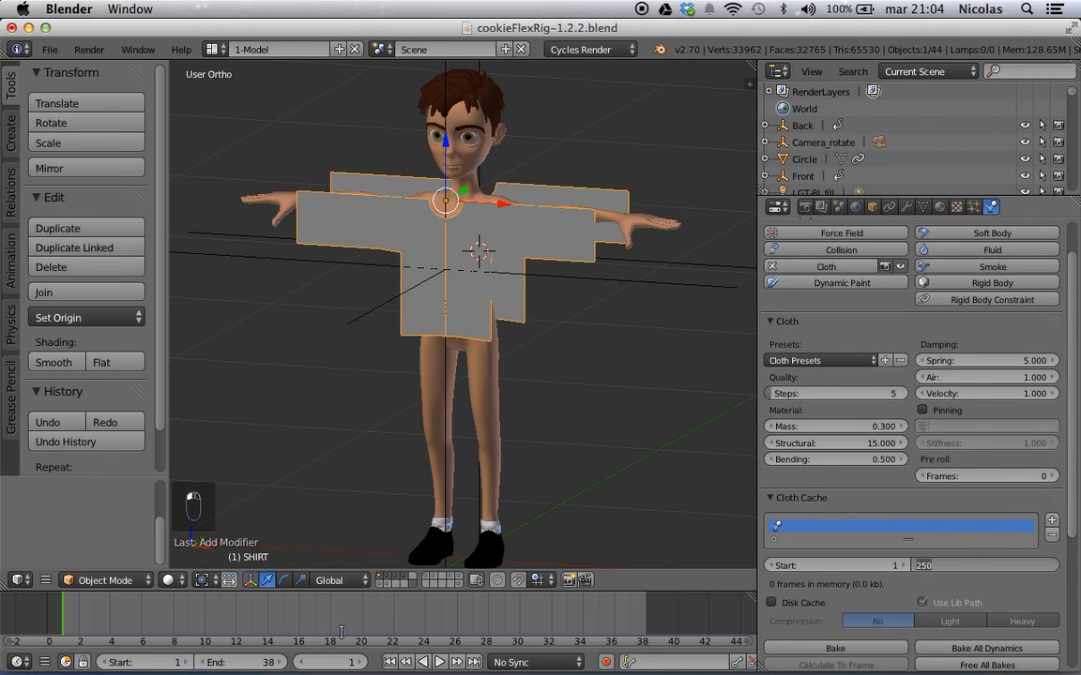
{"action": "mouse_move", "coordinate": [368, 630]}
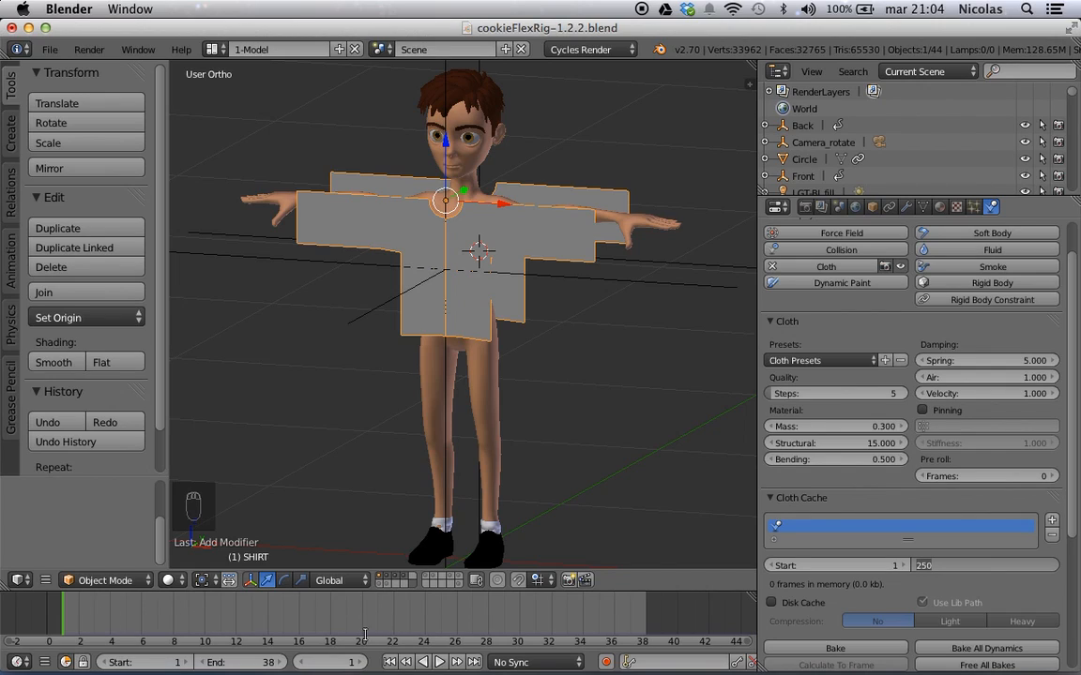
{"action": "mouse_move", "coordinate": [364, 616]}
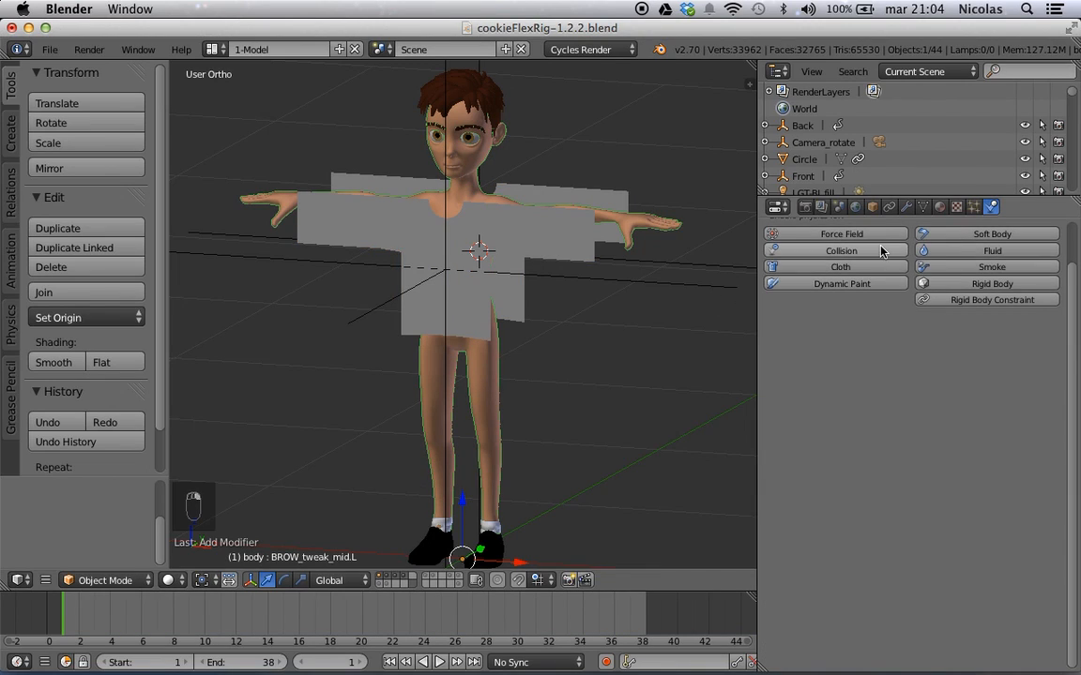
{"action": "left_click", "coordinate": [838, 252]}
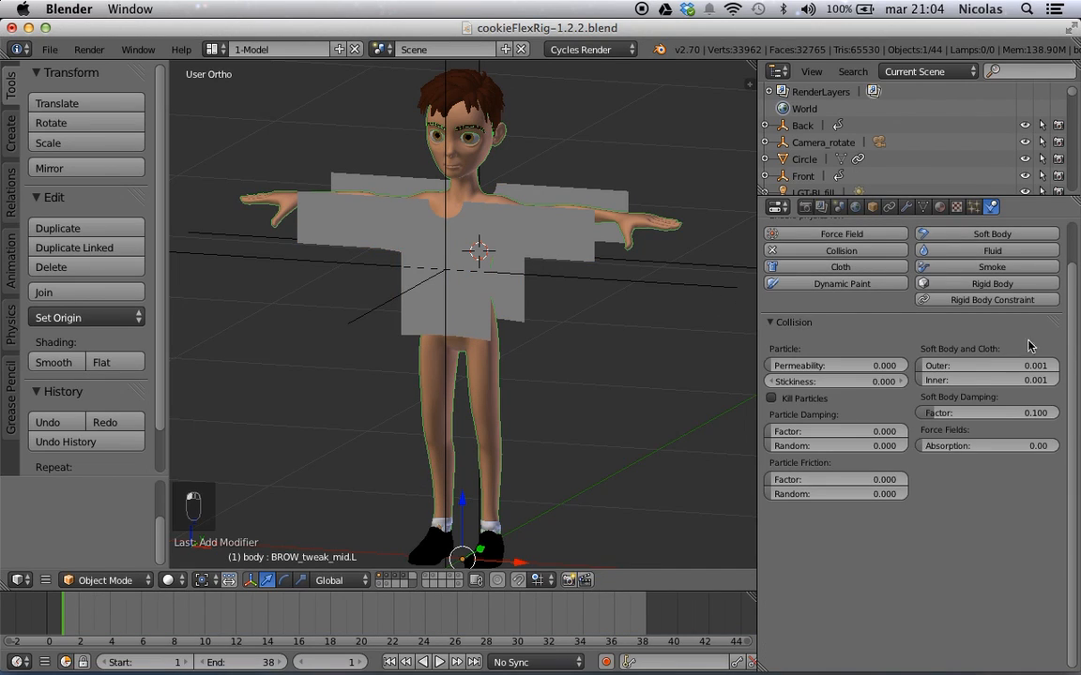
{"action": "mouse_move", "coordinate": [882, 431]}
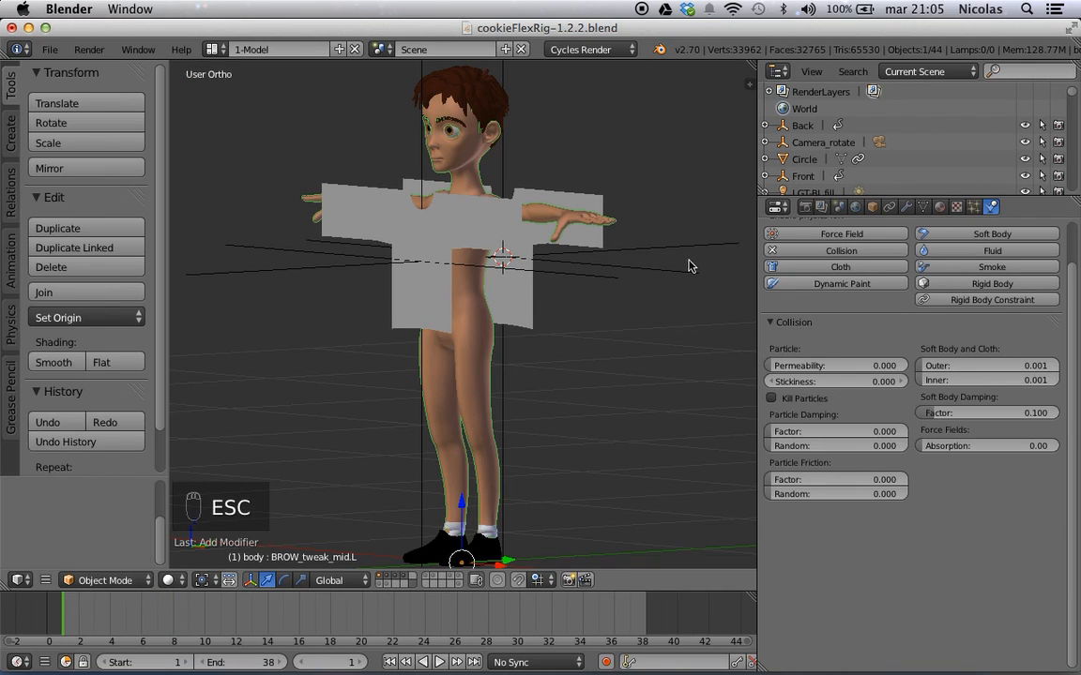
- Pin the shirt's cloth to the Pin vertex group and play the simulation to drape it
{"action": "left_click", "coordinate": [825, 267]}
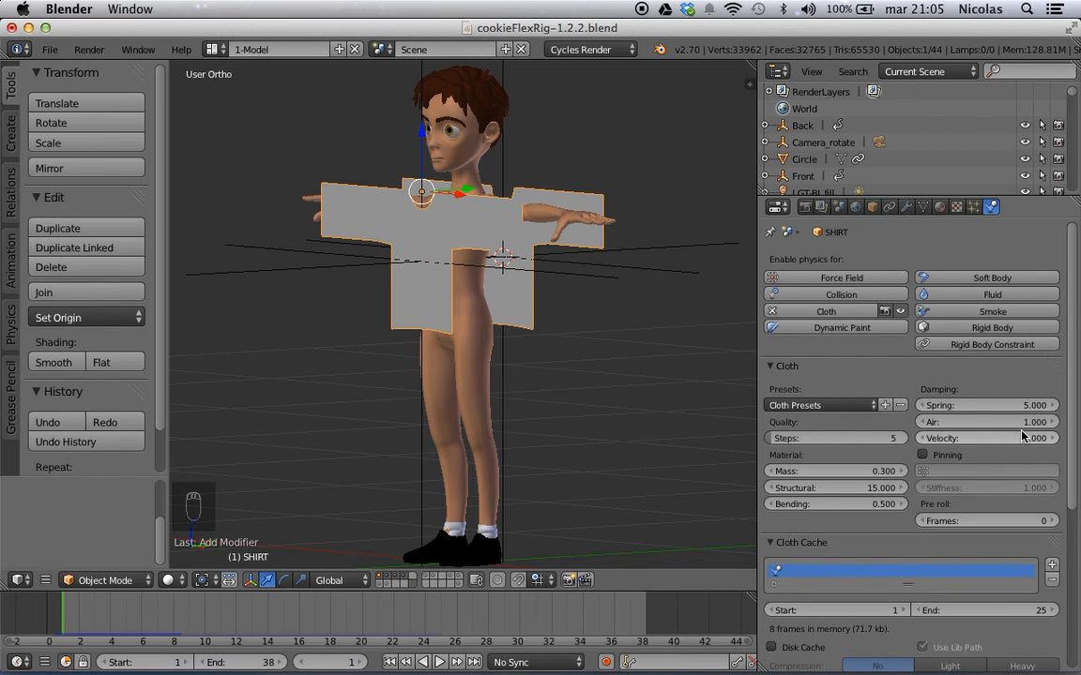
{"action": "left_click", "coordinate": [923, 456]}
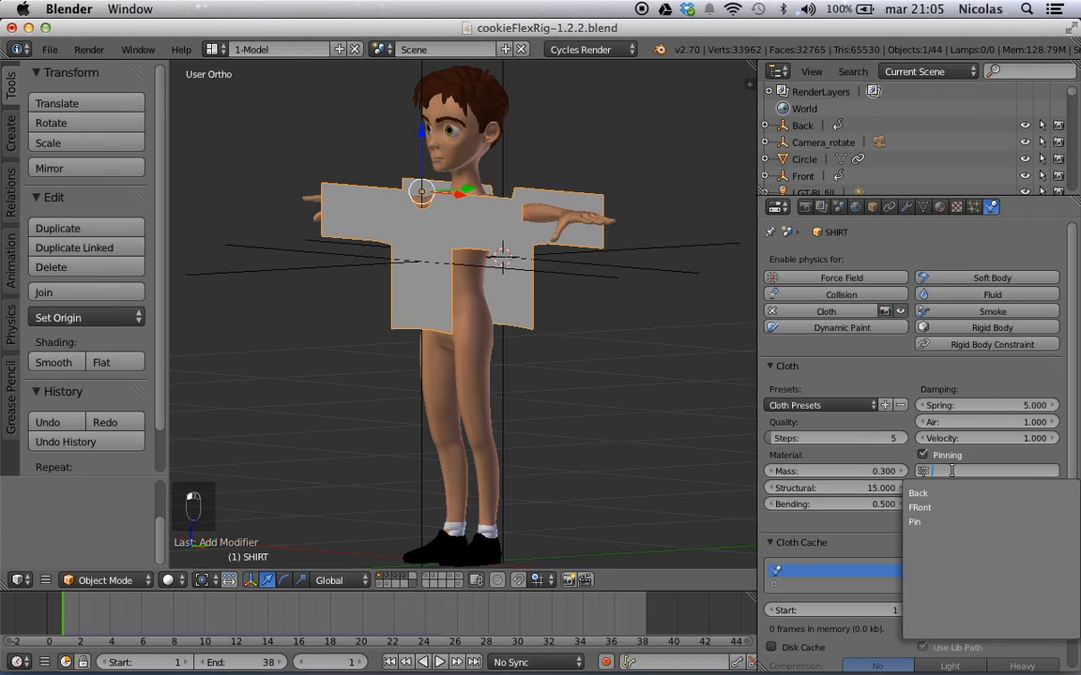
{"action": "left_click", "coordinate": [914, 521]}
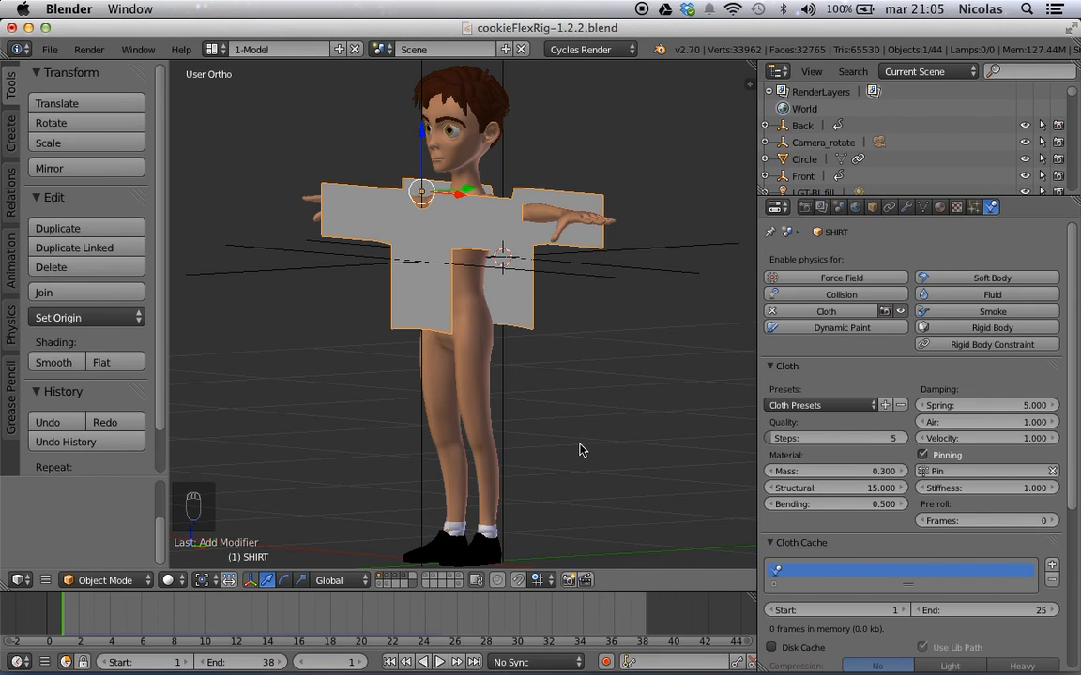
{"action": "key", "text": "alt+a"}
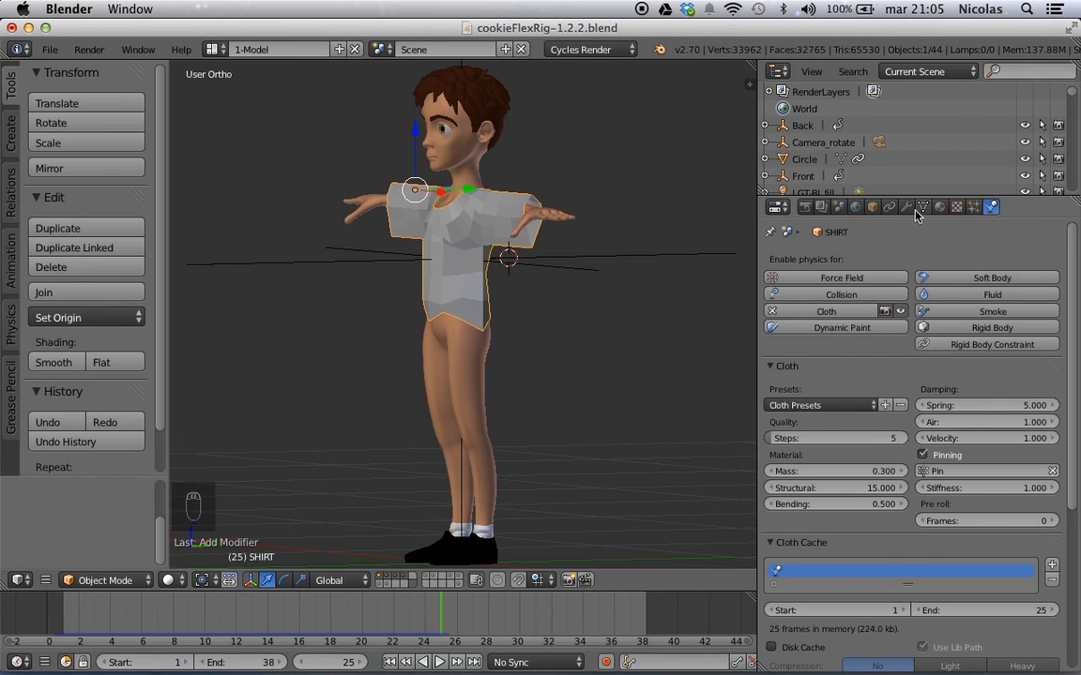
- Apply the shirt's Hook modifiers and delete the Front and Back empties
{"action": "left_click", "coordinate": [904, 206]}
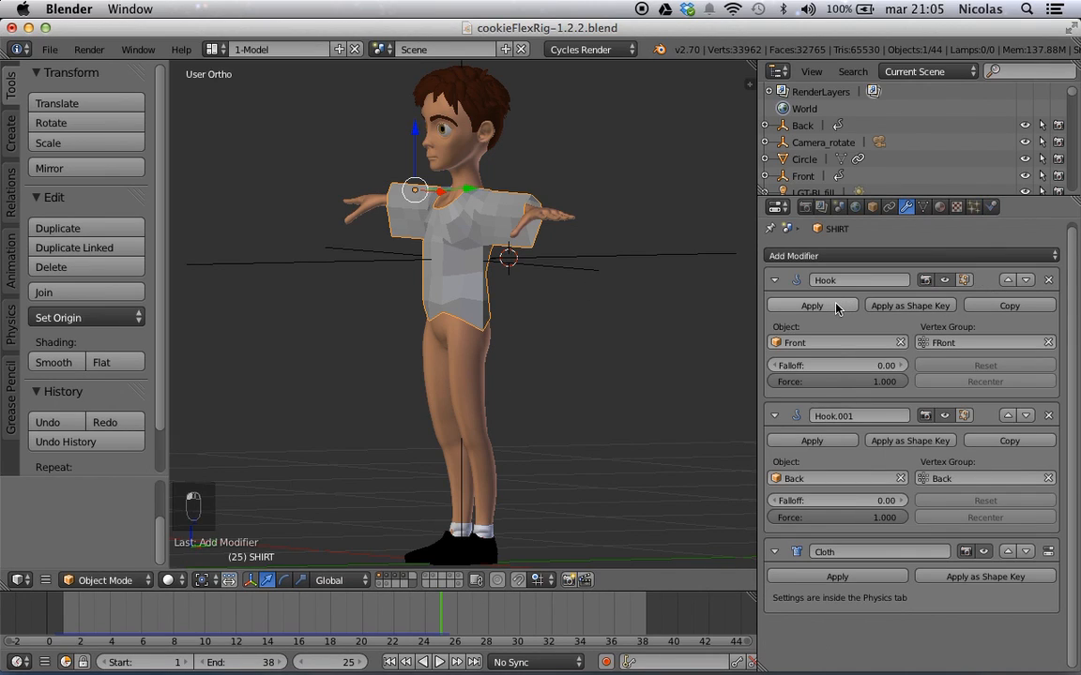
{"action": "left_click", "coordinate": [811, 304]}
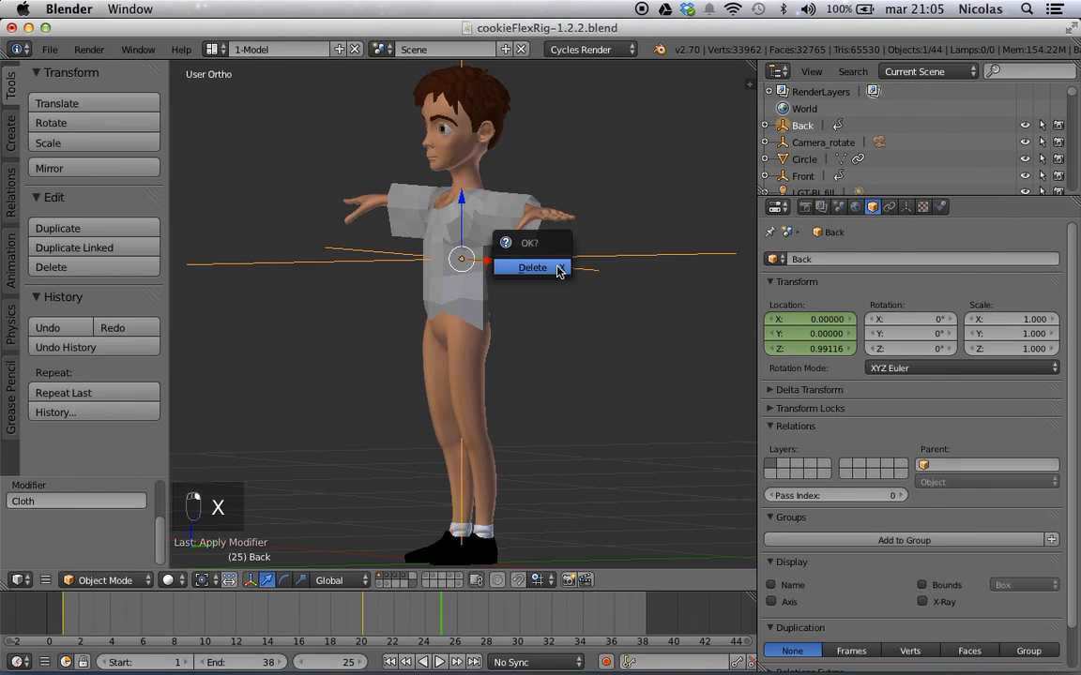
{"action": "left_click", "coordinate": [533, 266]}
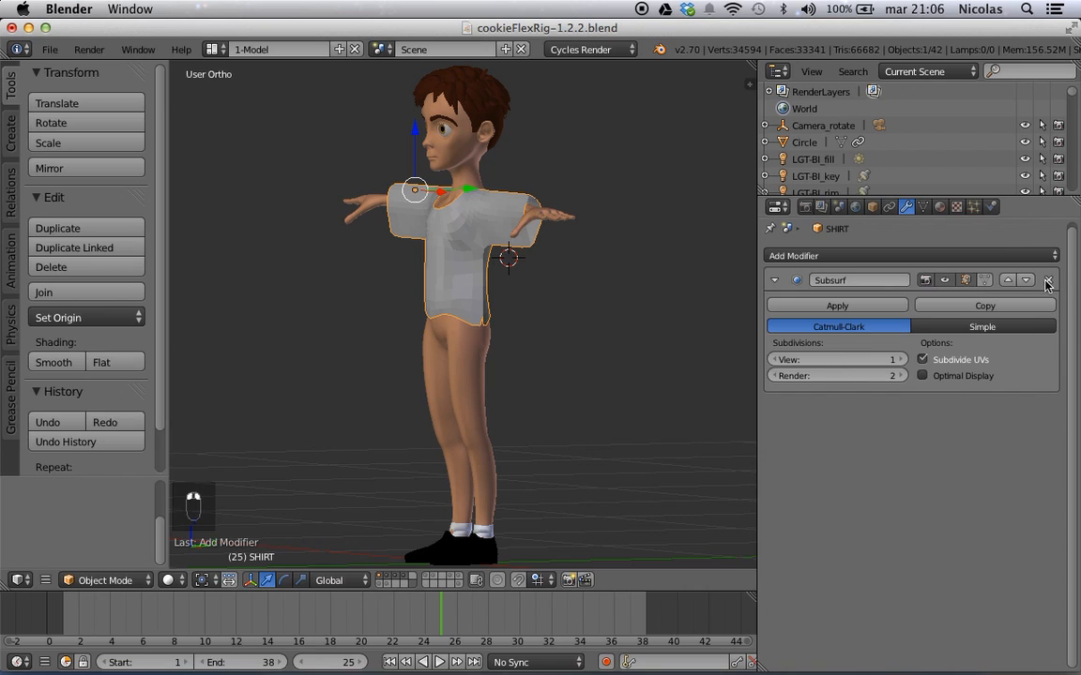
- Remove Subsurf, select the Pin group's vertices and Remove Doubles, merging 28 vertices
{"action": "left_click", "coordinate": [1047, 280]}
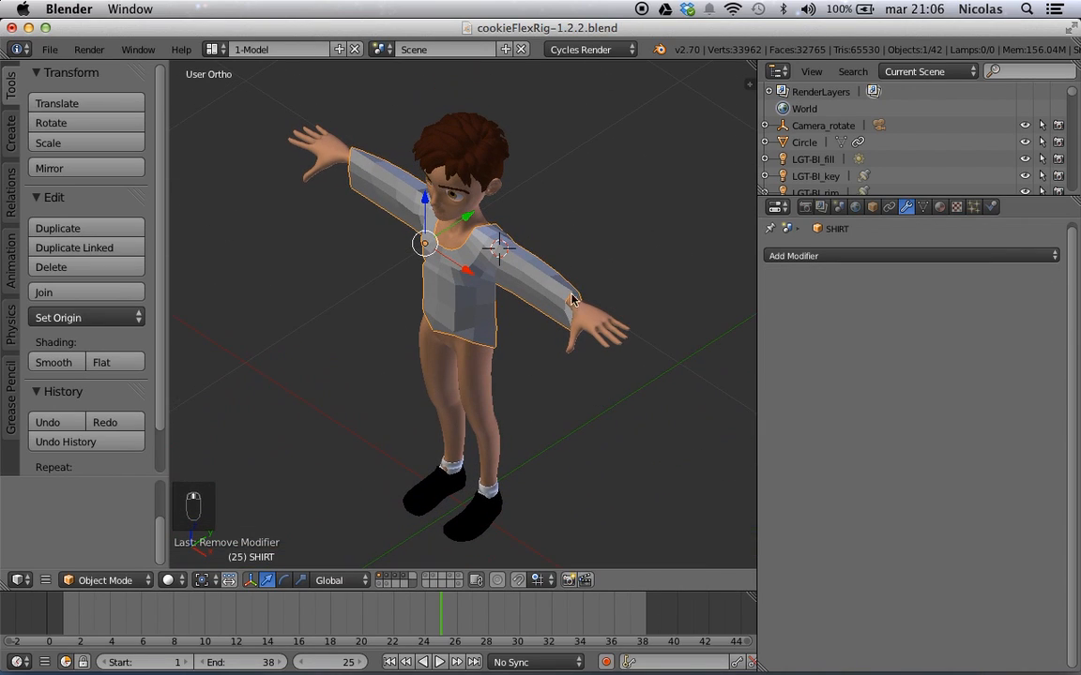
{"action": "key", "text": "Tab"}
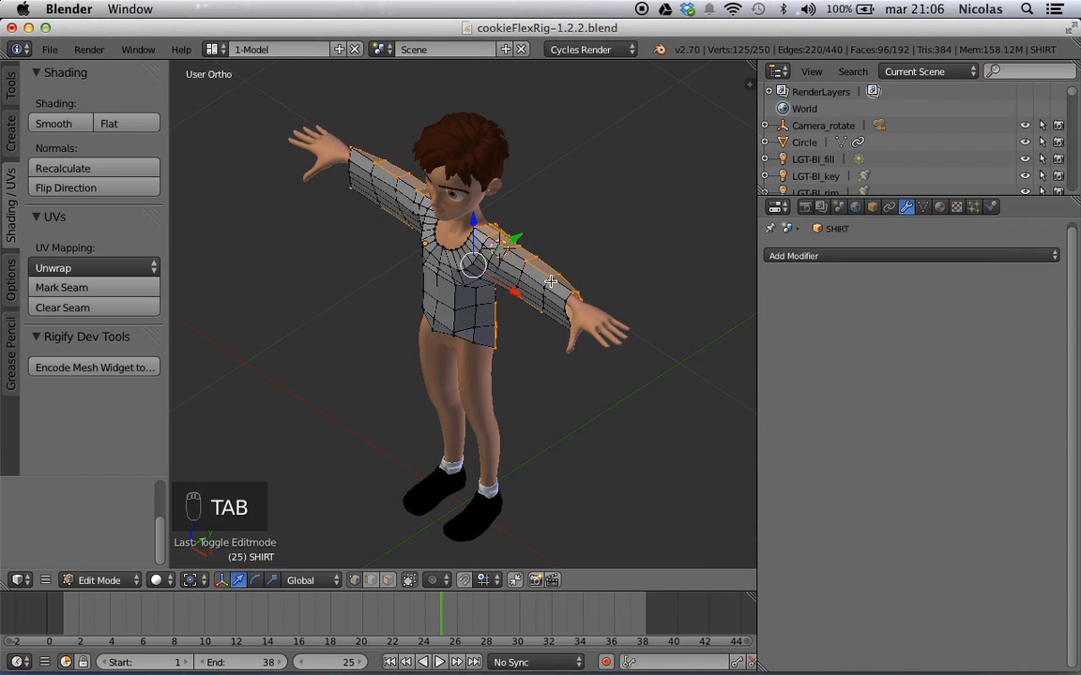
{"action": "left_click", "coordinate": [923, 207]}
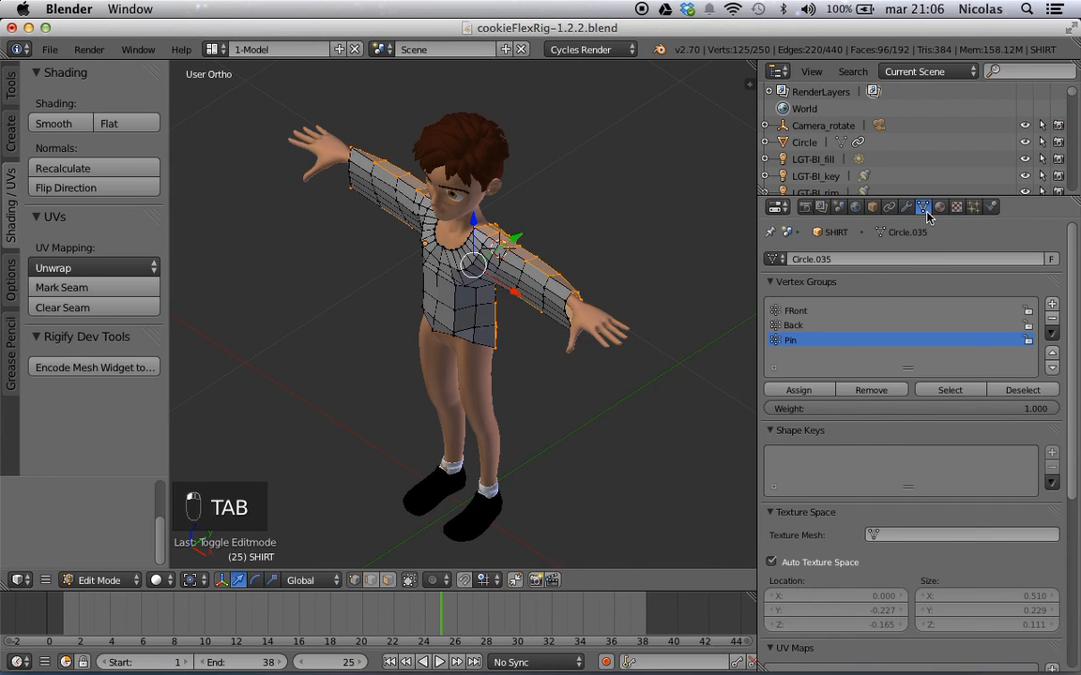
{"action": "key", "text": "a"}
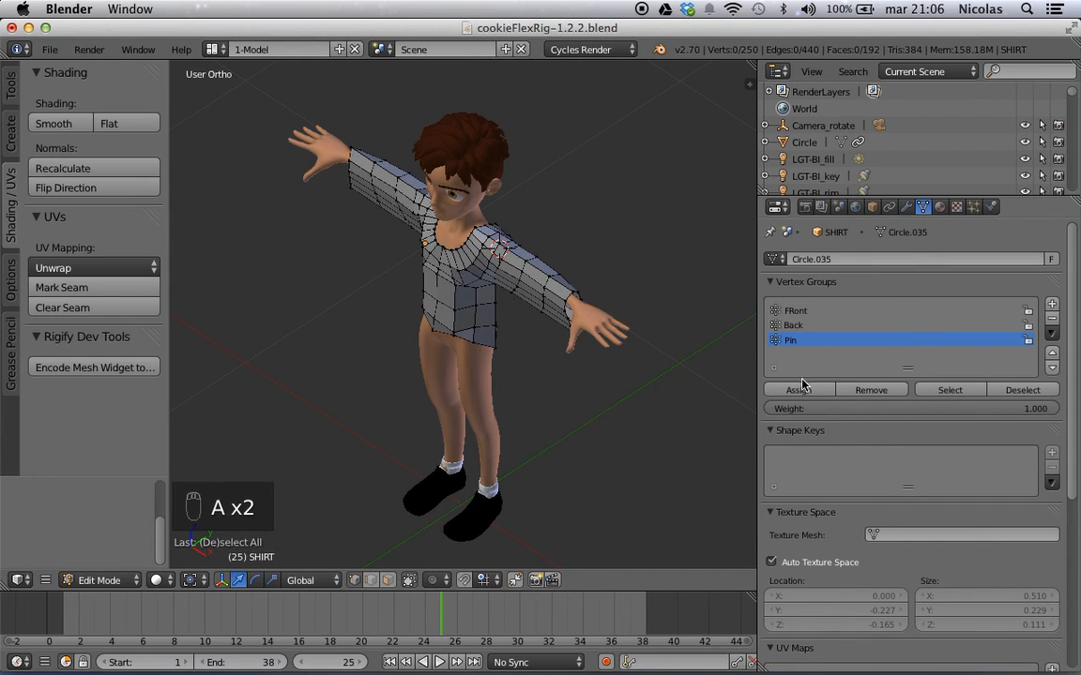
{"action": "left_click", "coordinate": [949, 389]}
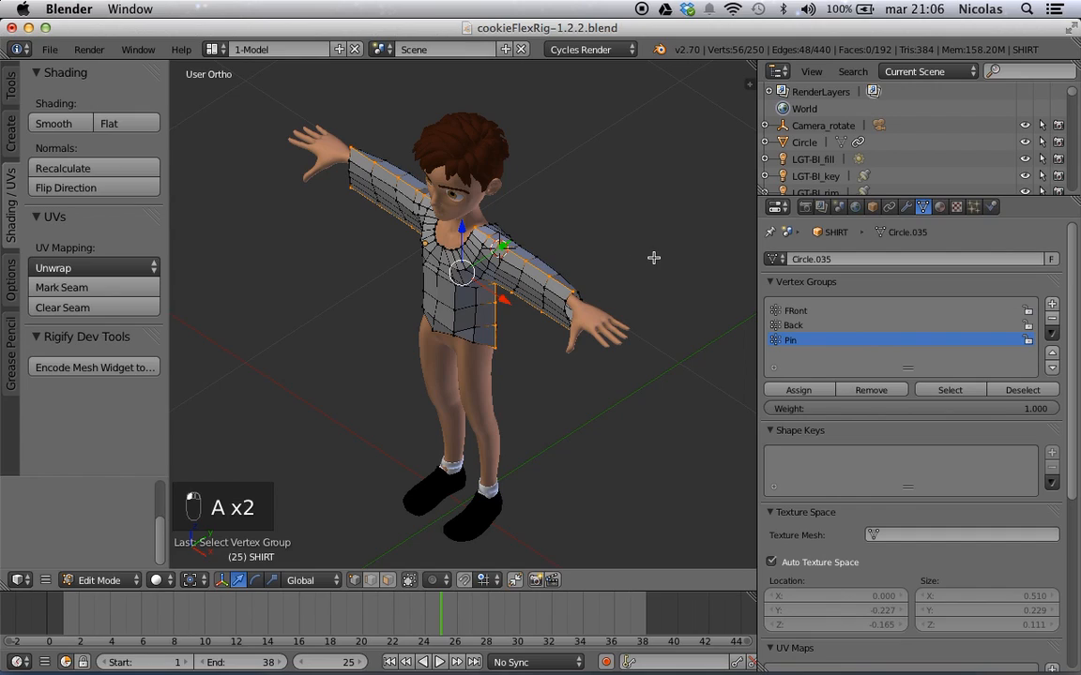
{"action": "key", "text": "w"}
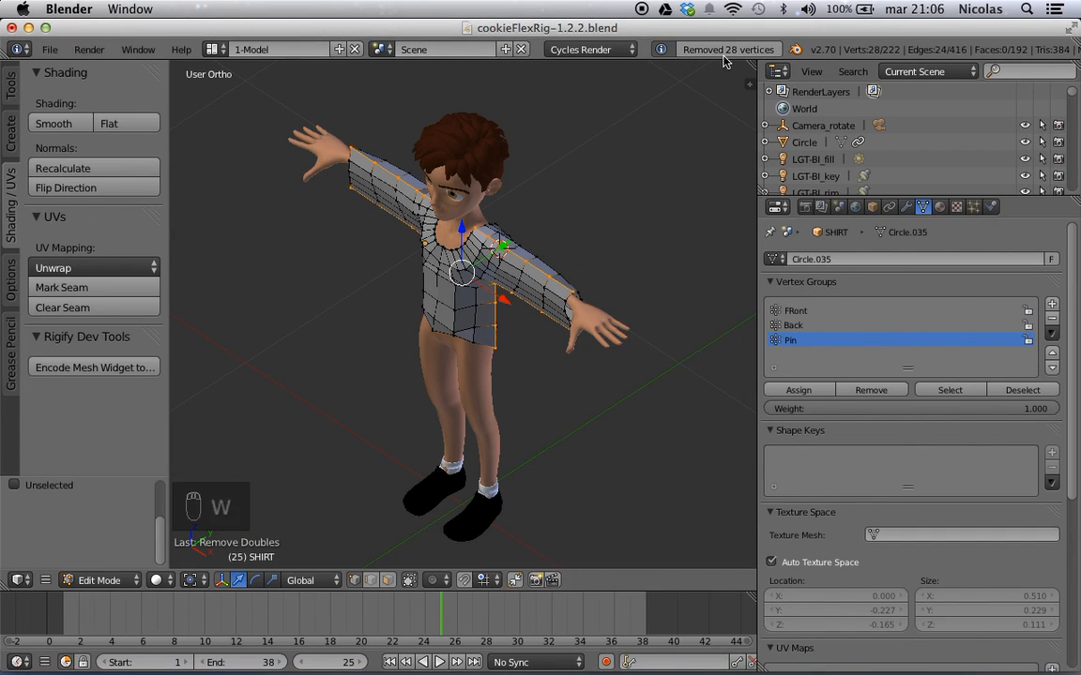
{"action": "key", "text": "Tab"}
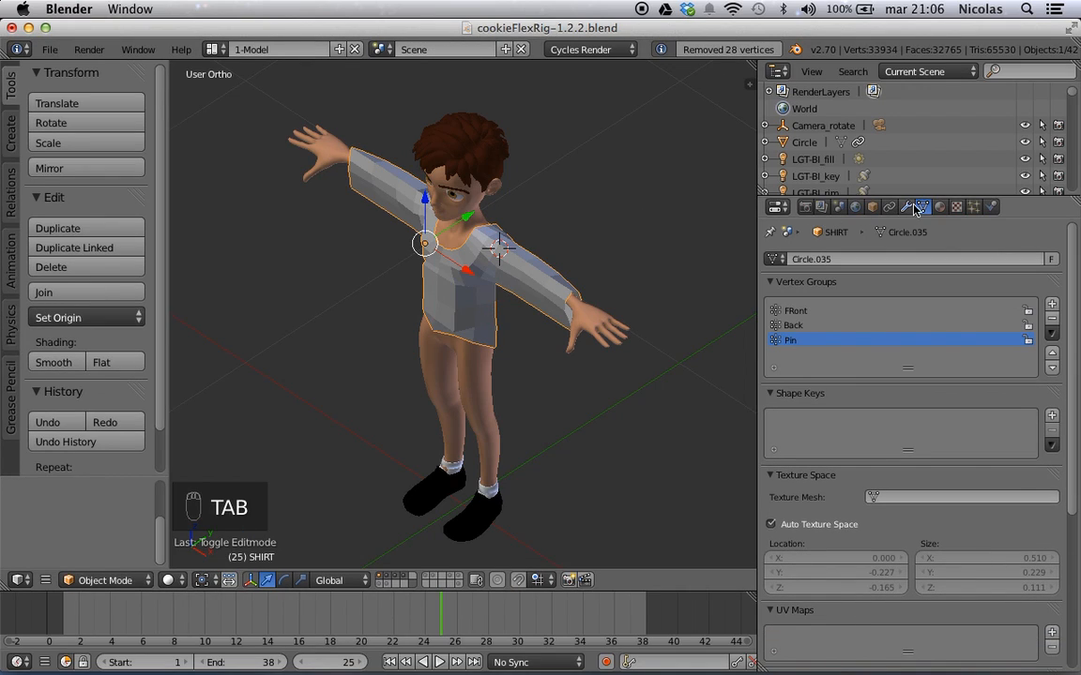
- Add a Subdivision Surface modifier to the shirt and replay the cloth simulation
{"action": "left_click", "coordinate": [916, 206]}
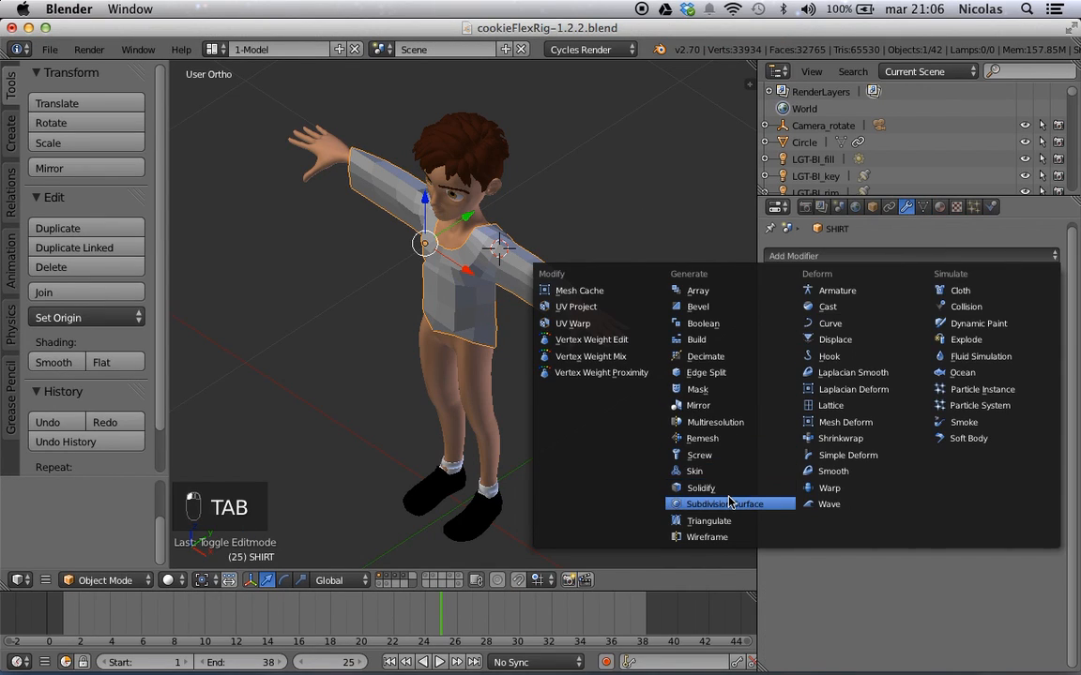
{"action": "left_click", "coordinate": [730, 503]}
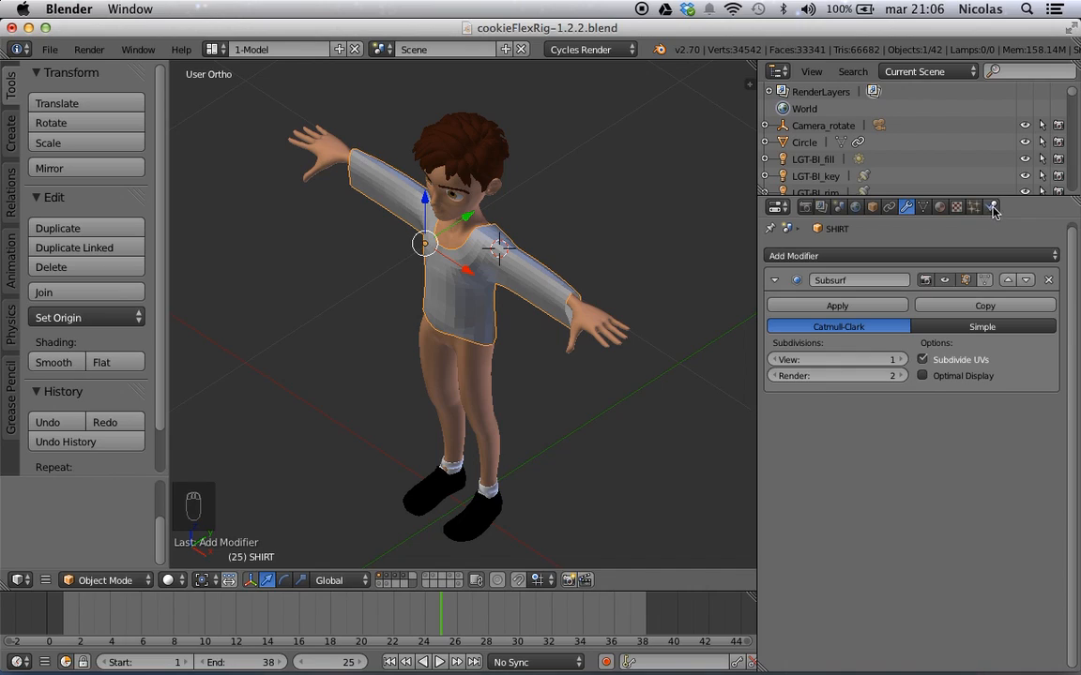
{"action": "left_click", "coordinate": [992, 207]}
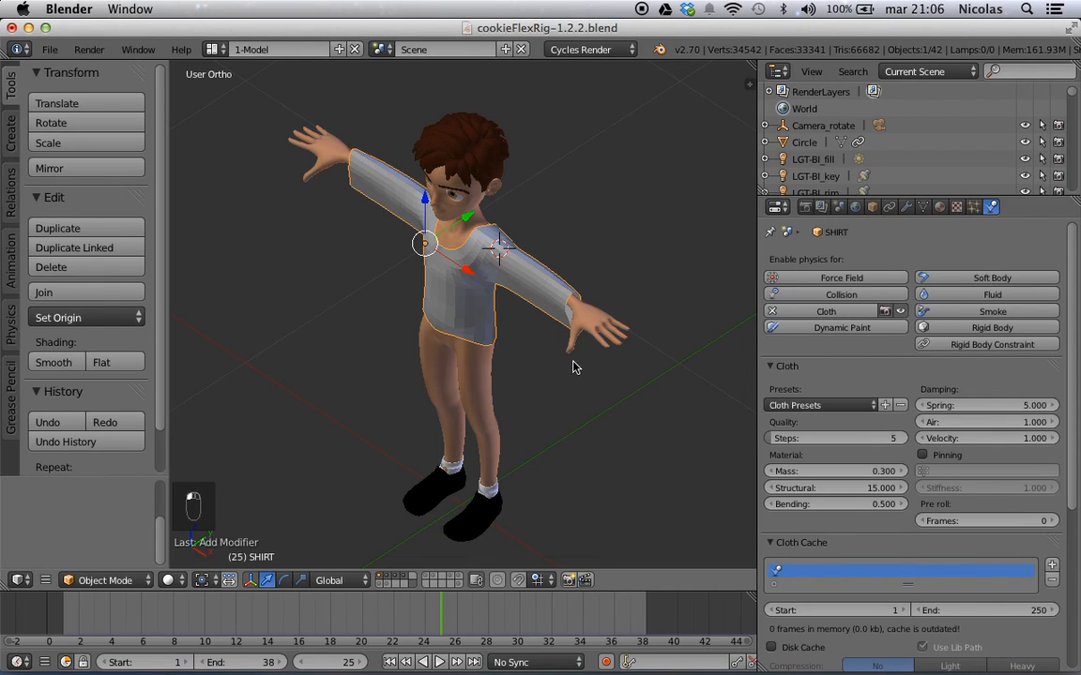
{"action": "mouse_move", "coordinate": [648, 359]}
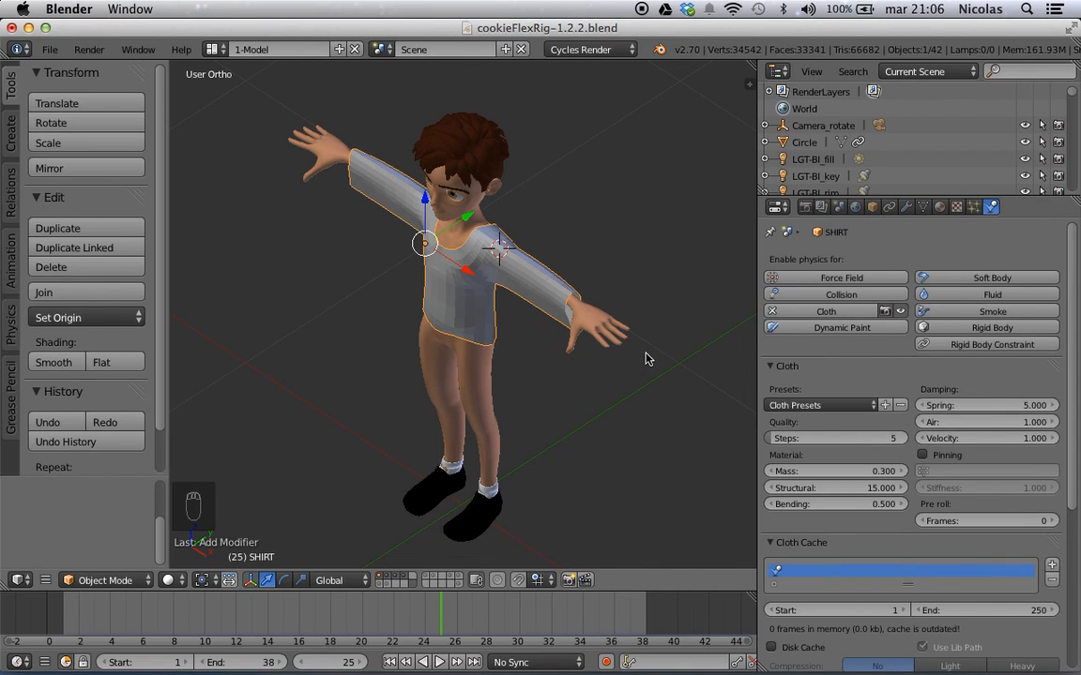
{"action": "key", "text": "Alt+A"}
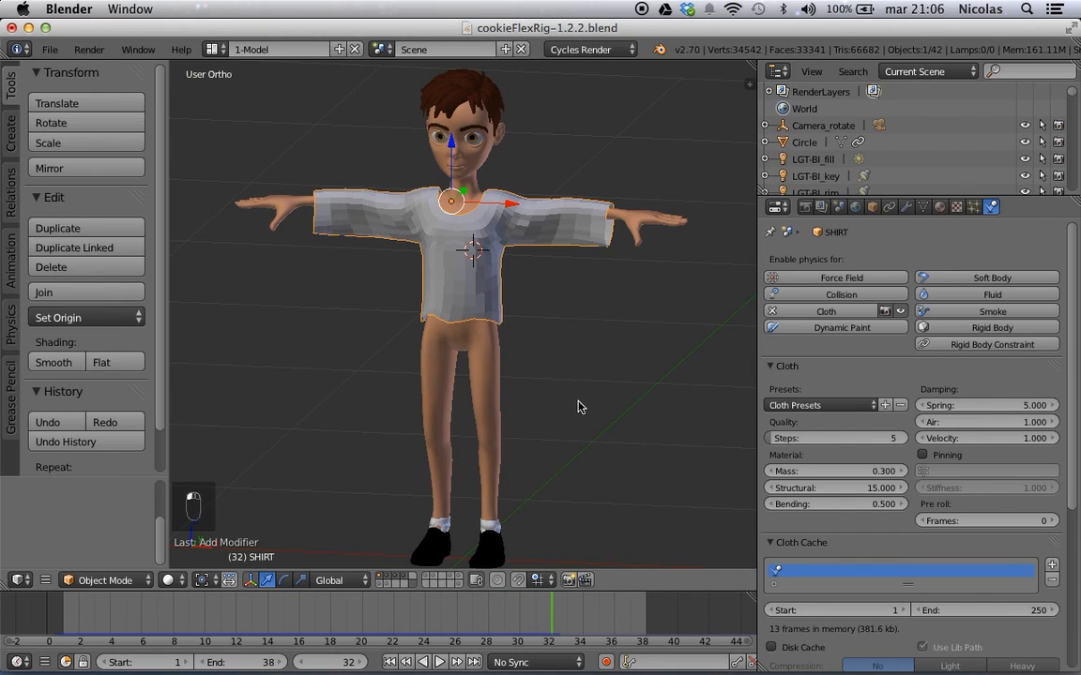
{"action": "mouse_move", "coordinate": [499, 282]}
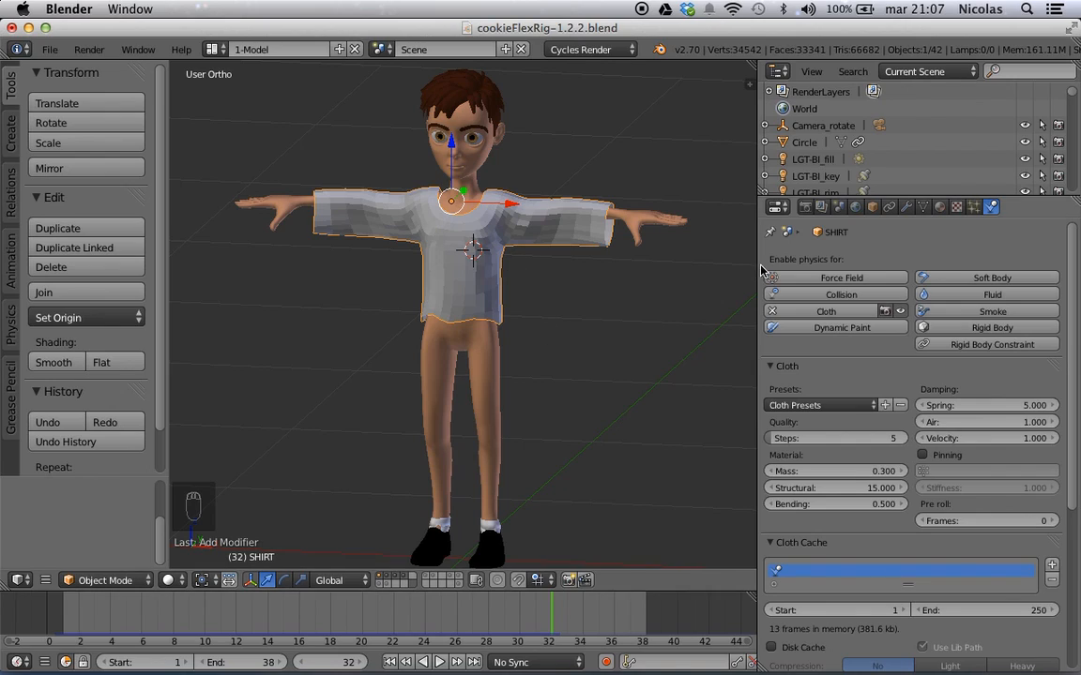
{"action": "mouse_move", "coordinate": [538, 304]}
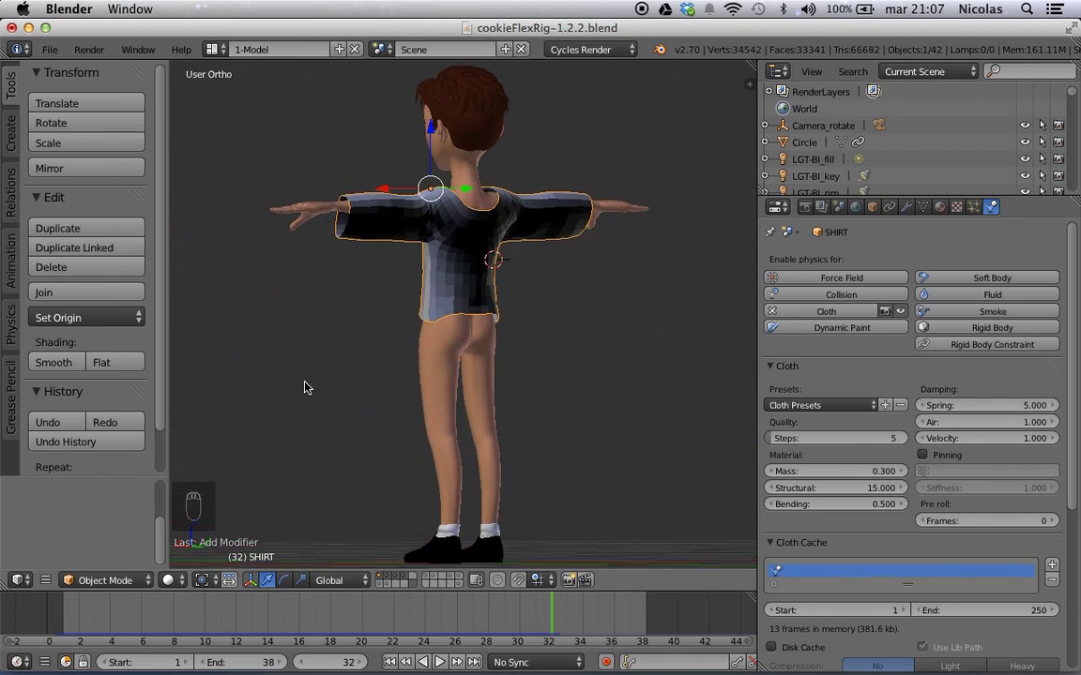
- Select all shirt faces, recalculate normals, and step back frames to check the shading
{"action": "left_click_drag", "start_coordinate": [304, 389], "coordinate": [446, 366]}
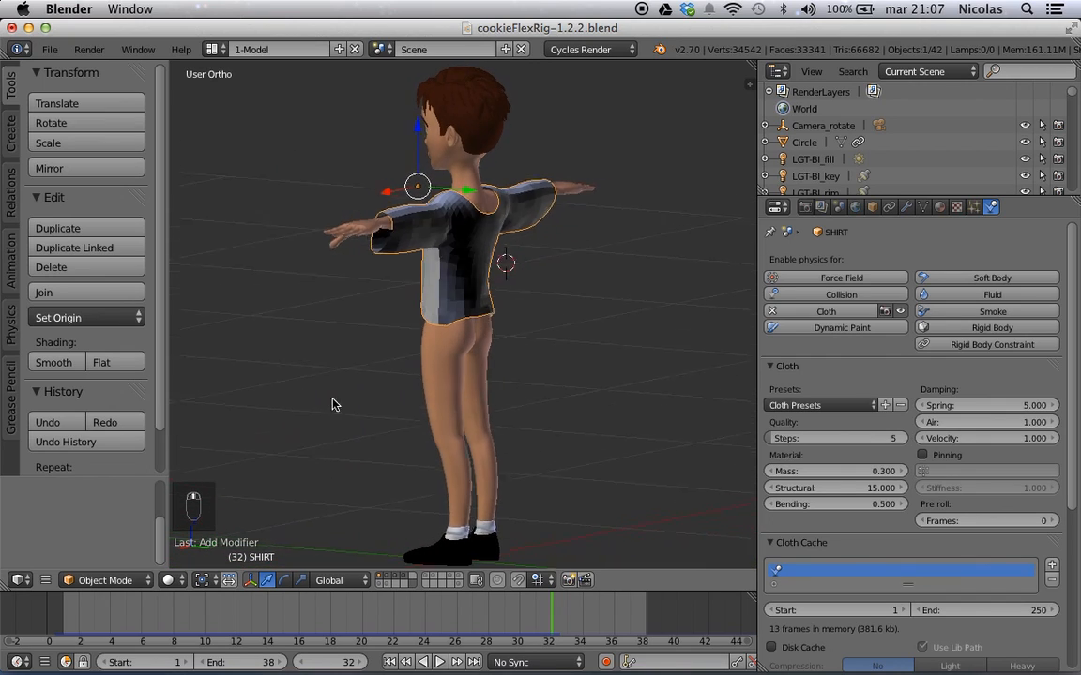
{"action": "key", "text": "Tab"}
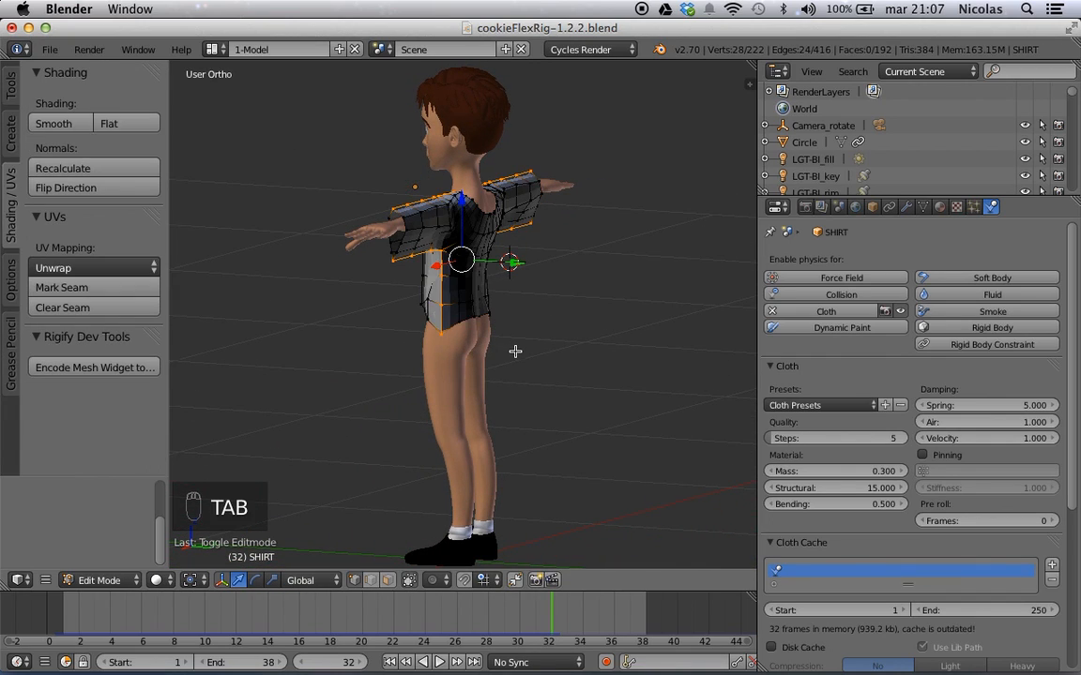
{"action": "key", "text": "a"}
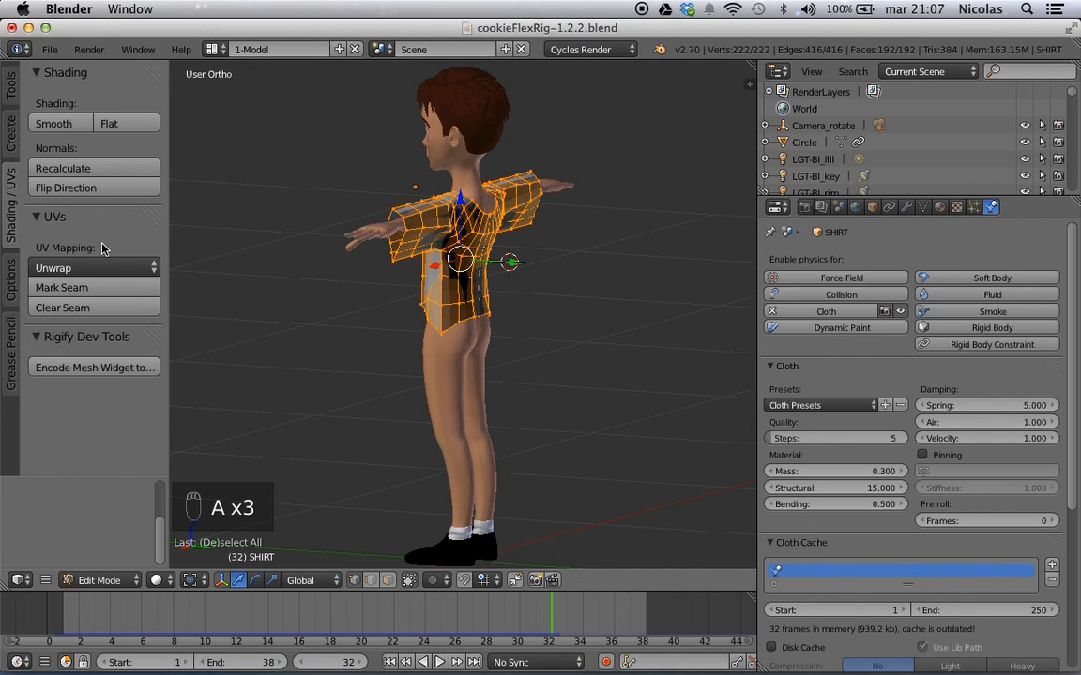
{"action": "mouse_move", "coordinate": [83, 168]}
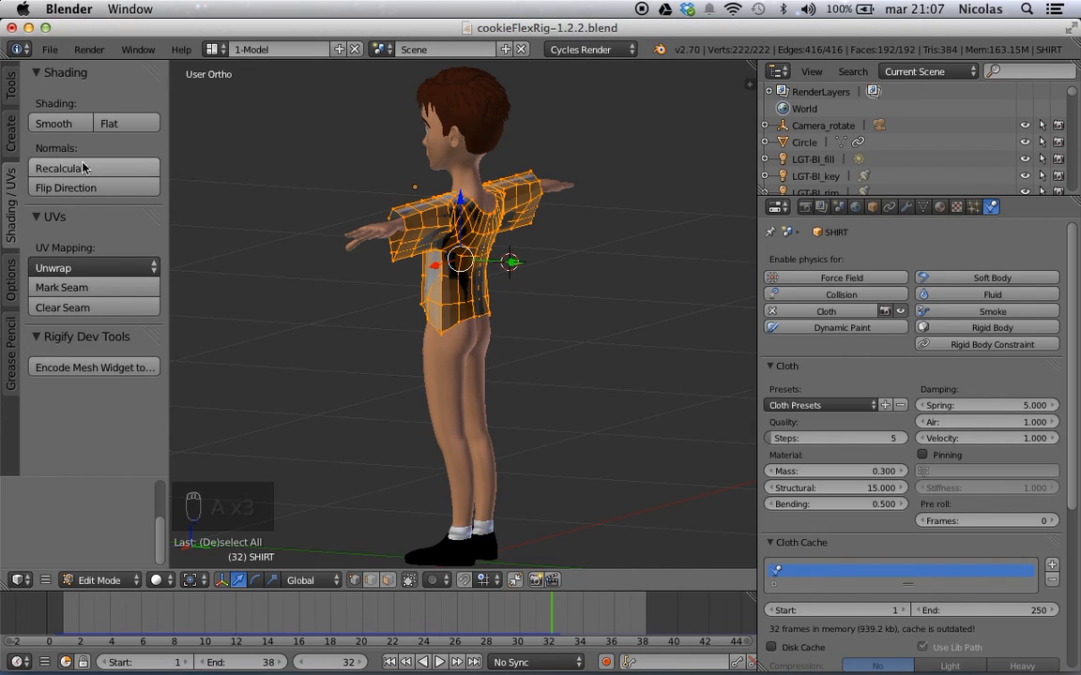
{"action": "key", "text": "Tab"}
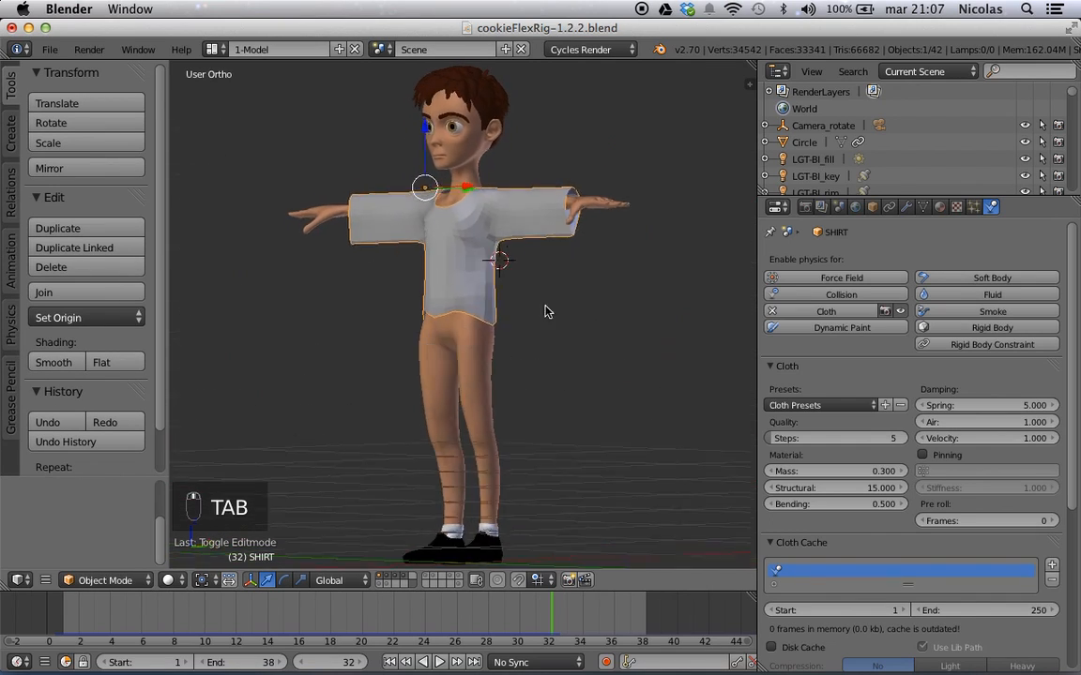
{"action": "key", "text": "Left"}
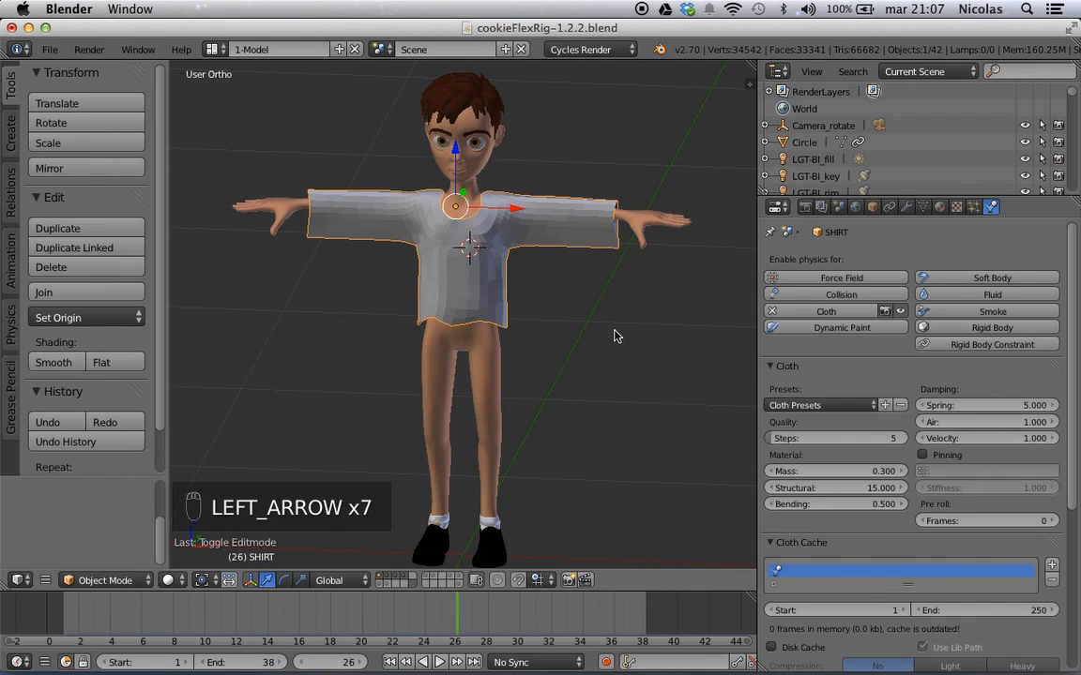